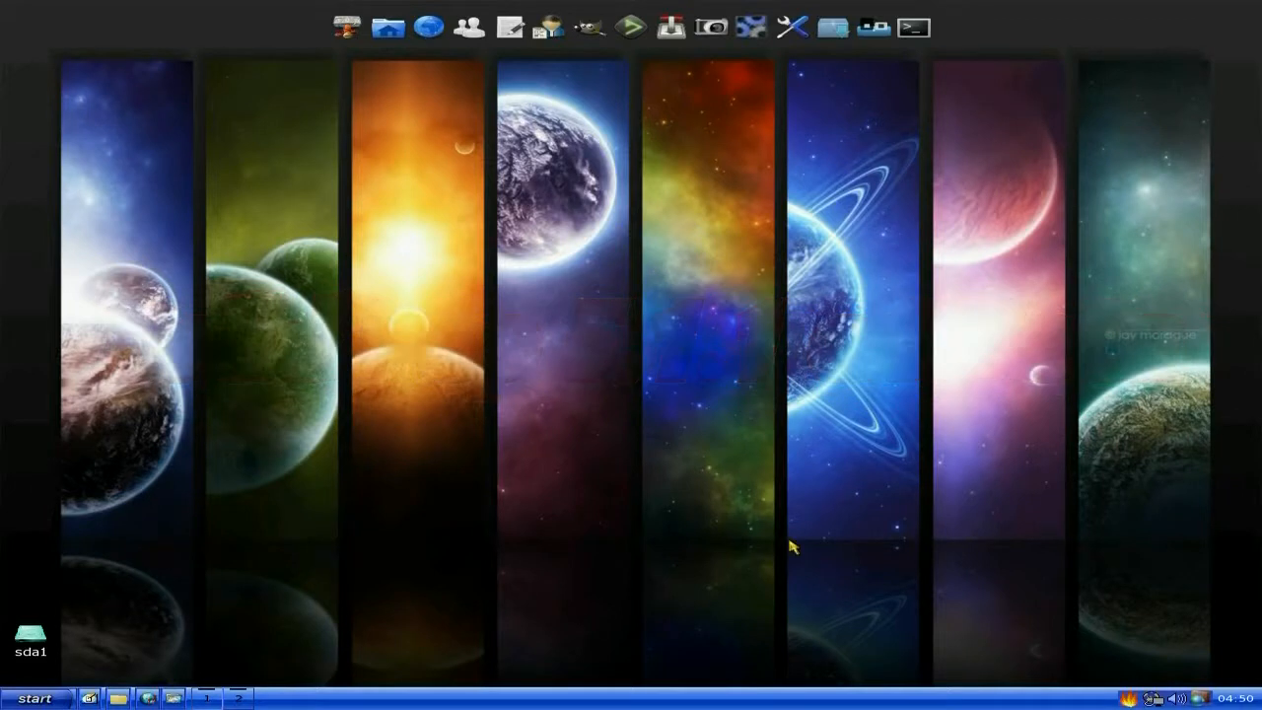
mouse_move(562, 688)
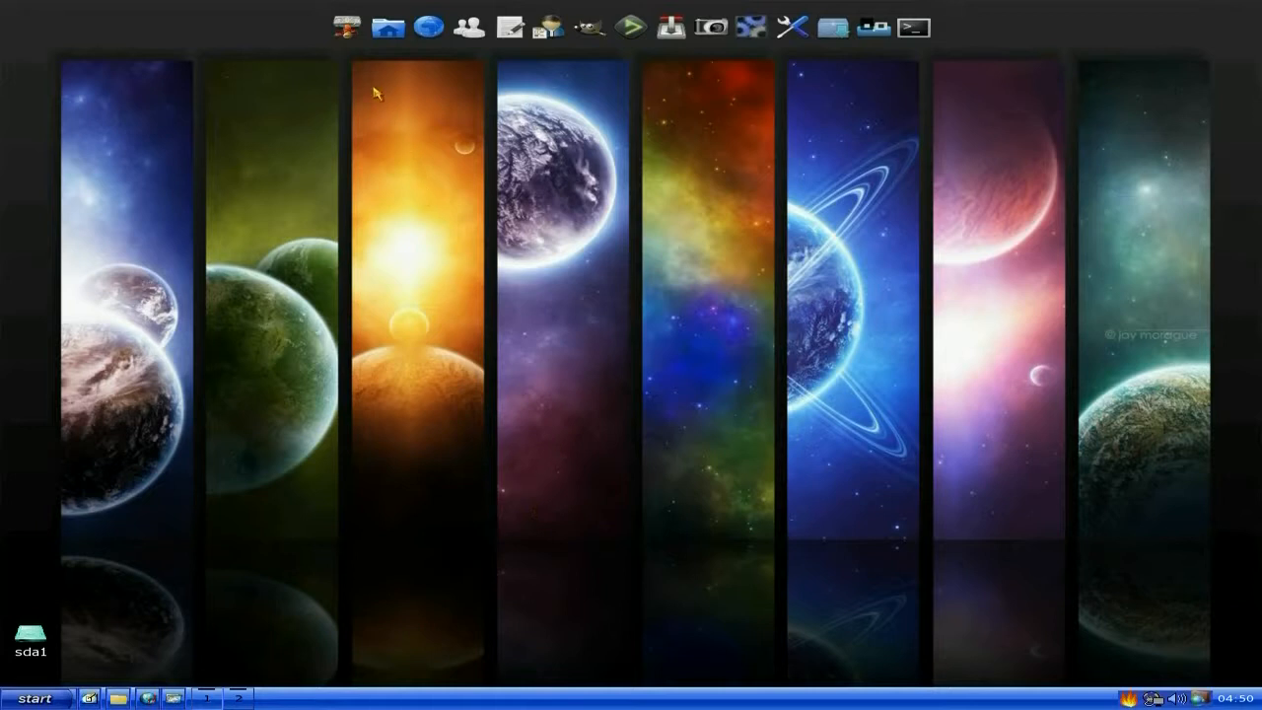
mouse_move(468, 192)
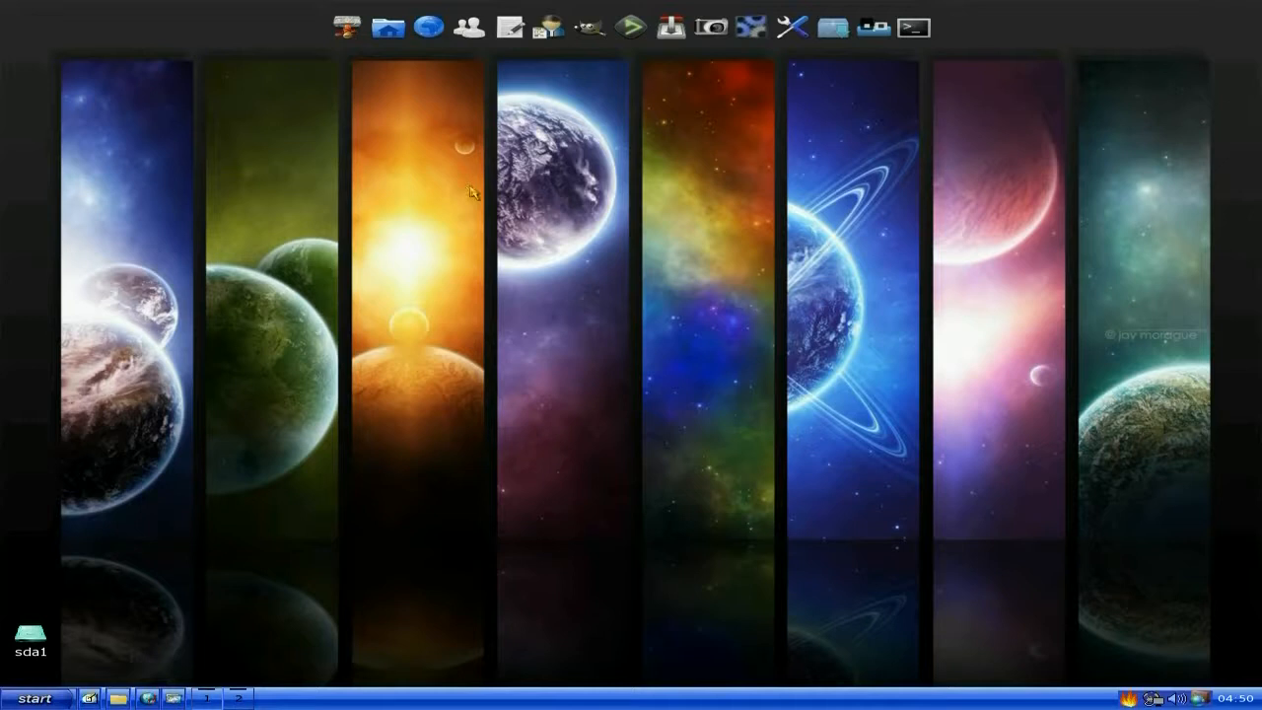
mouse_move(458, 187)
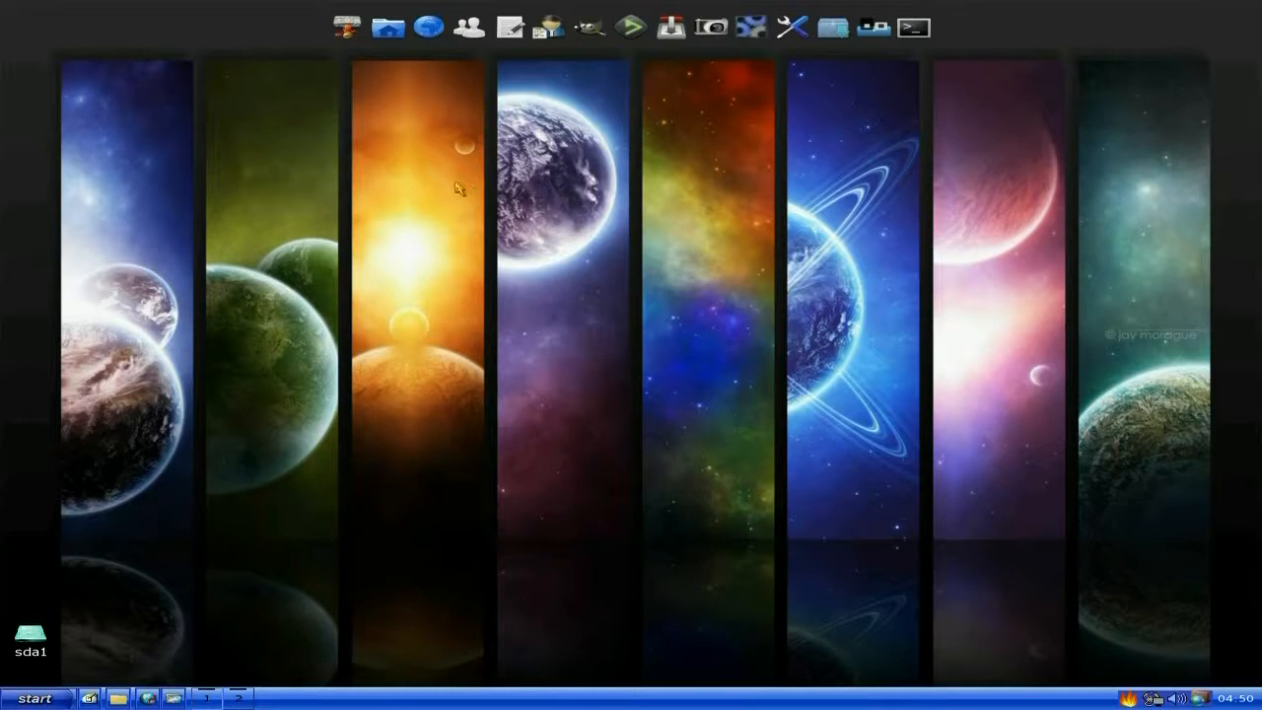
mouse_move(37, 697)
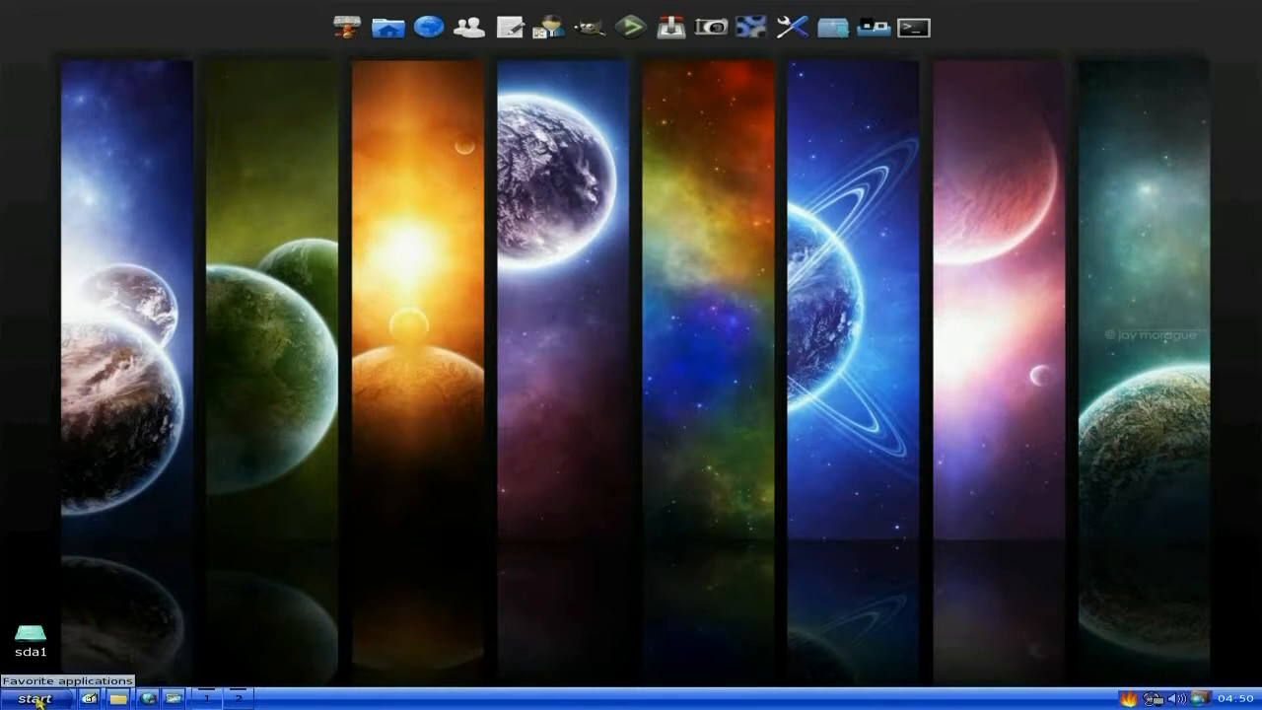
Open the main menu, then show the desktop menu with the second workspace and window list.
left_click(34, 697)
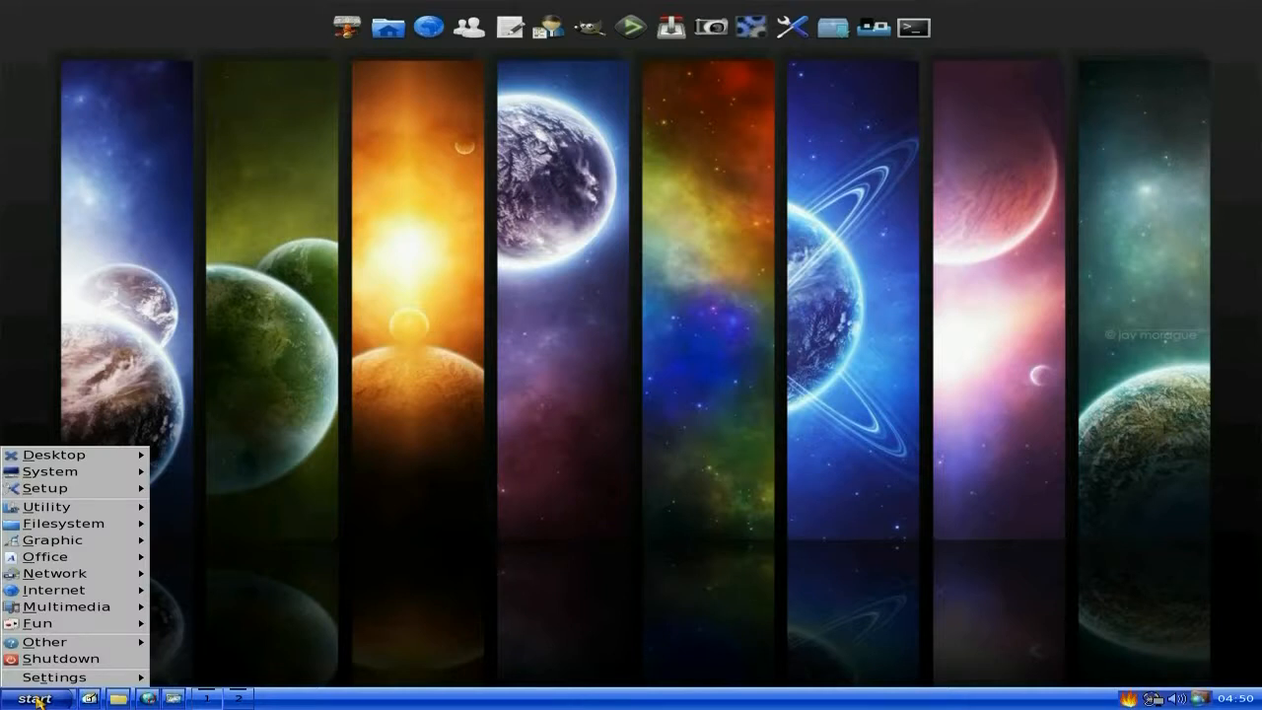
left_click(54, 676)
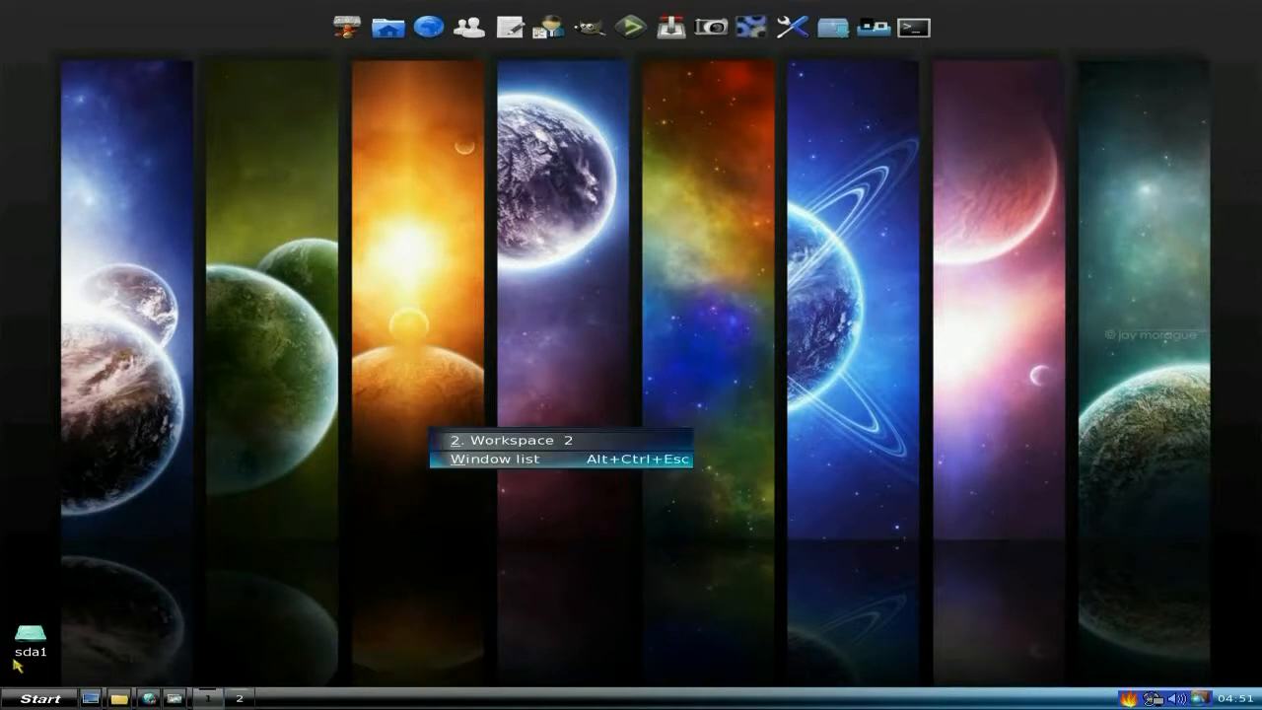
Reopen the main menu and close it, leaving only the plain desktop.
left_click(39, 698)
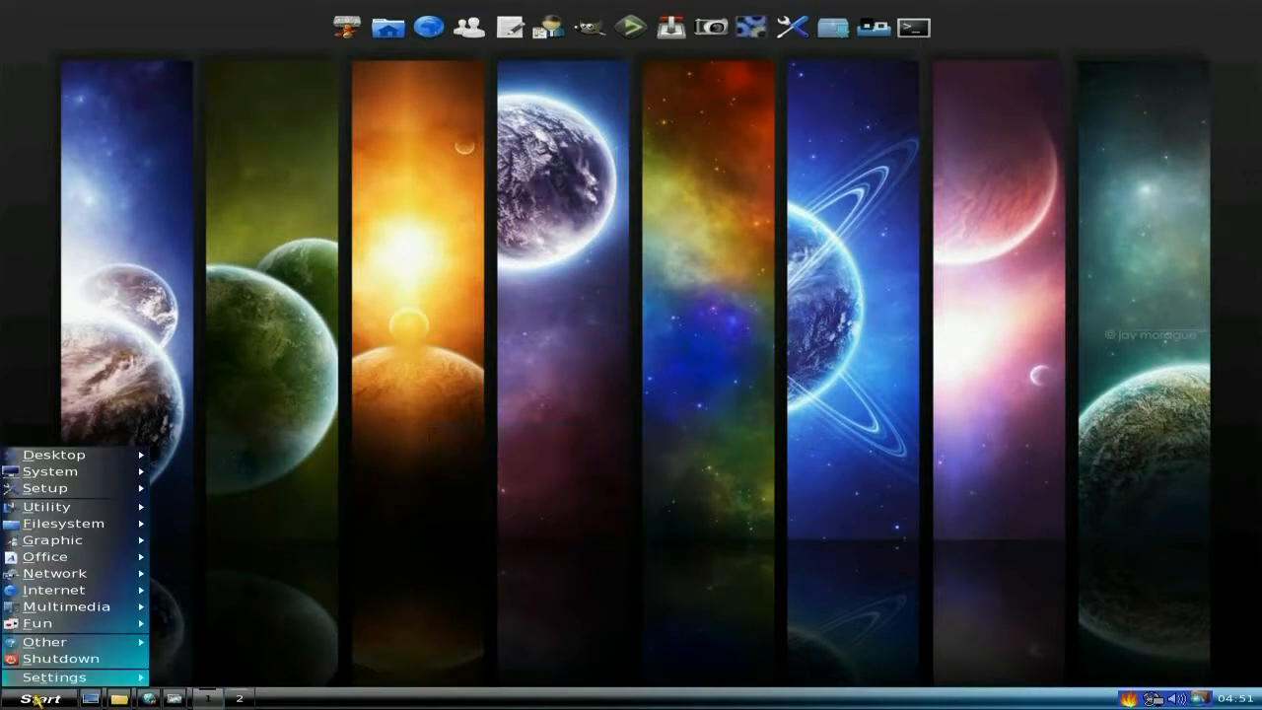
left_click(55, 573)
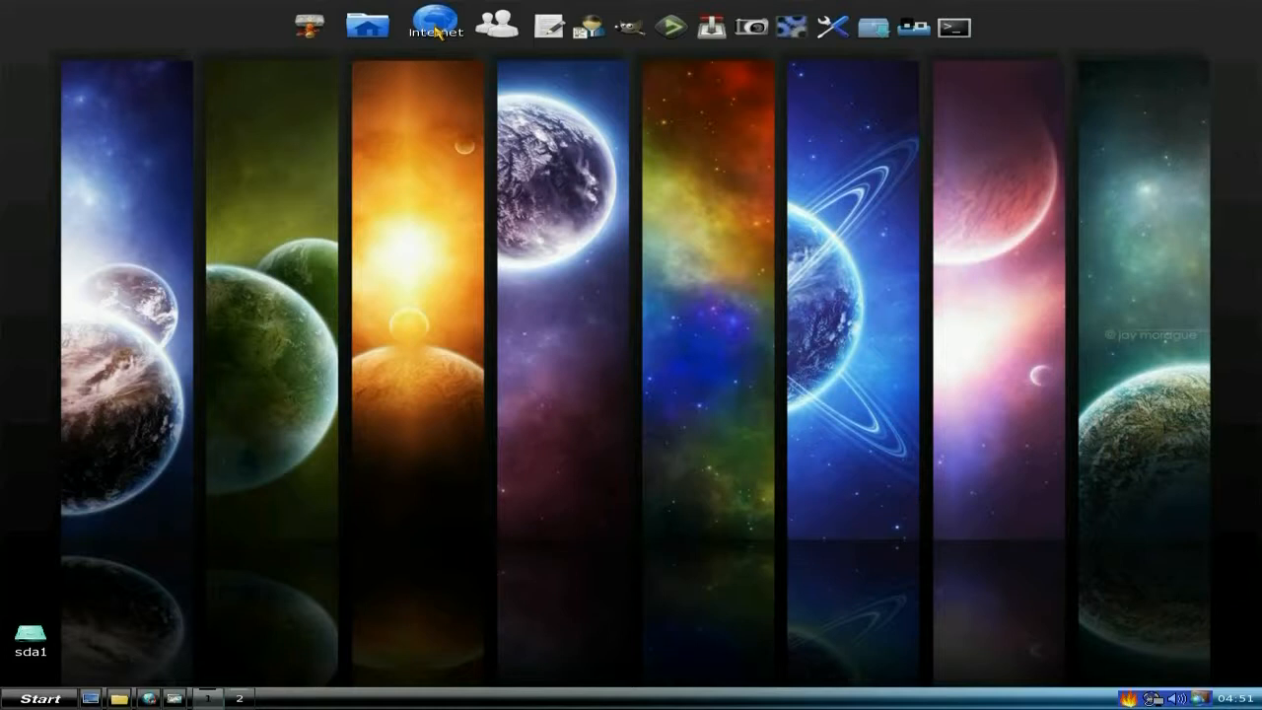
left_click(434, 22)
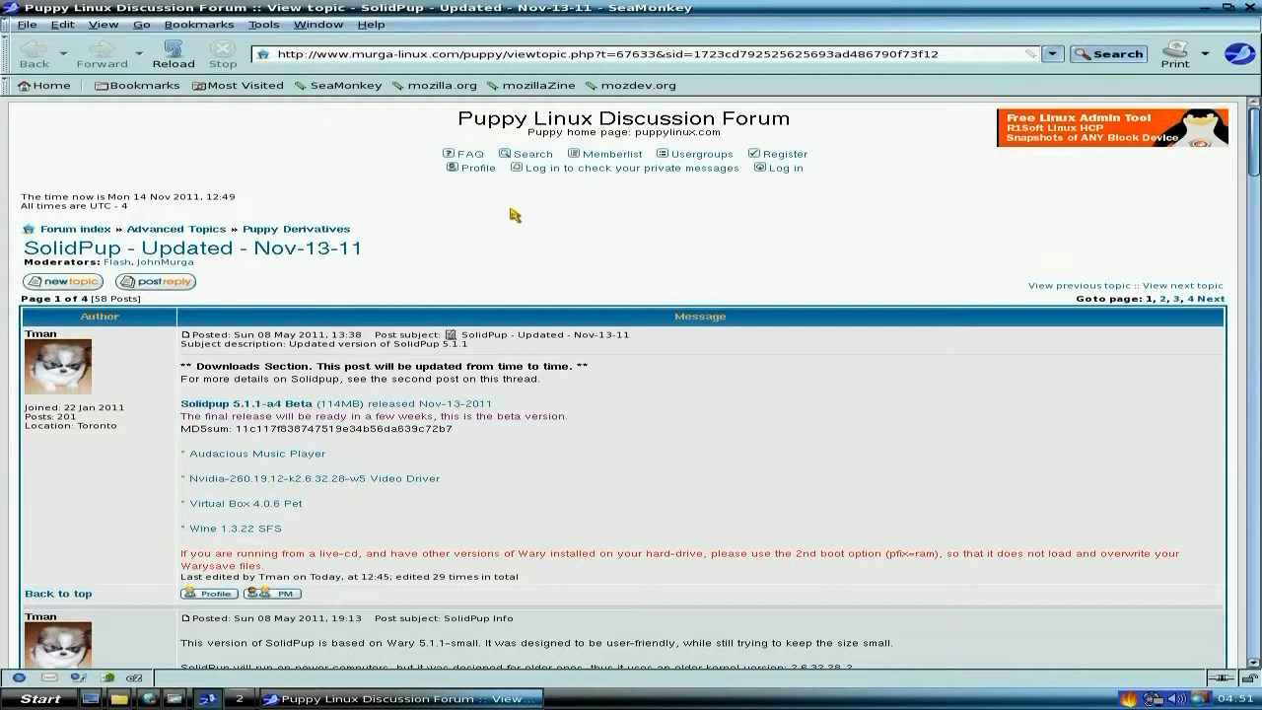
mouse_move(685, 505)
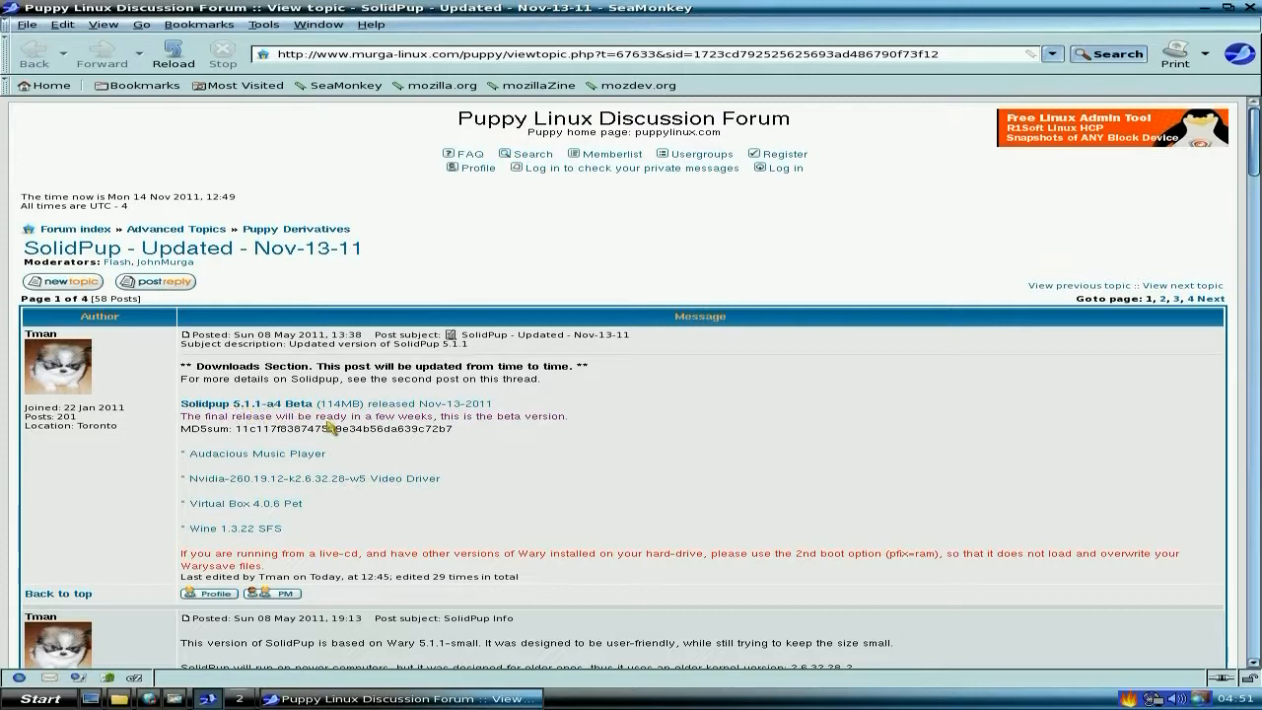
mouse_move(761, 441)
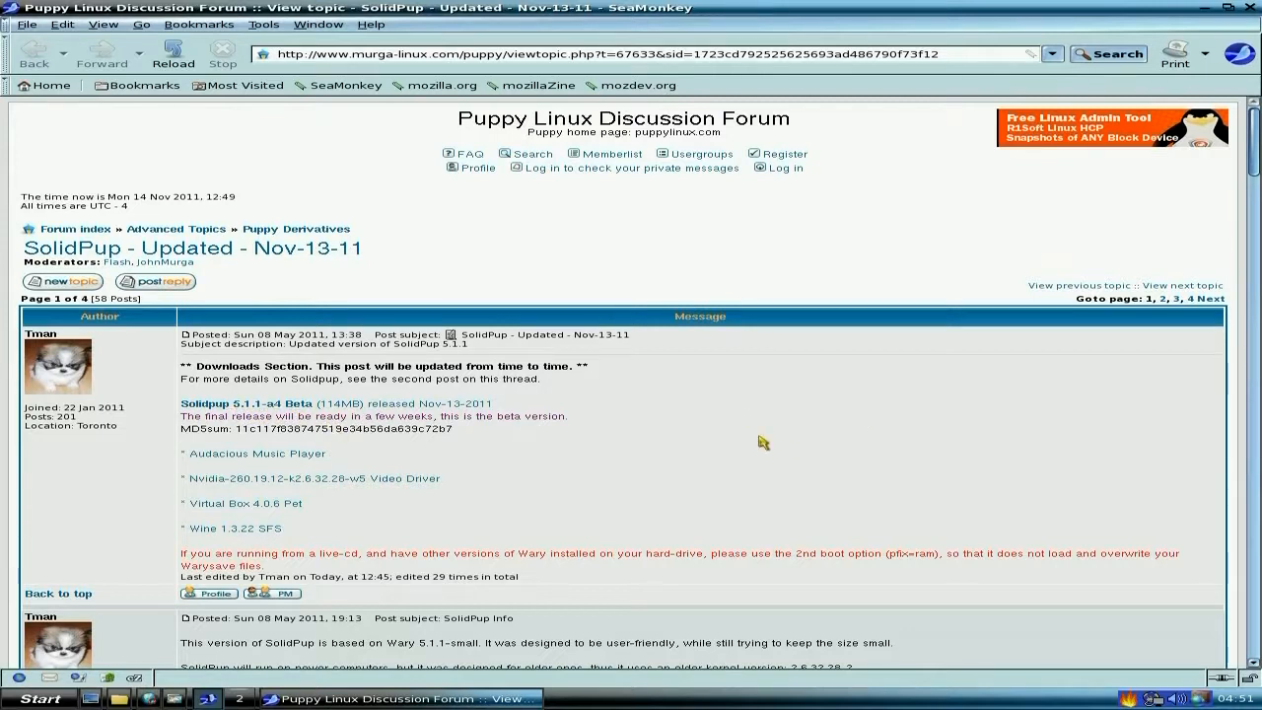
mouse_move(749, 444)
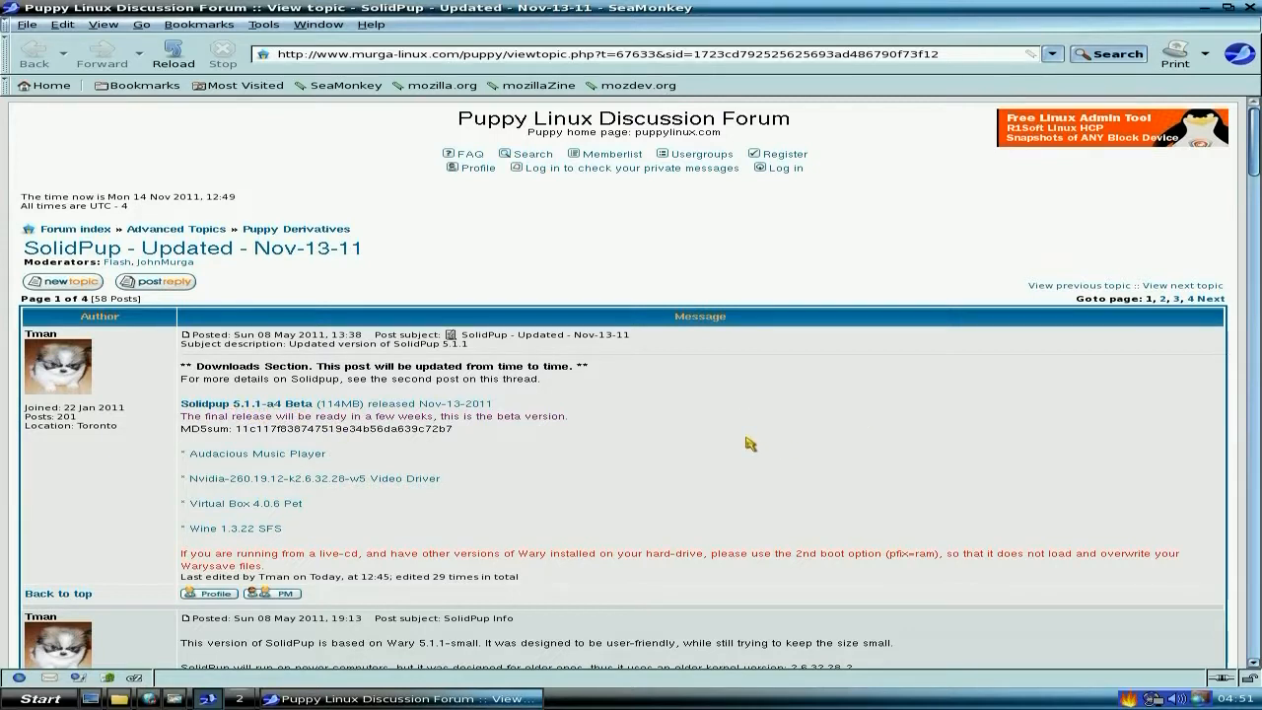
mouse_move(742, 446)
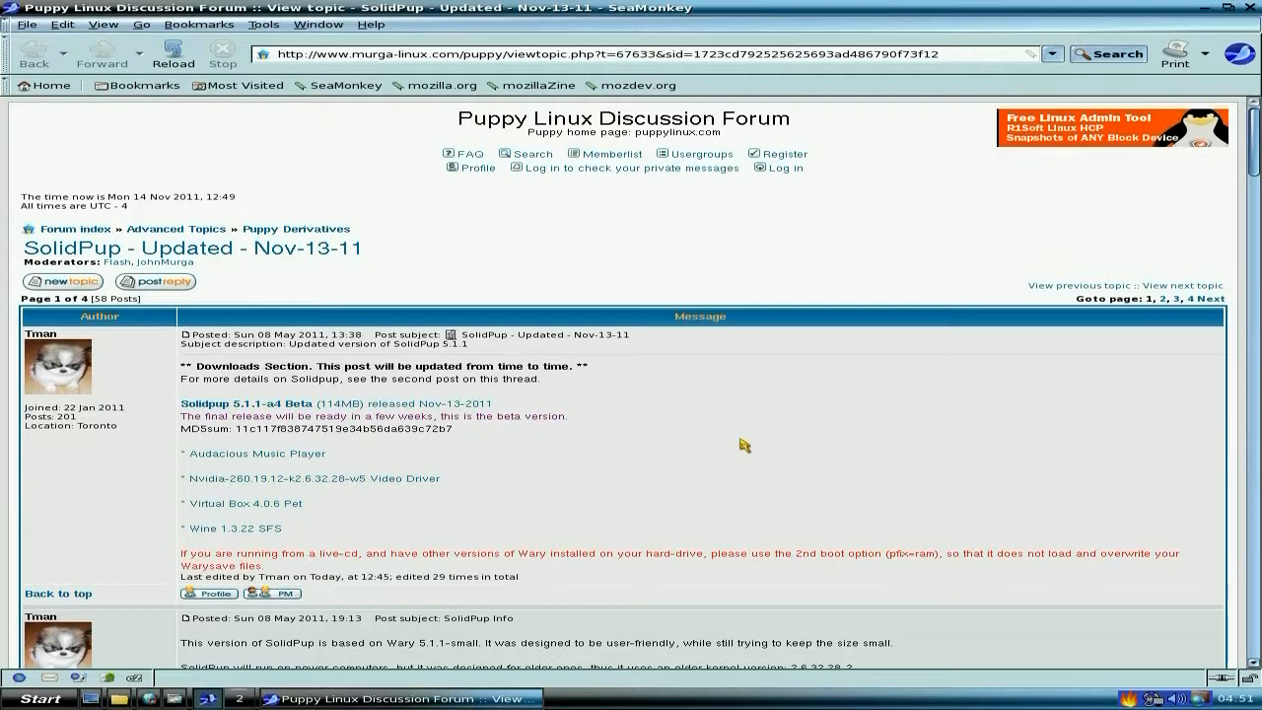
mouse_move(546, 499)
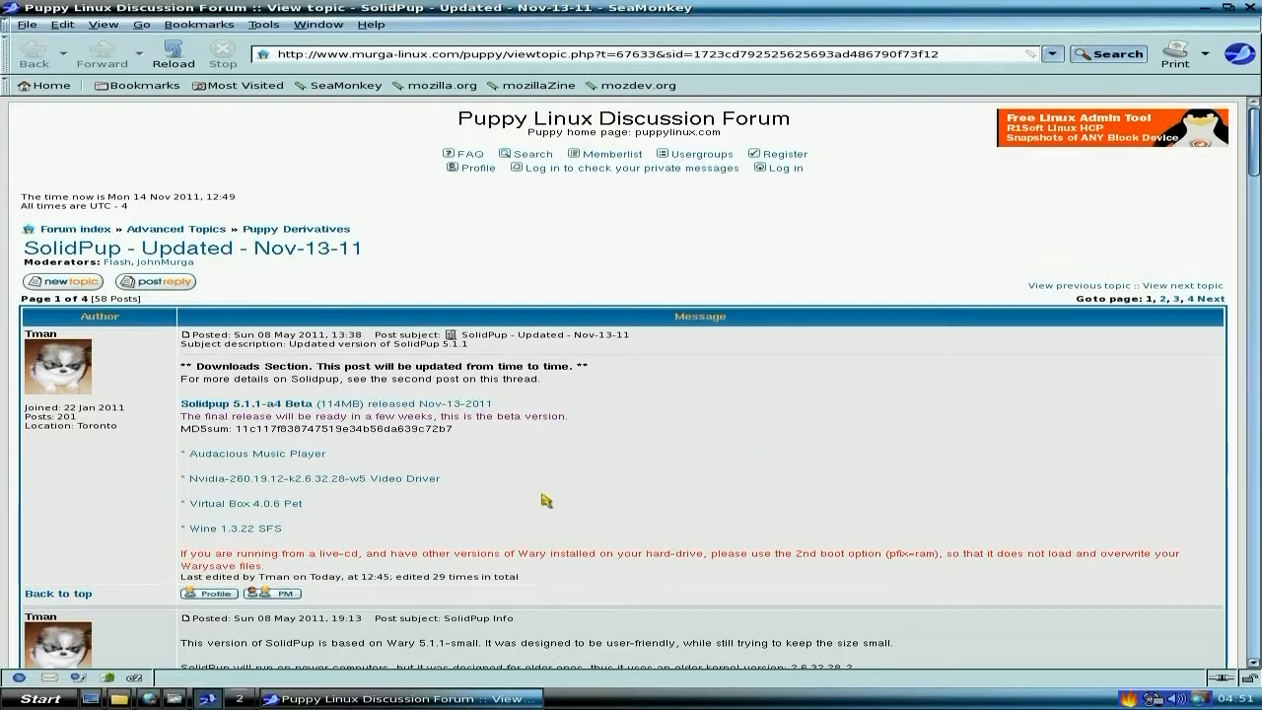
mouse_move(424, 530)
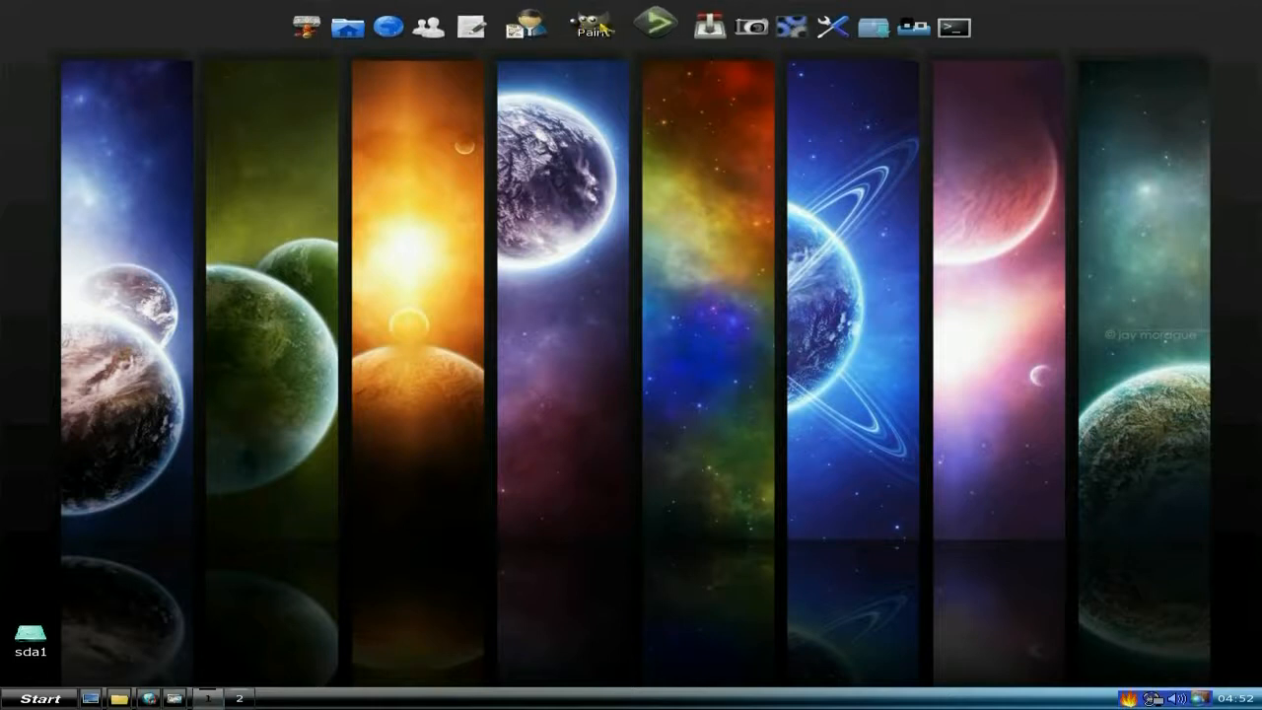
left_click(591, 25)
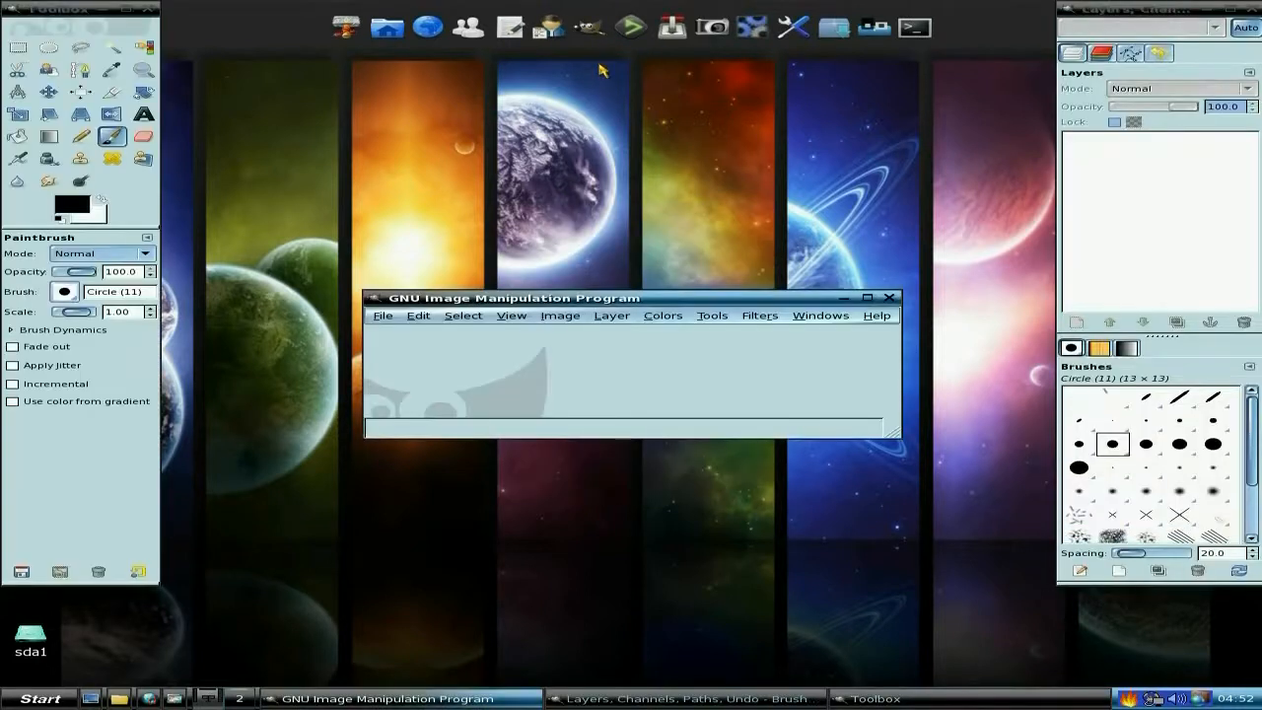
mouse_move(889, 298)
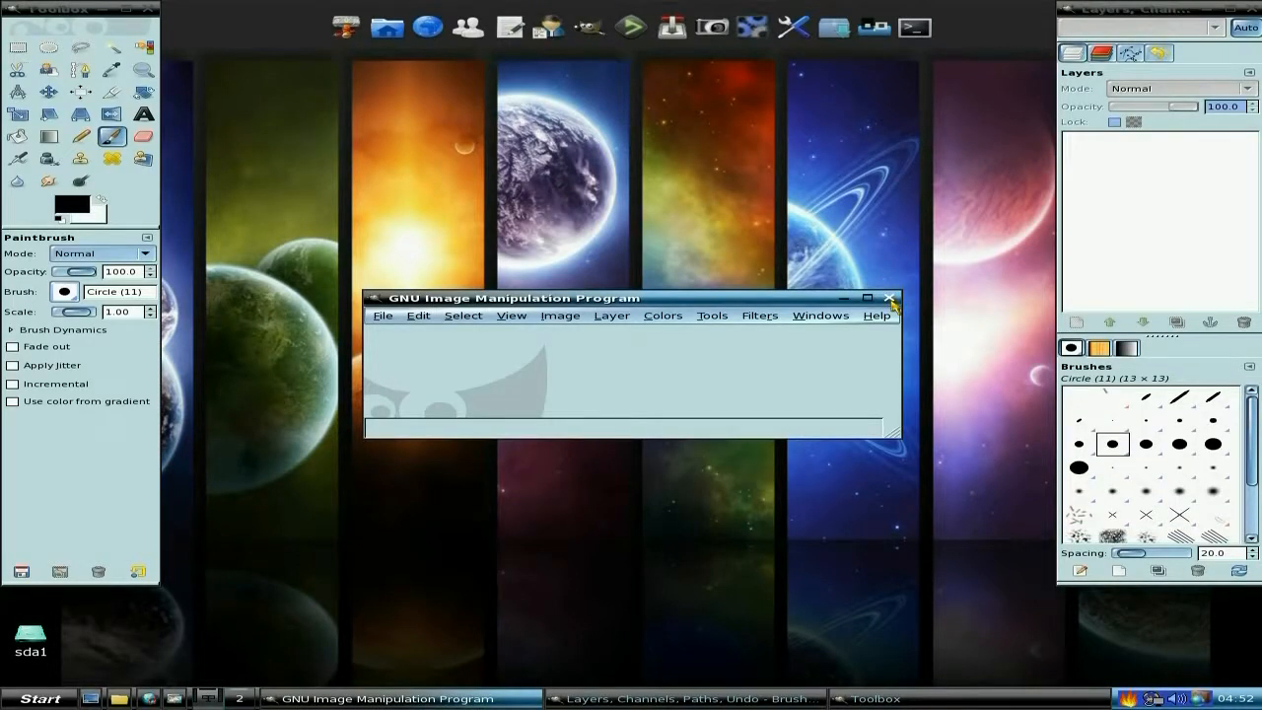
left_click(889, 298)
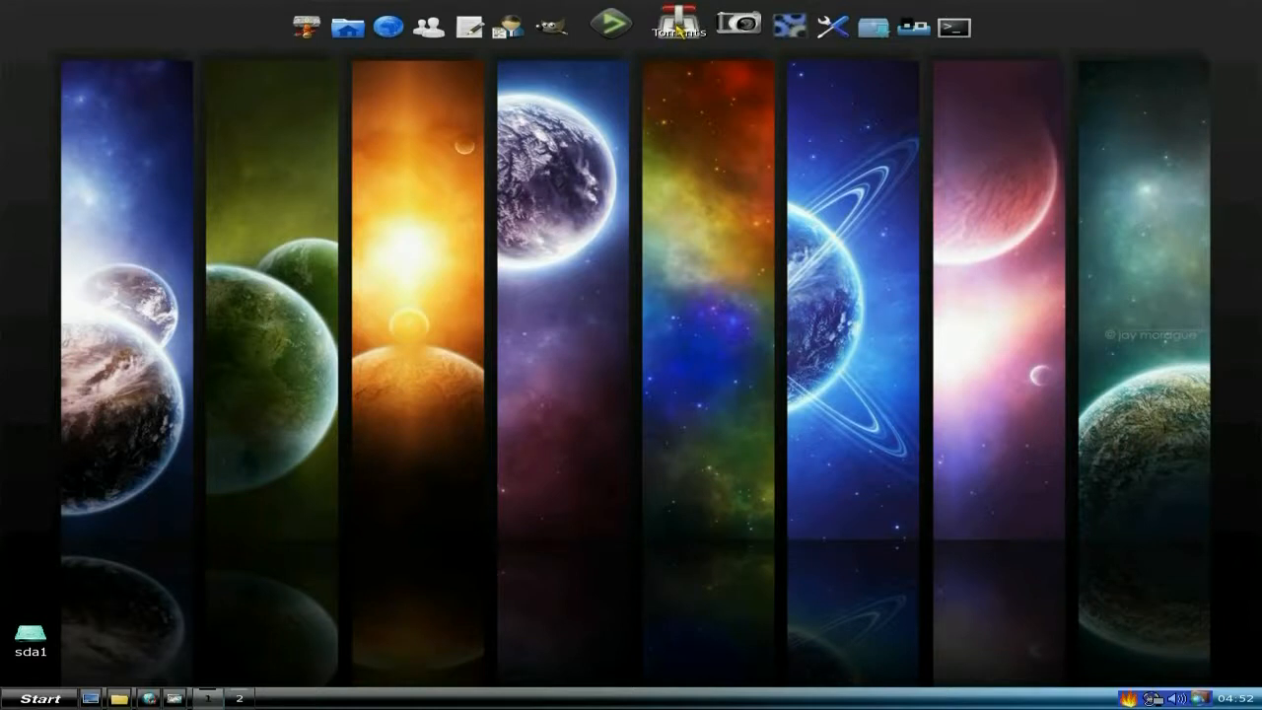
left_click(677, 25)
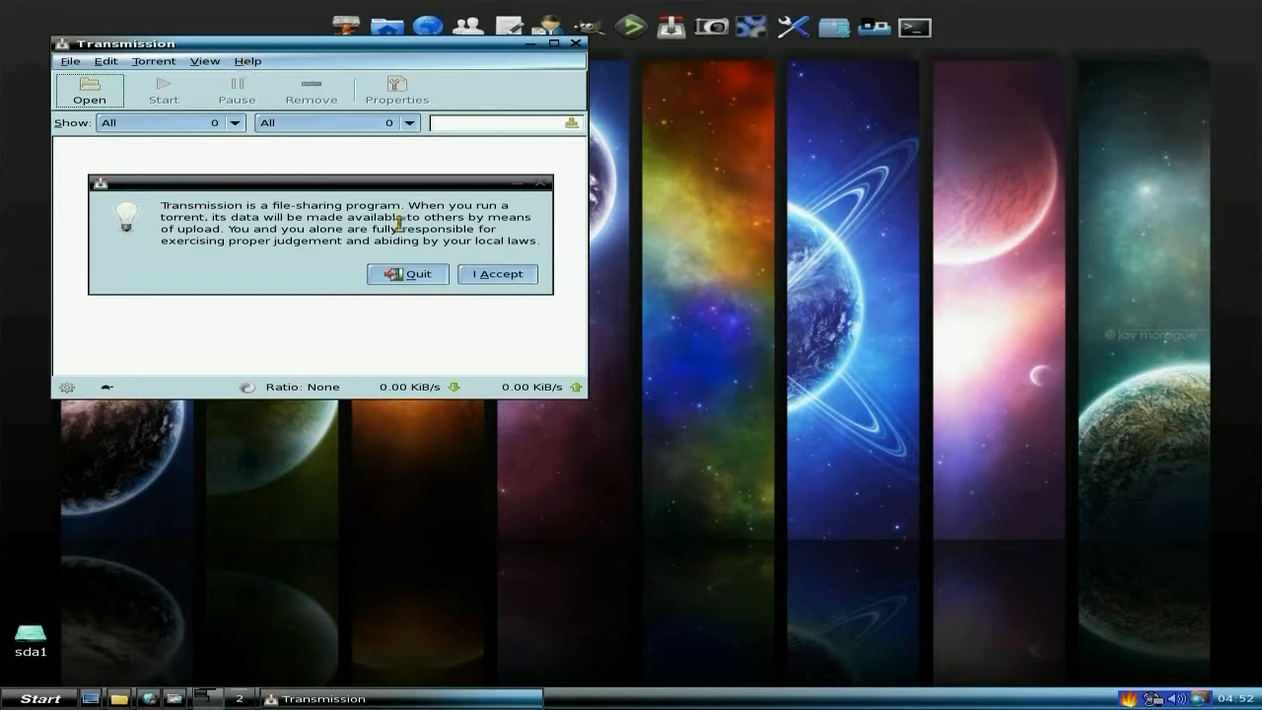
left_click(497, 273)
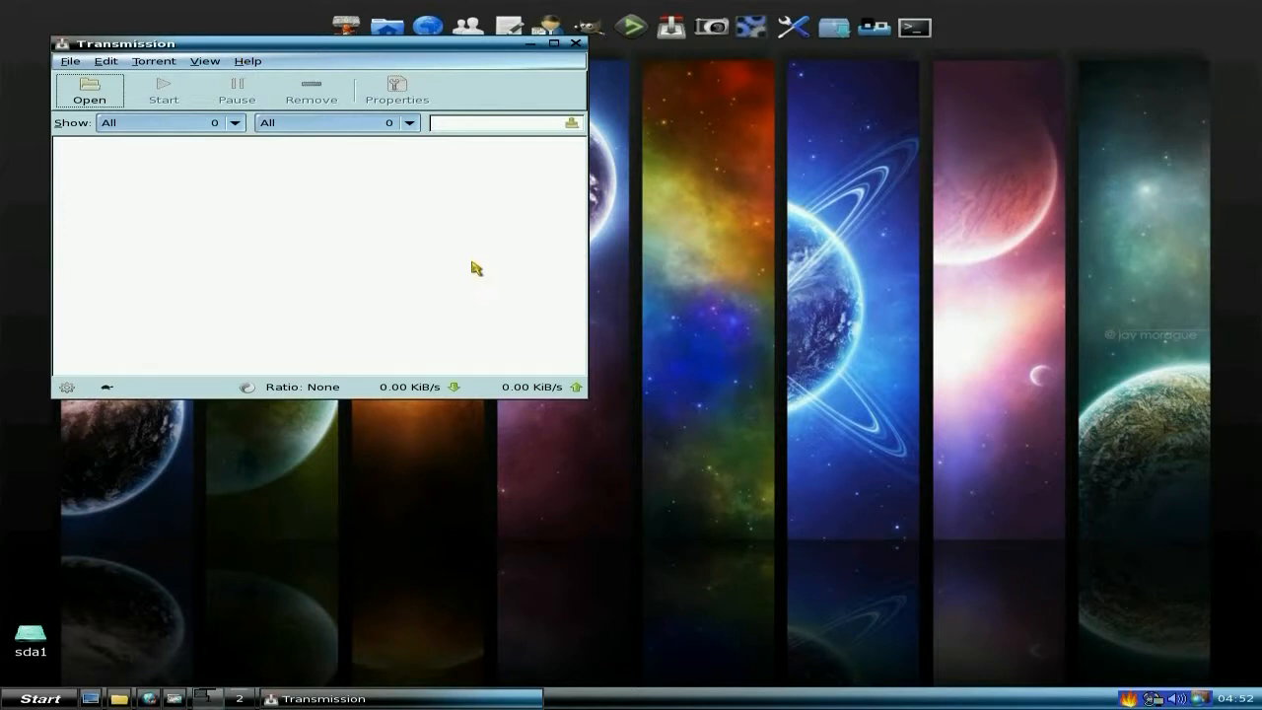
left_click(577, 42)
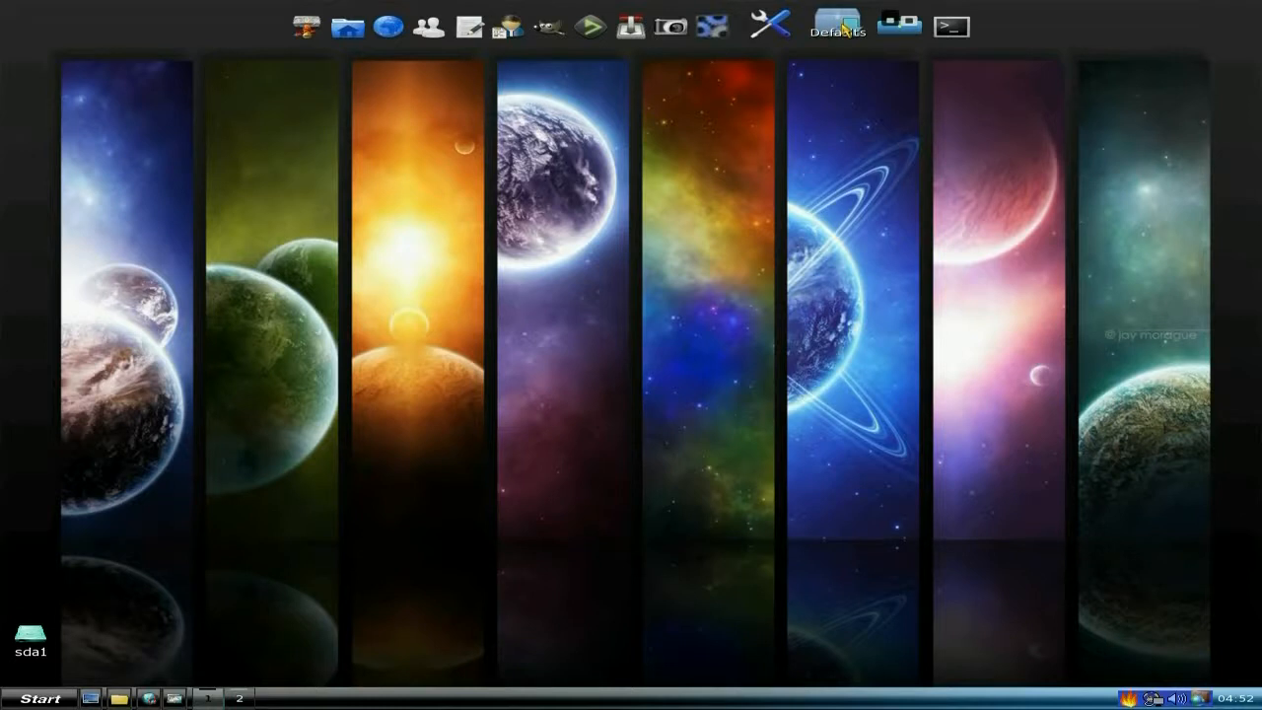
left_click(835, 22)
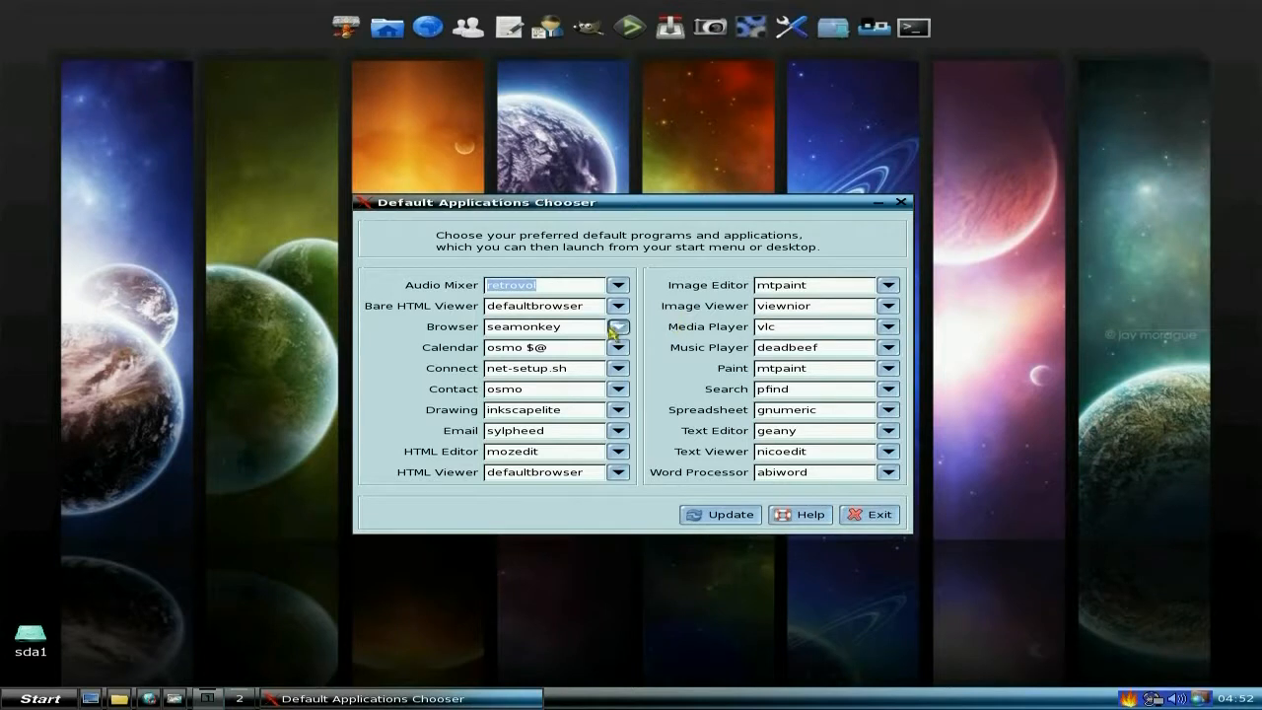
left_click(618, 326)
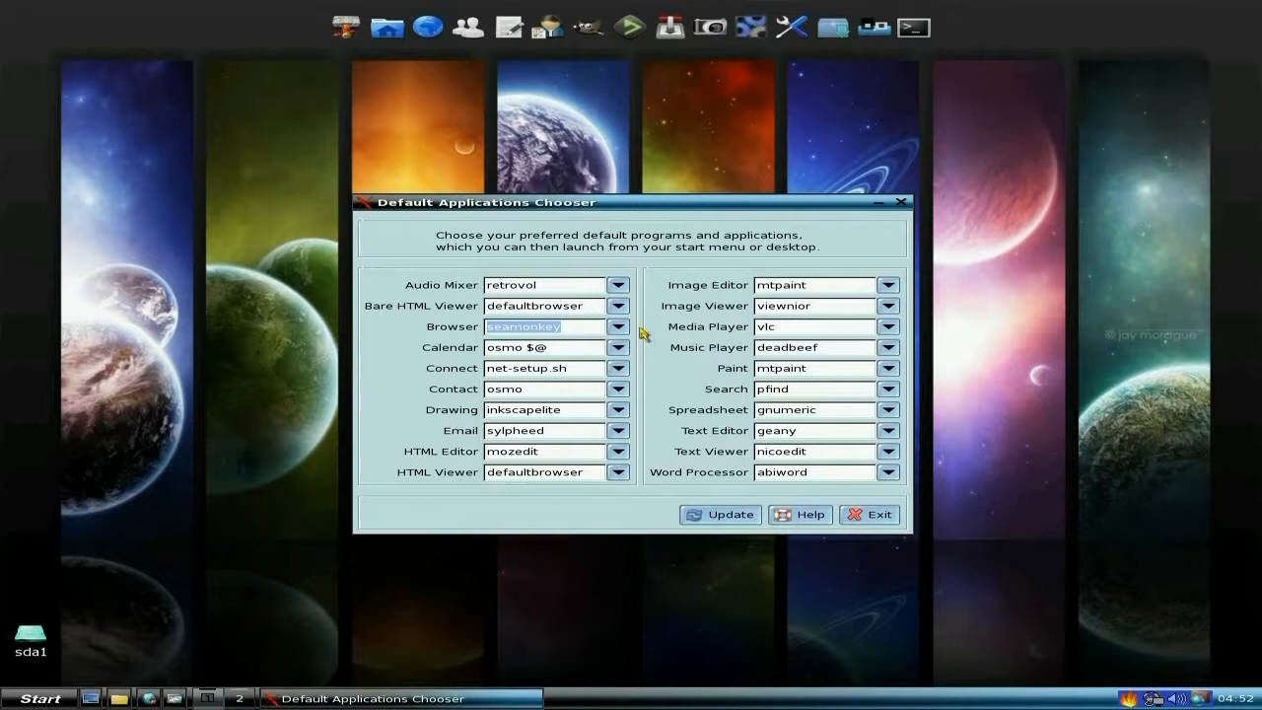
mouse_move(747, 465)
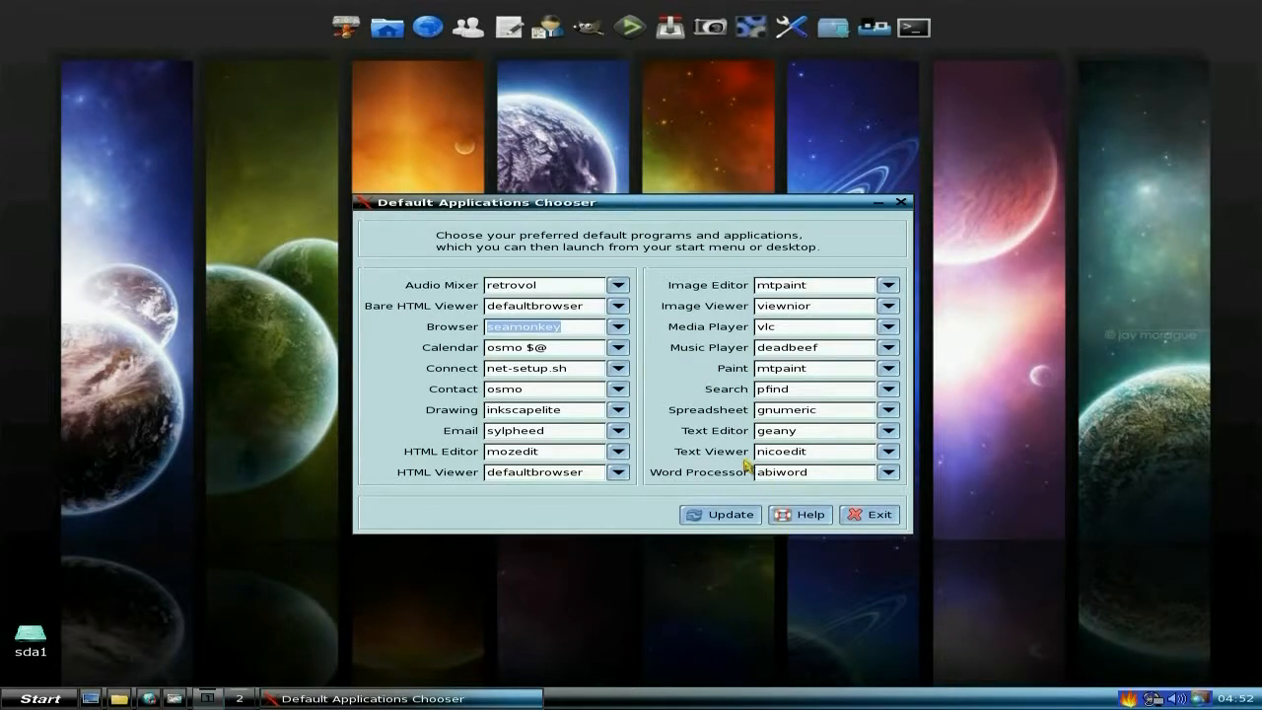
left_click(868, 514)
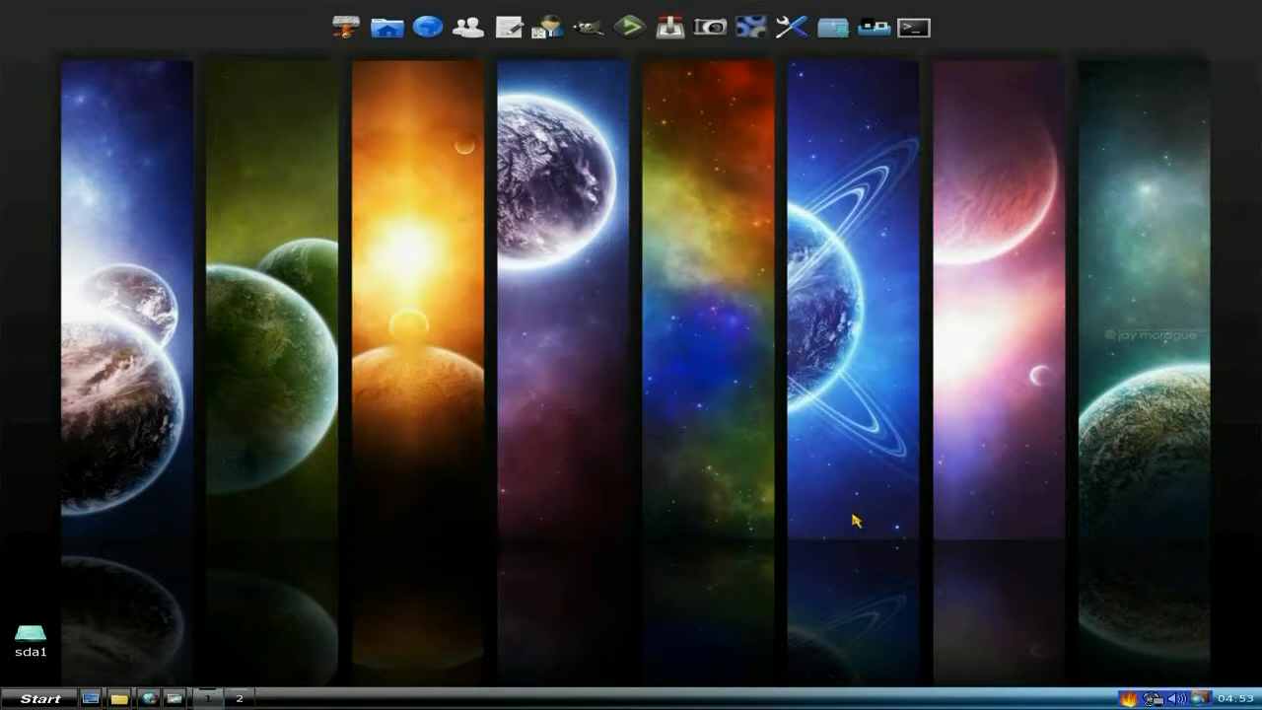
mouse_move(538, 335)
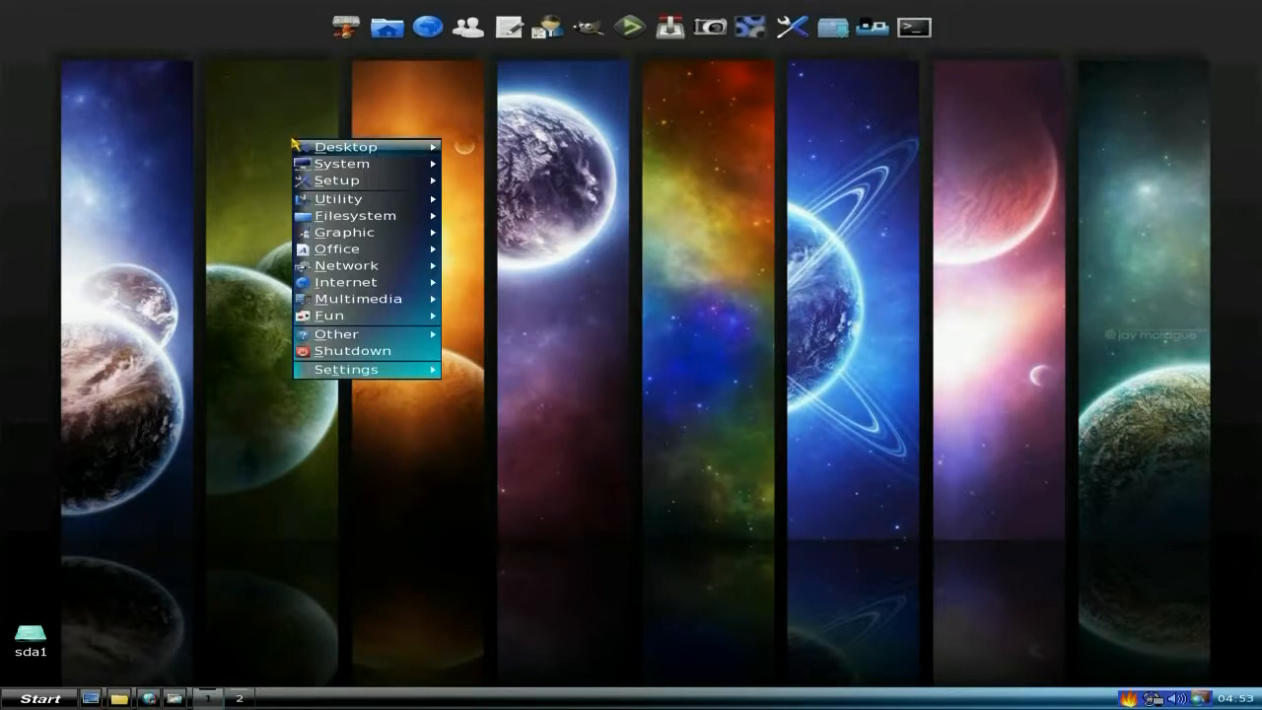
Show the Desktop submenu's configuration tools, such as Control Panel and wallpaper selection.
left_click(346, 369)
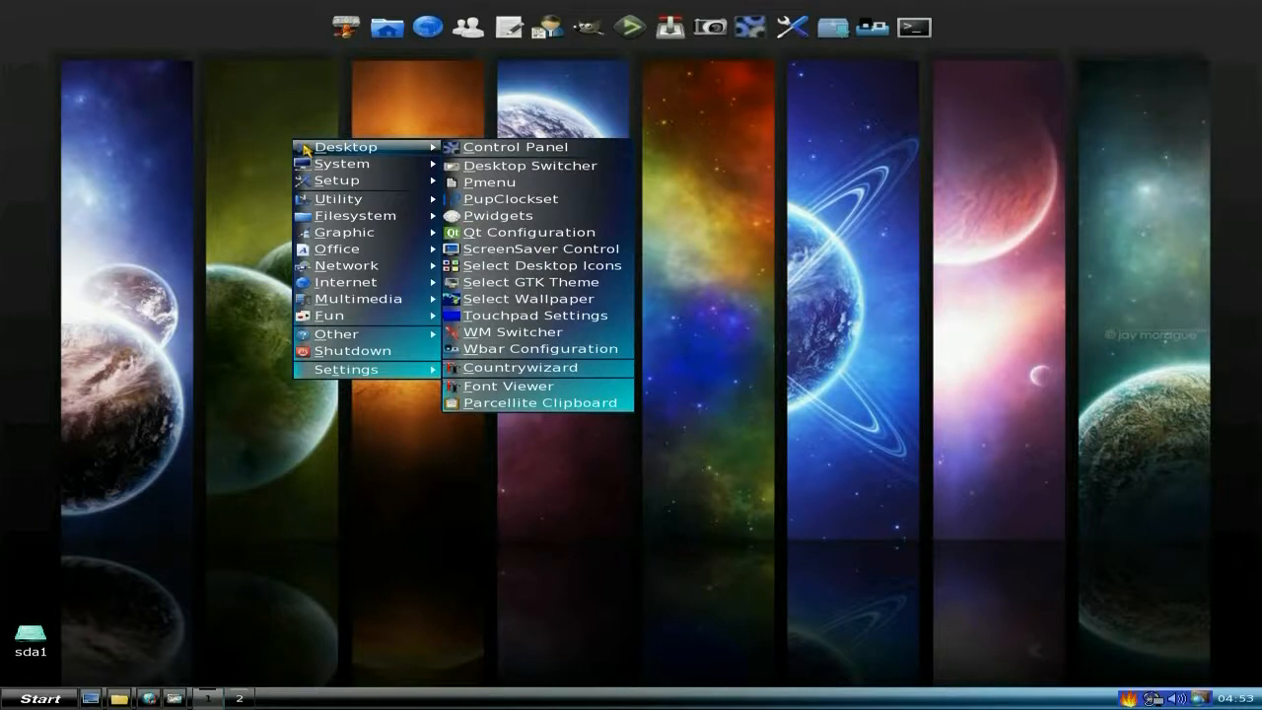
mouse_move(516, 147)
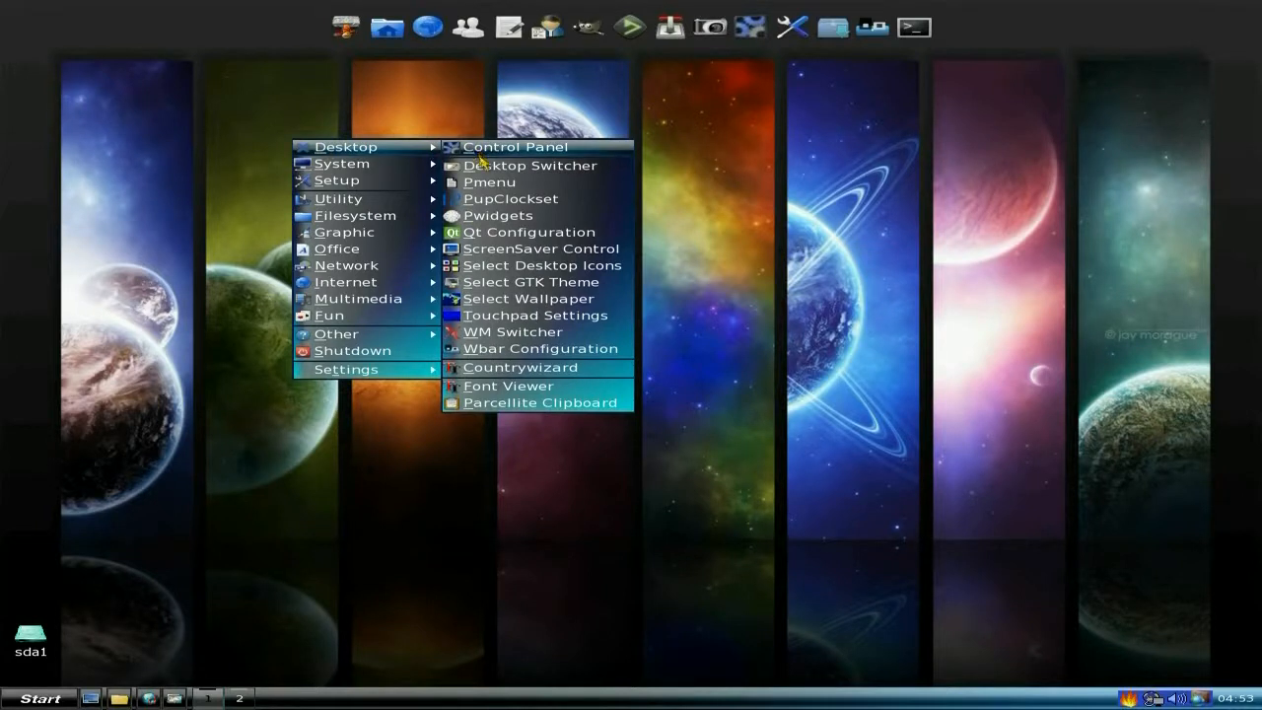
mouse_move(497, 232)
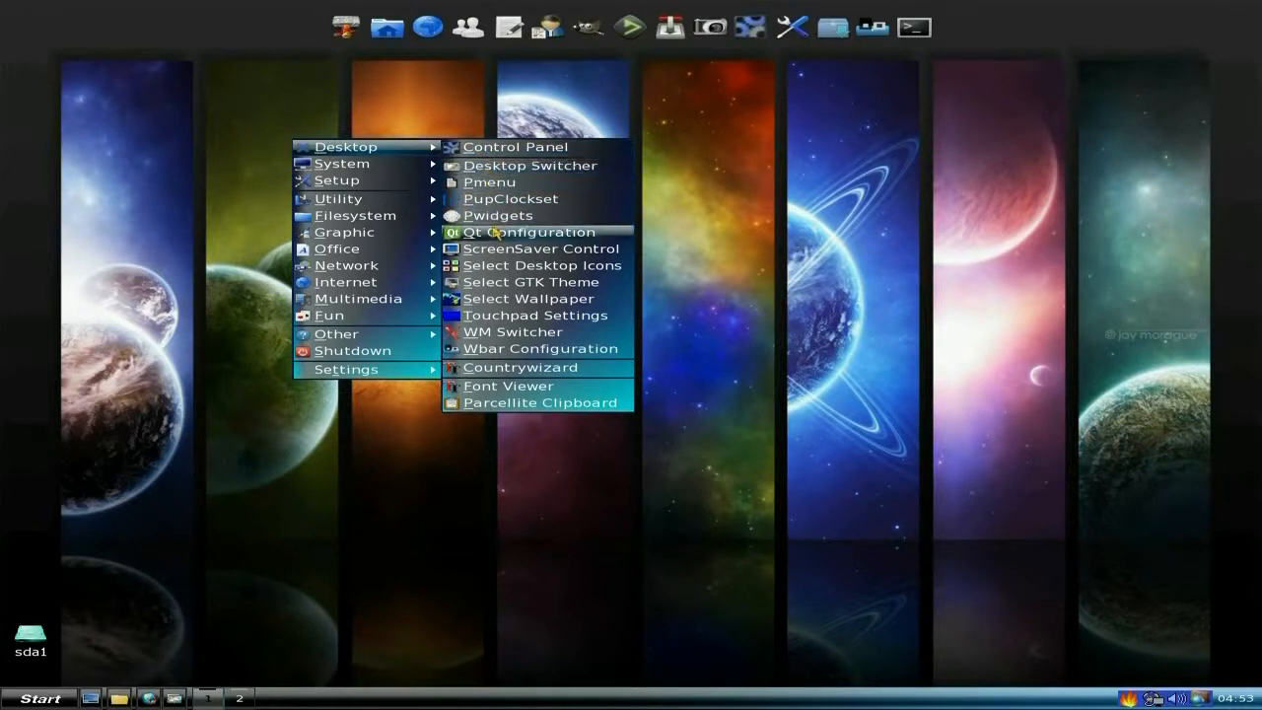
mouse_move(530, 298)
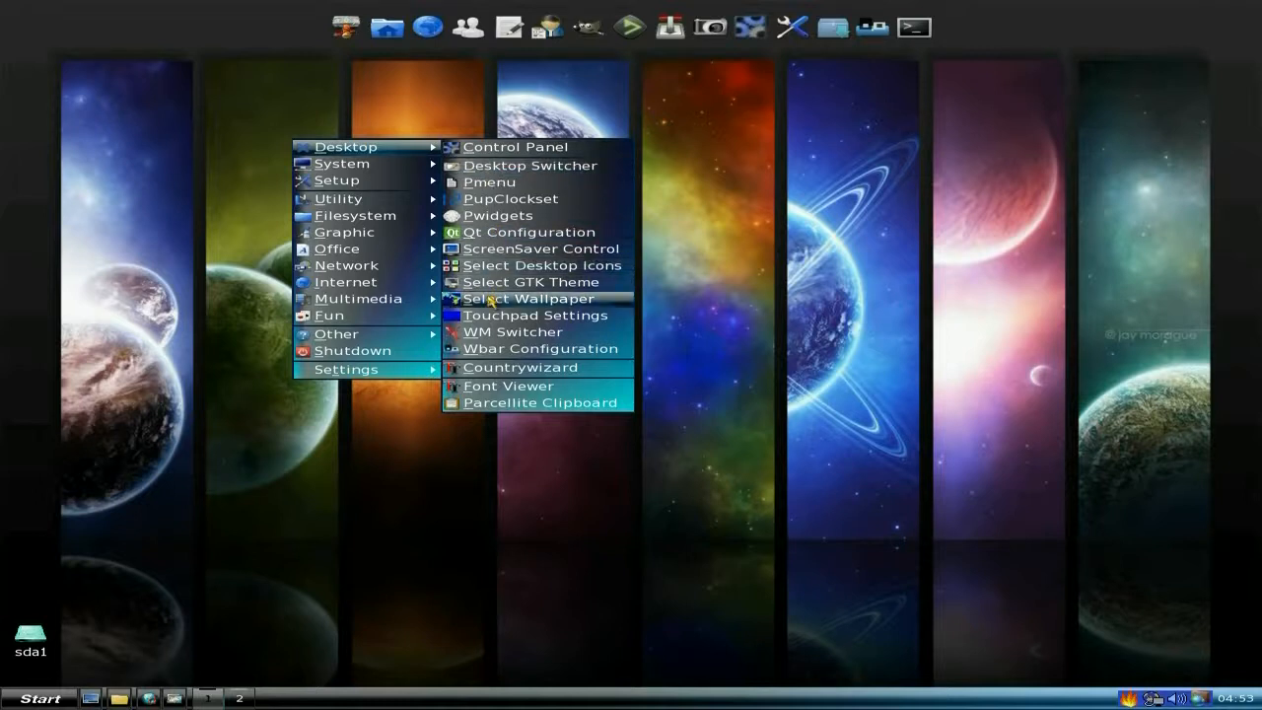
mouse_move(493, 332)
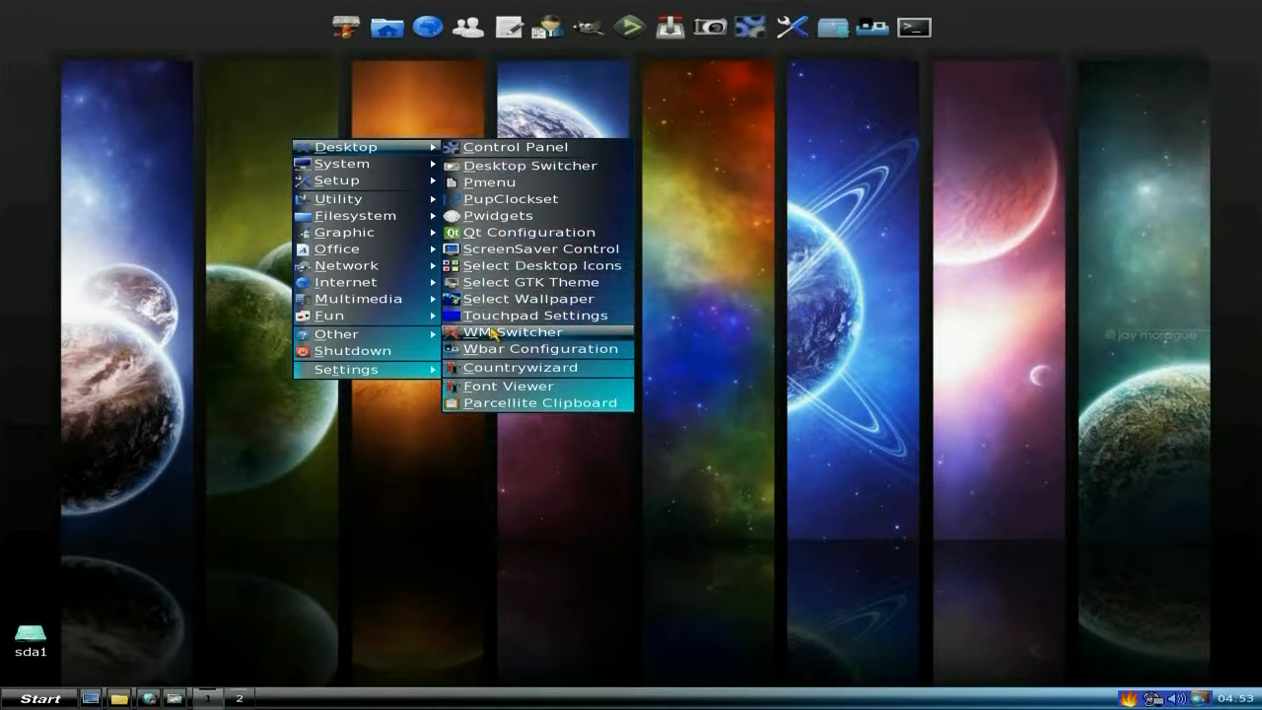
mouse_move(502, 349)
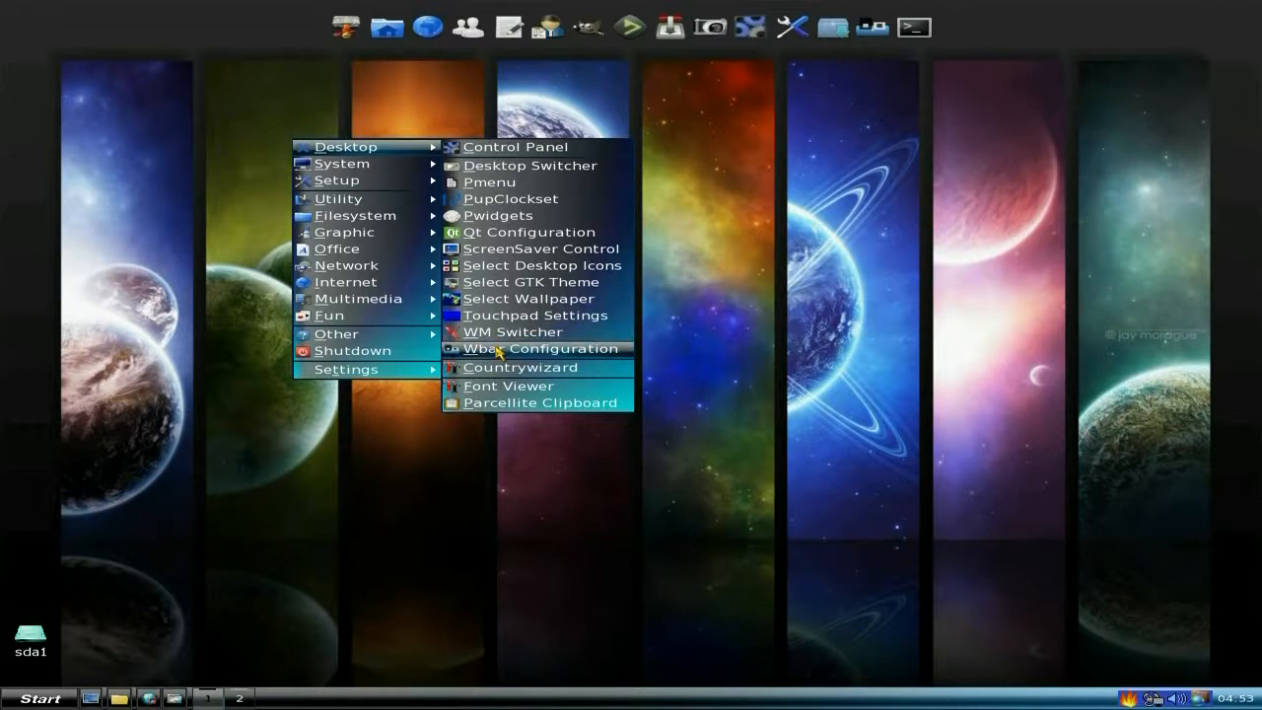
mouse_move(502, 372)
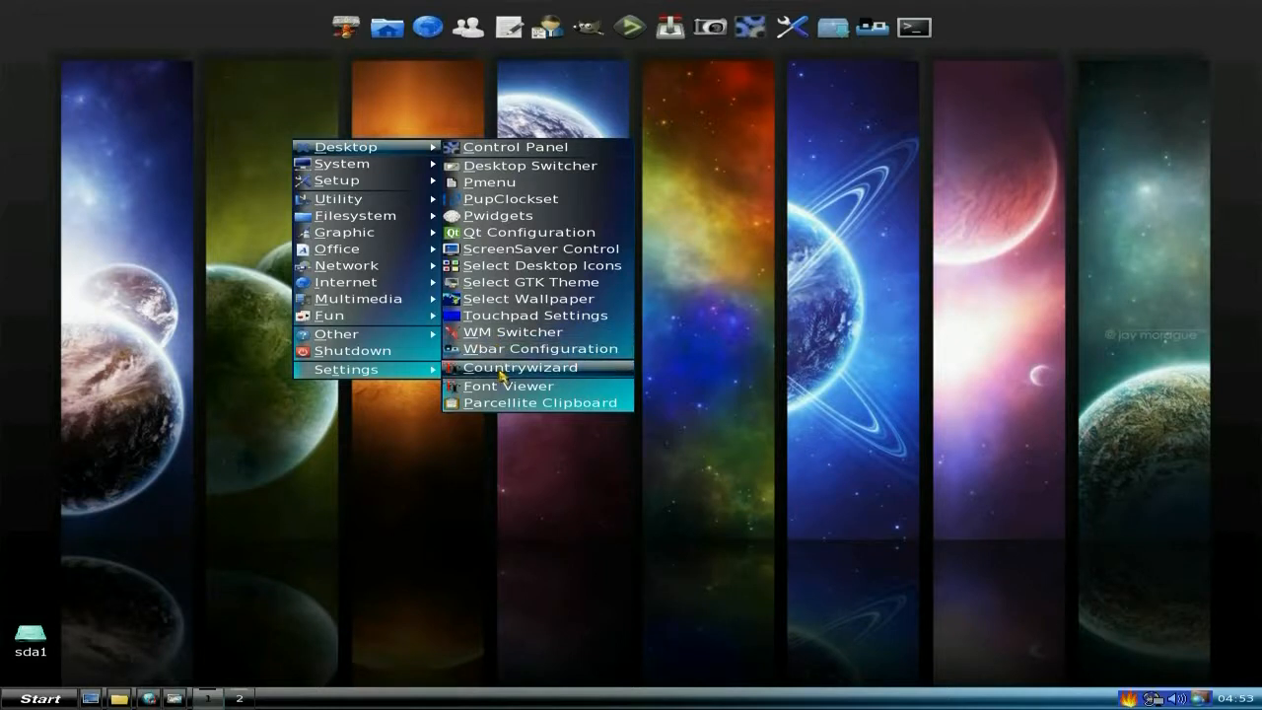
mouse_move(339, 180)
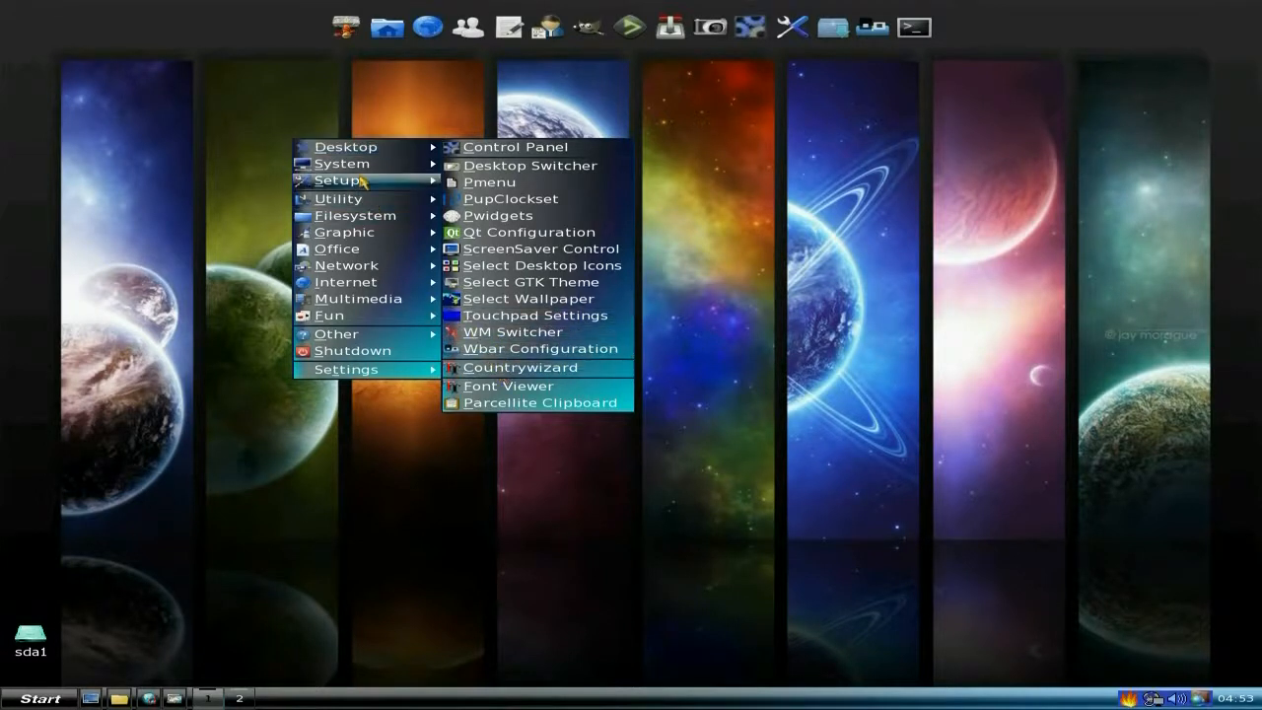
mouse_move(343, 164)
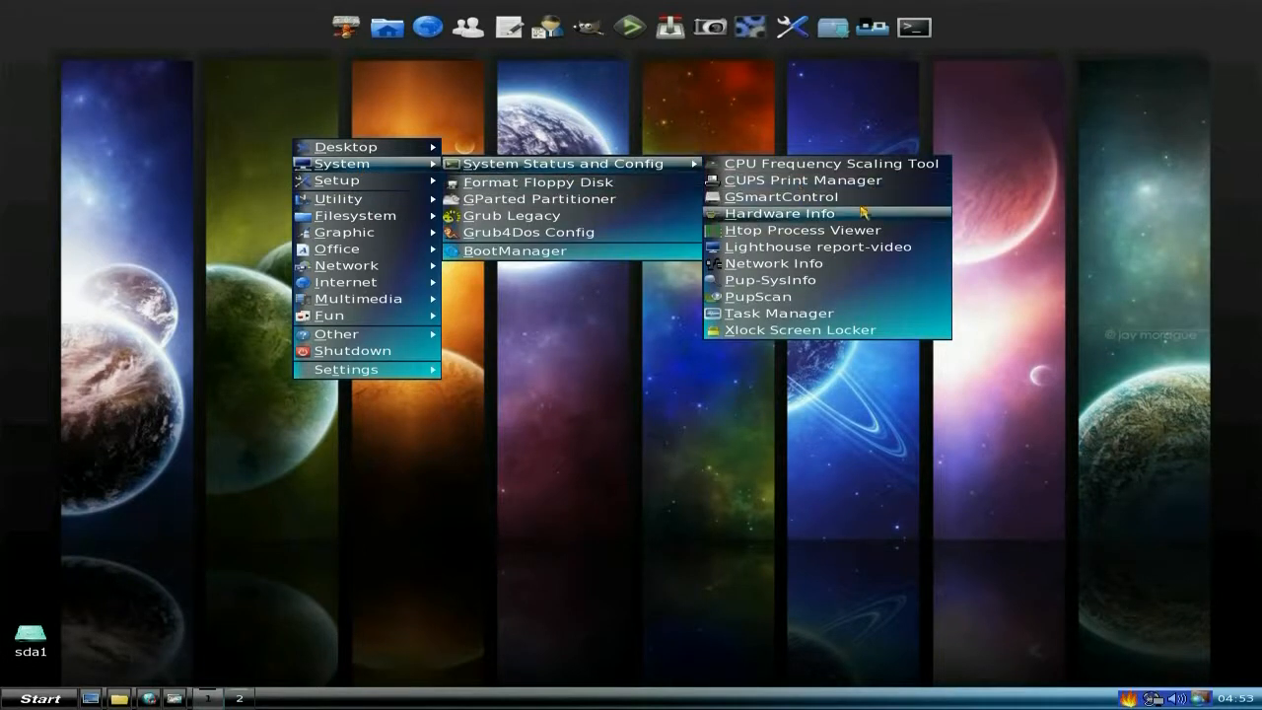
left_click(803, 229)
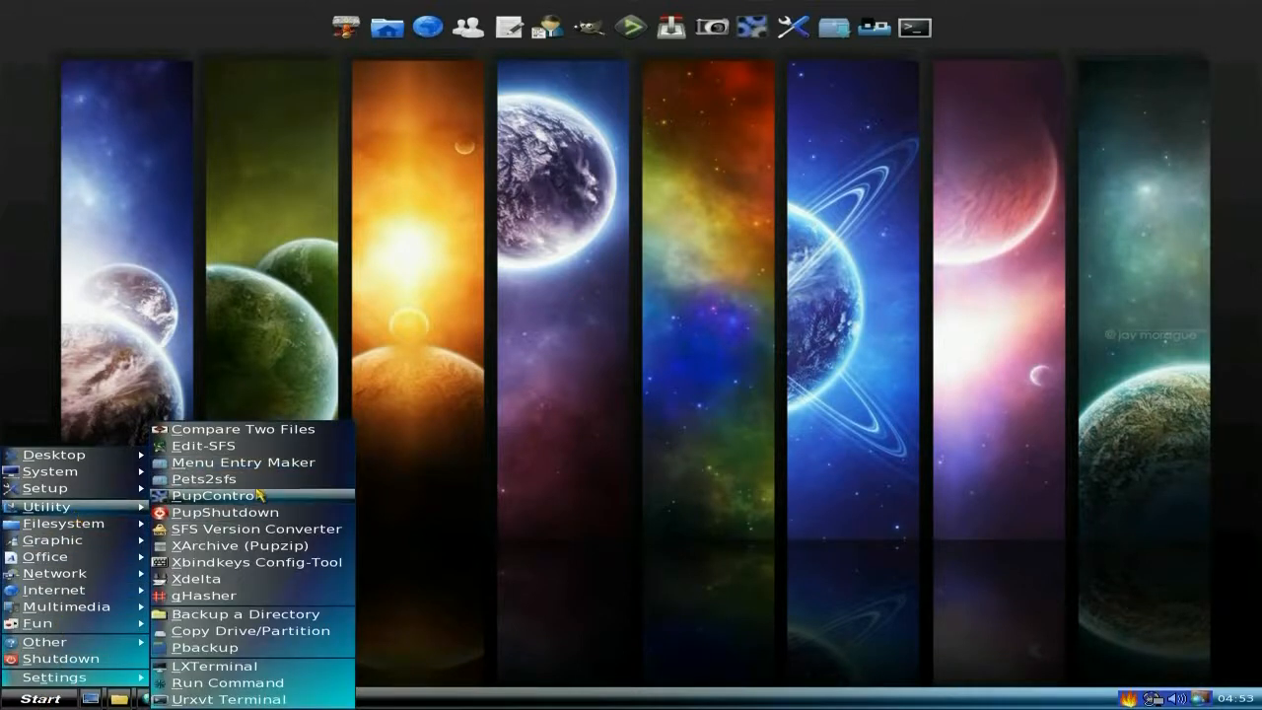
mouse_move(225, 512)
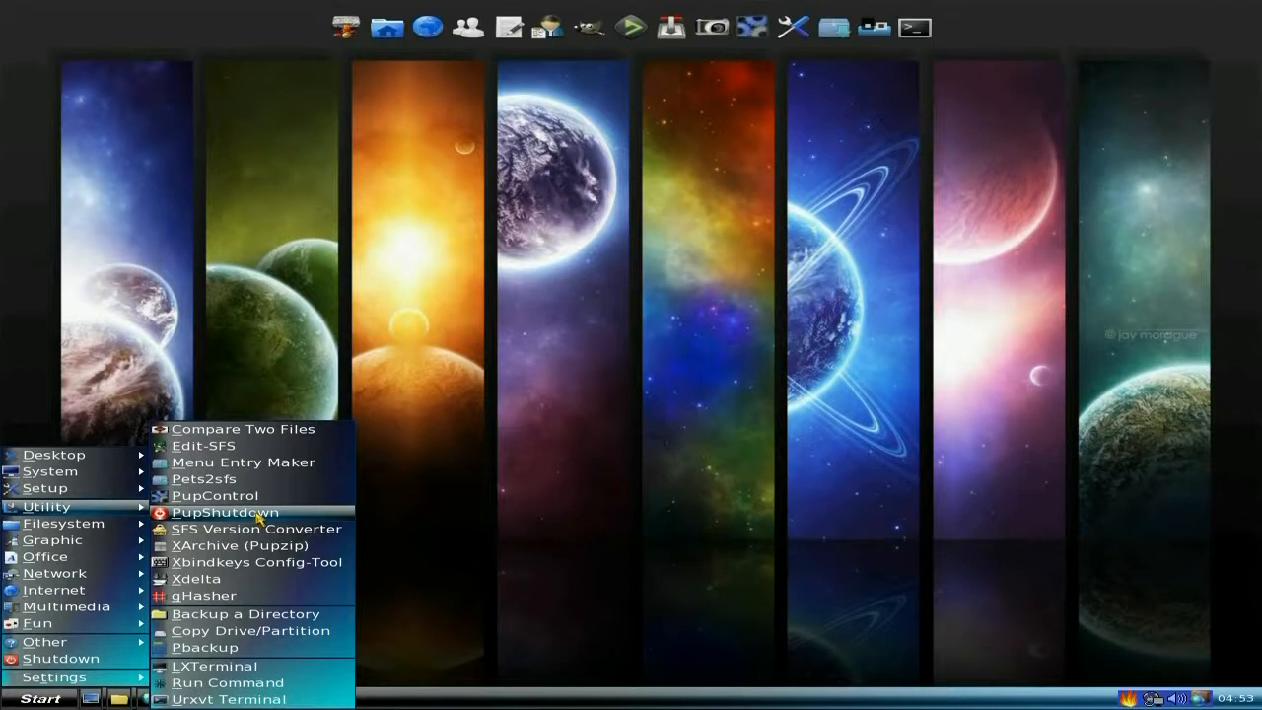
mouse_move(245, 613)
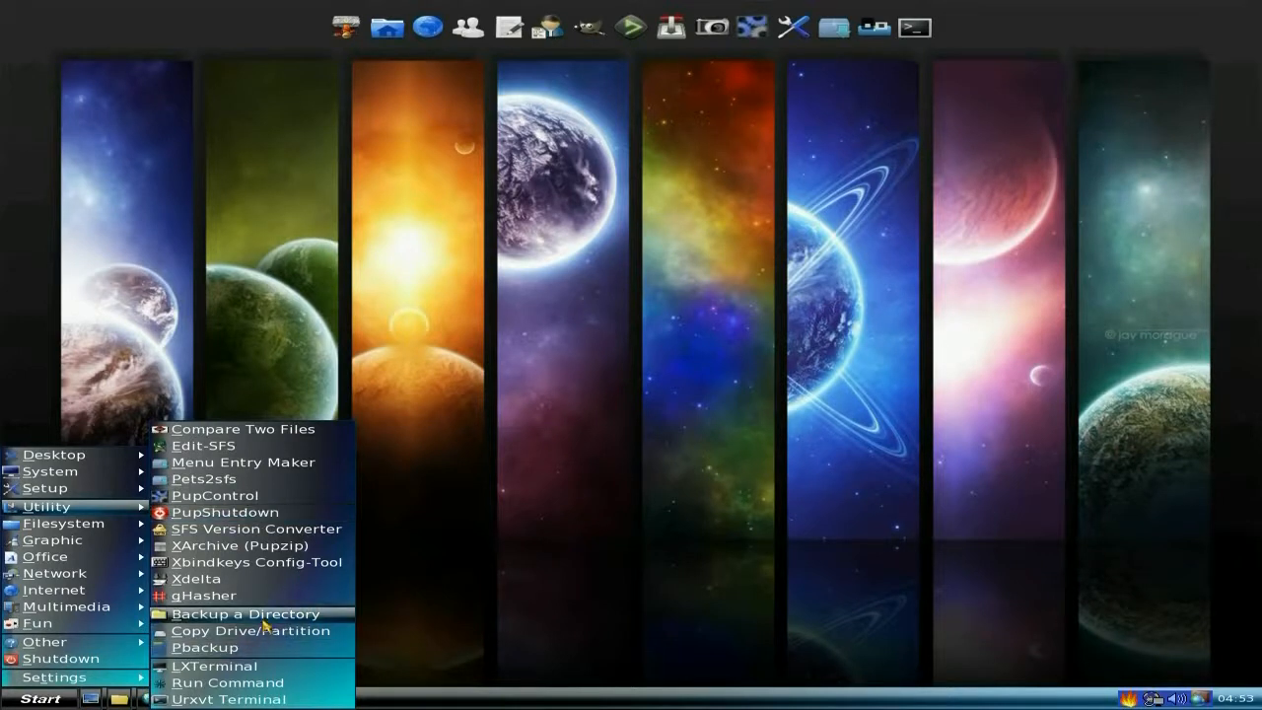
mouse_move(250, 630)
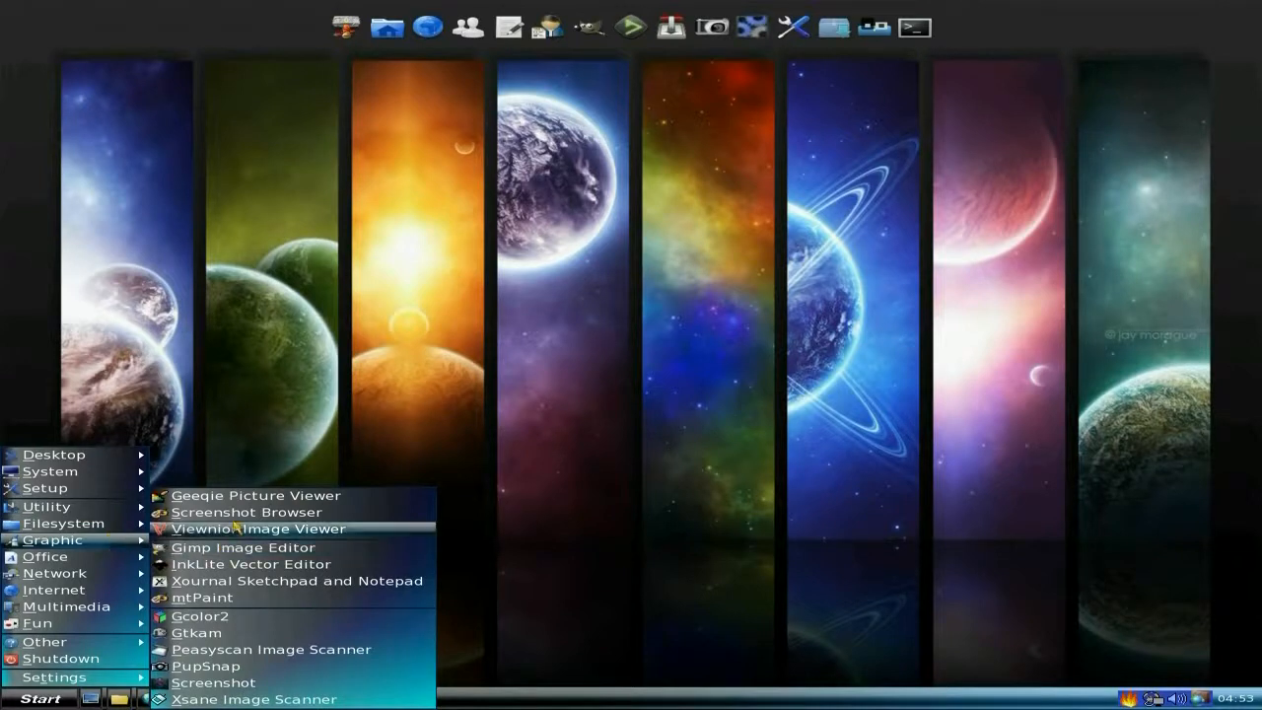
mouse_move(236, 501)
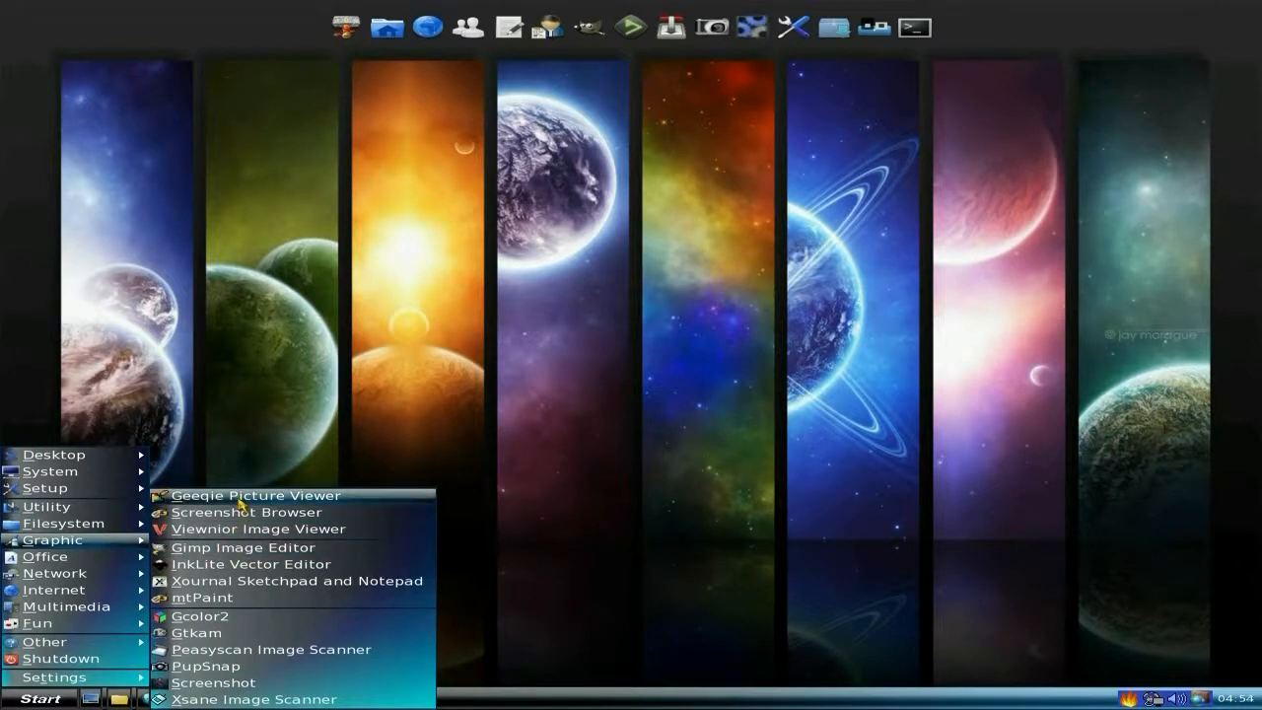
mouse_move(258, 529)
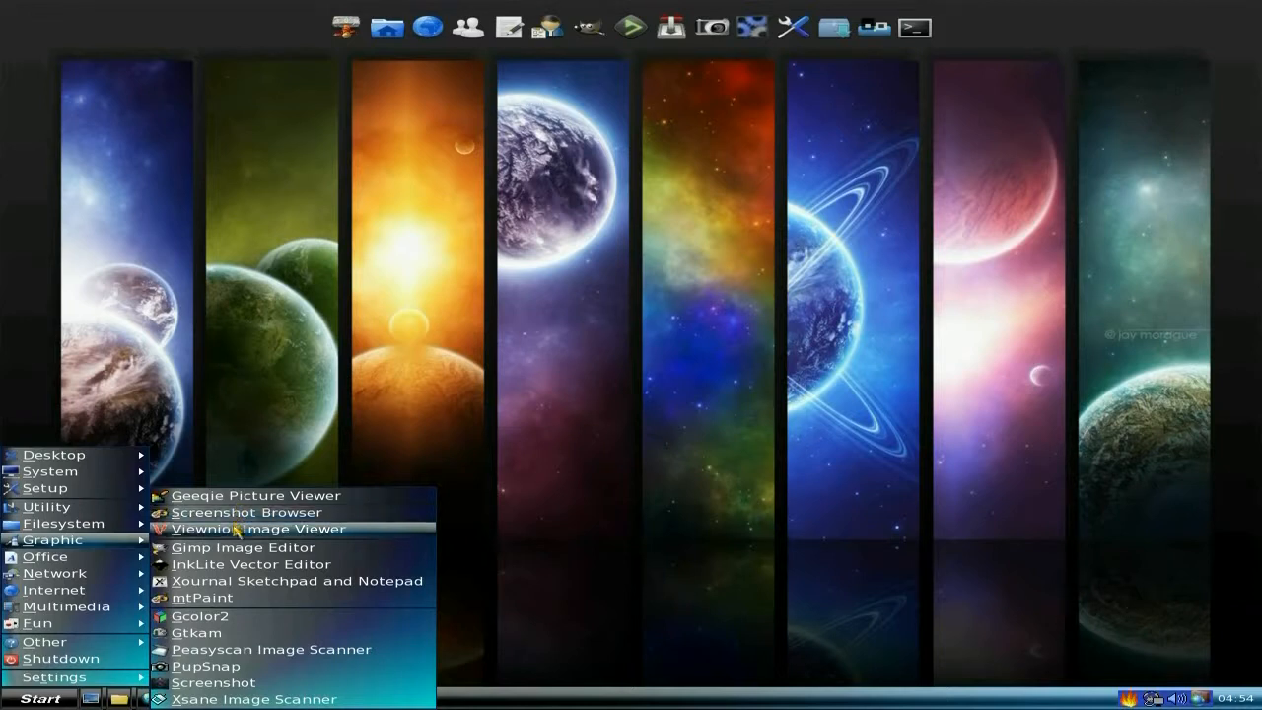
mouse_move(233, 601)
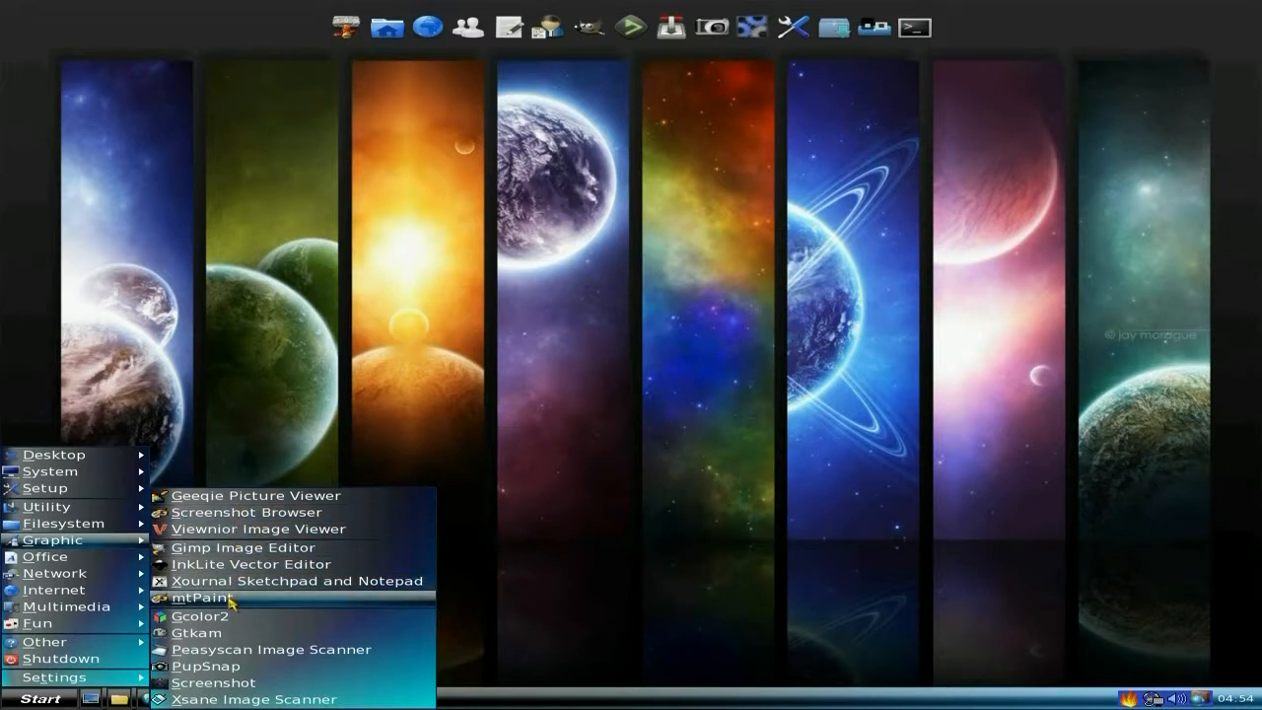
mouse_move(235, 640)
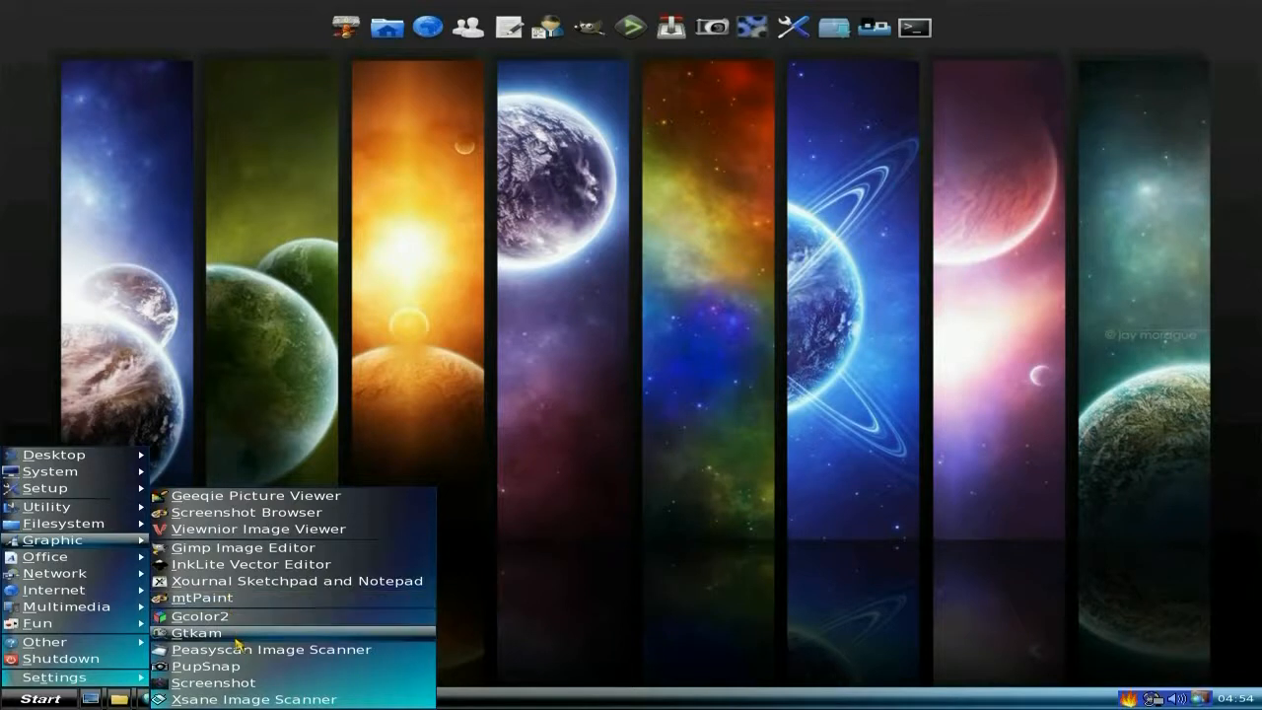
mouse_move(234, 670)
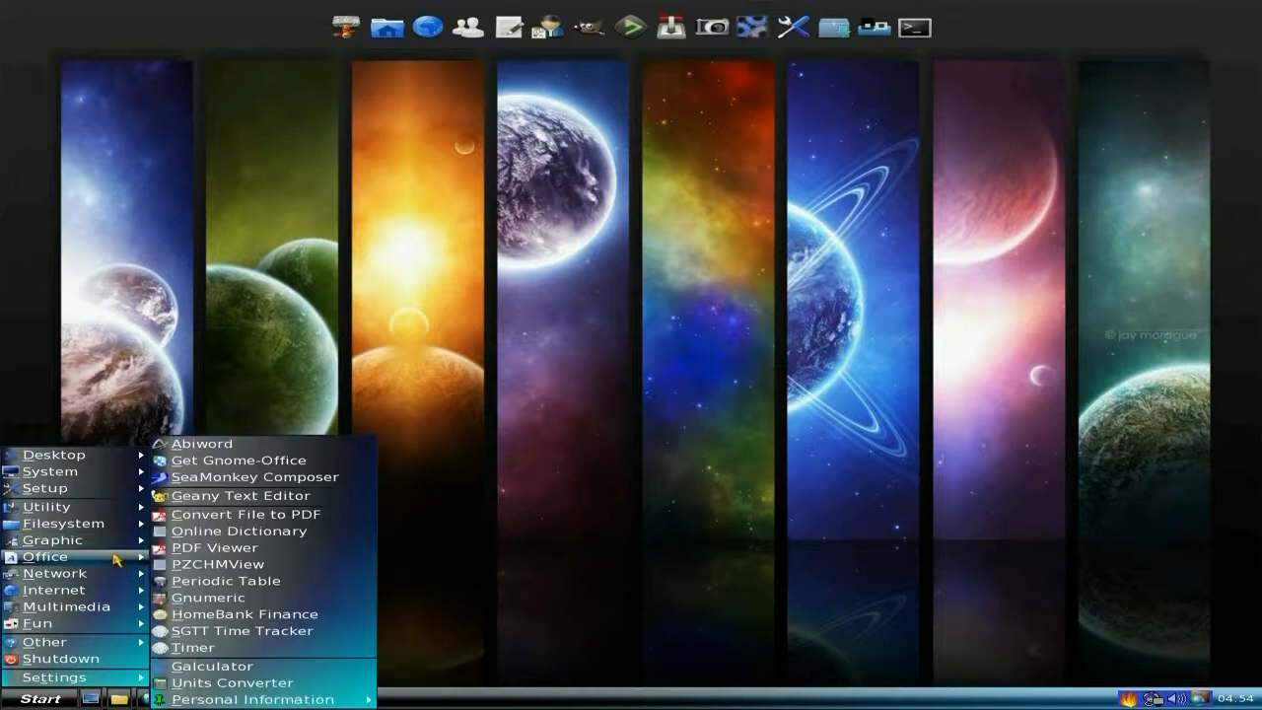
mouse_move(201, 444)
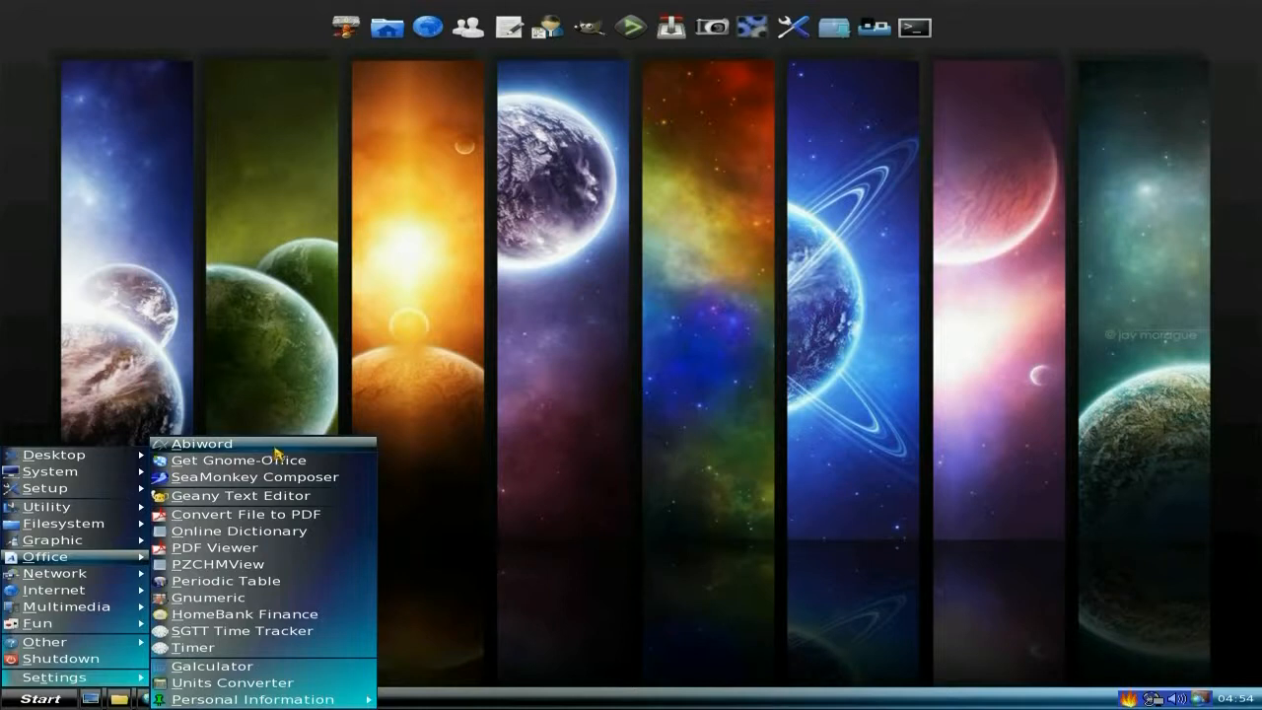
Launch AbiWord on blank Untitled1, close it, and reopen the start menu.
left_click(201, 442)
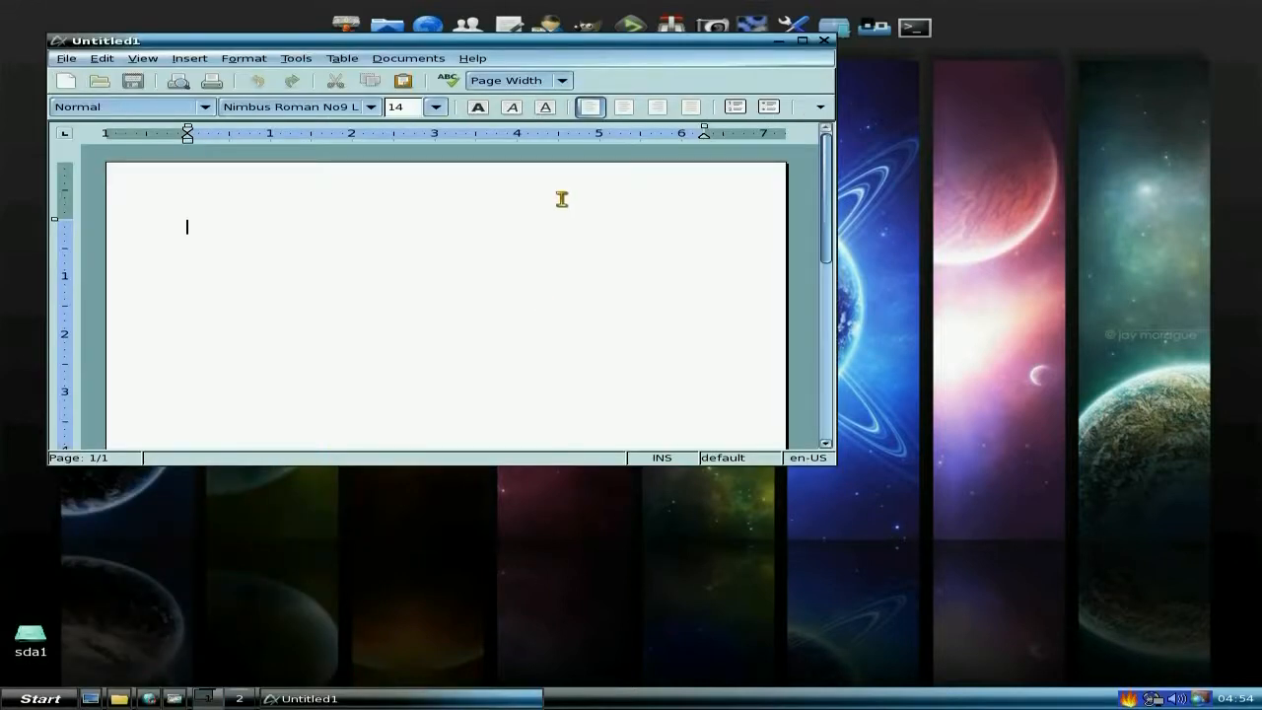
left_click(472, 57)
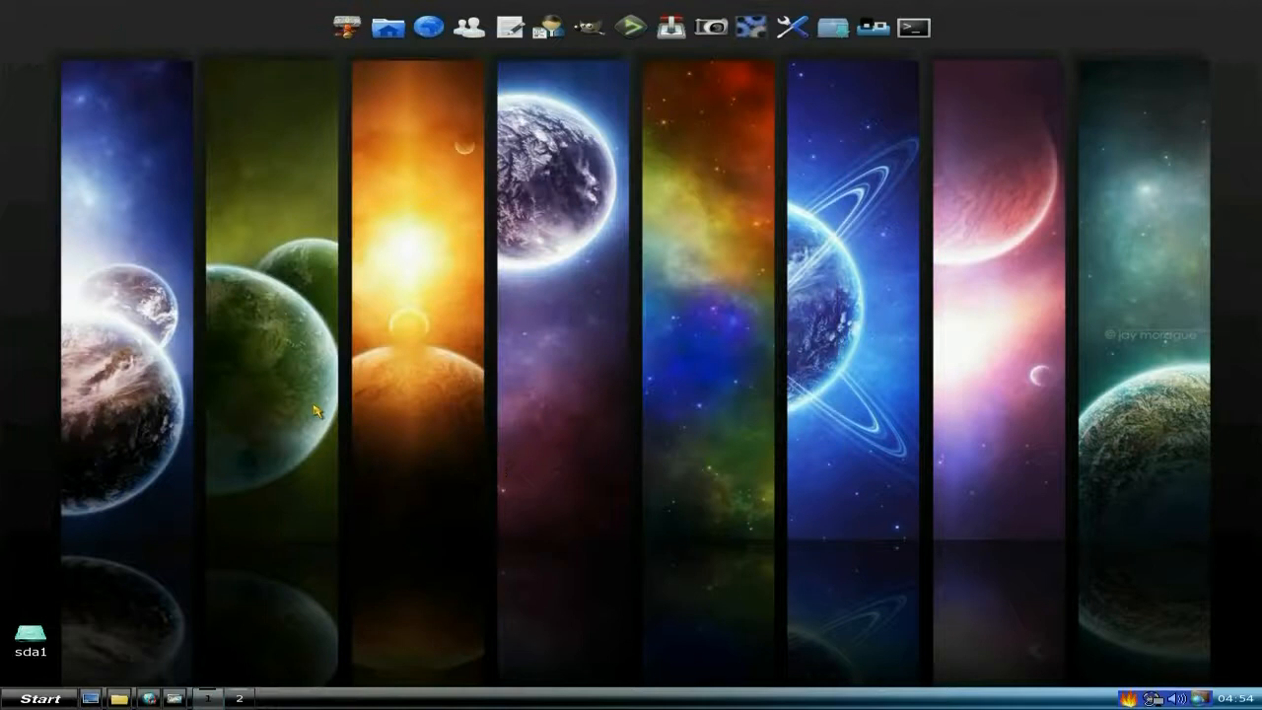
left_click(39, 698)
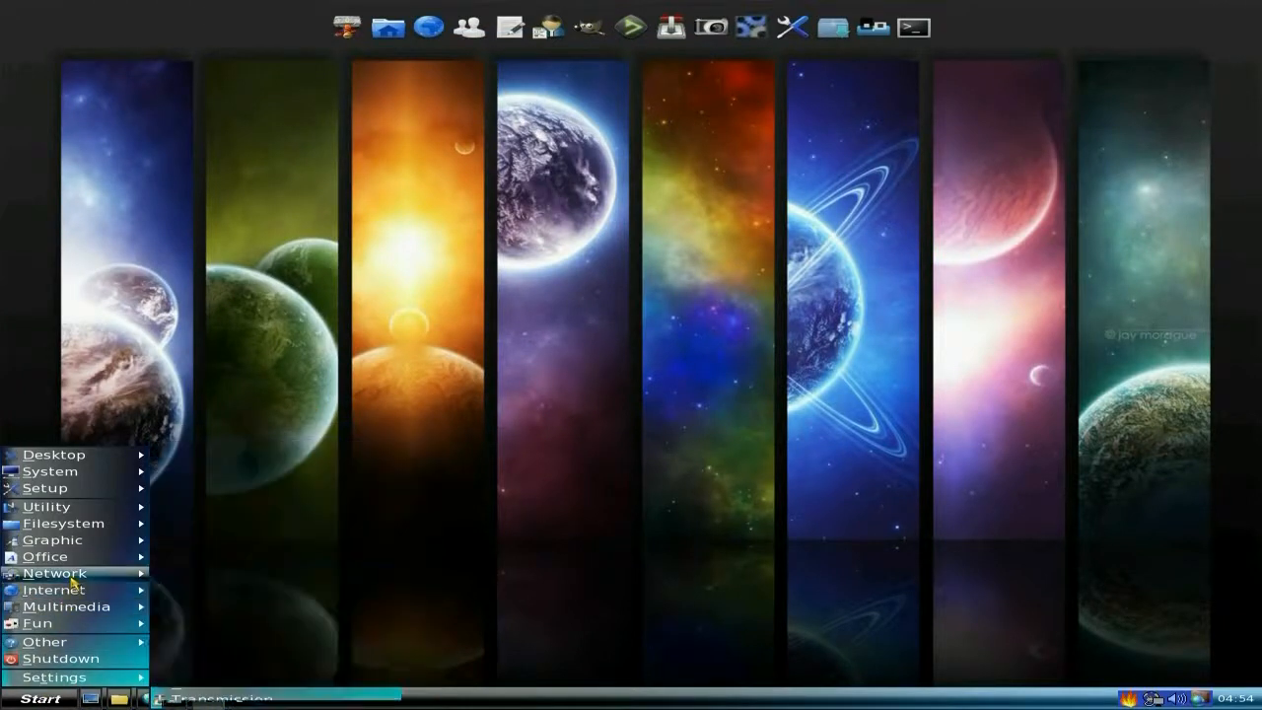
Show the Internet submenu listing Dillo Web Browser, SeaMonkey Mail and Transmission.
left_click(54, 572)
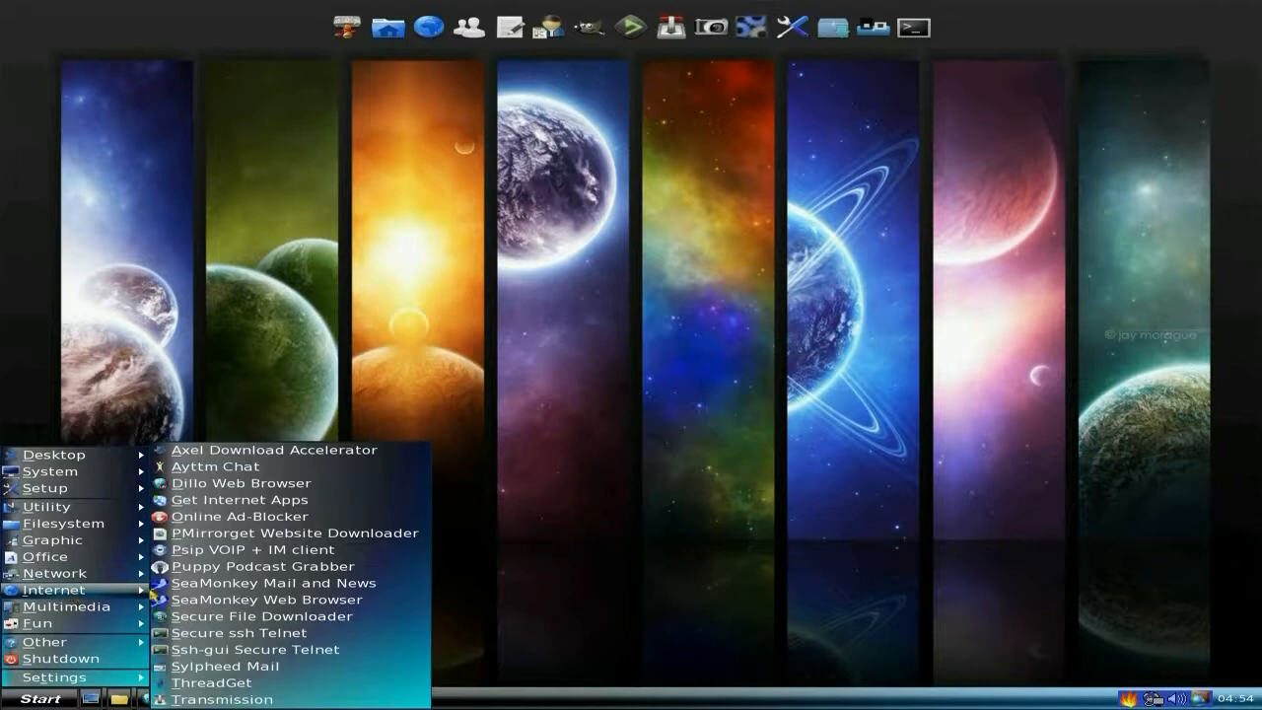
mouse_move(216, 466)
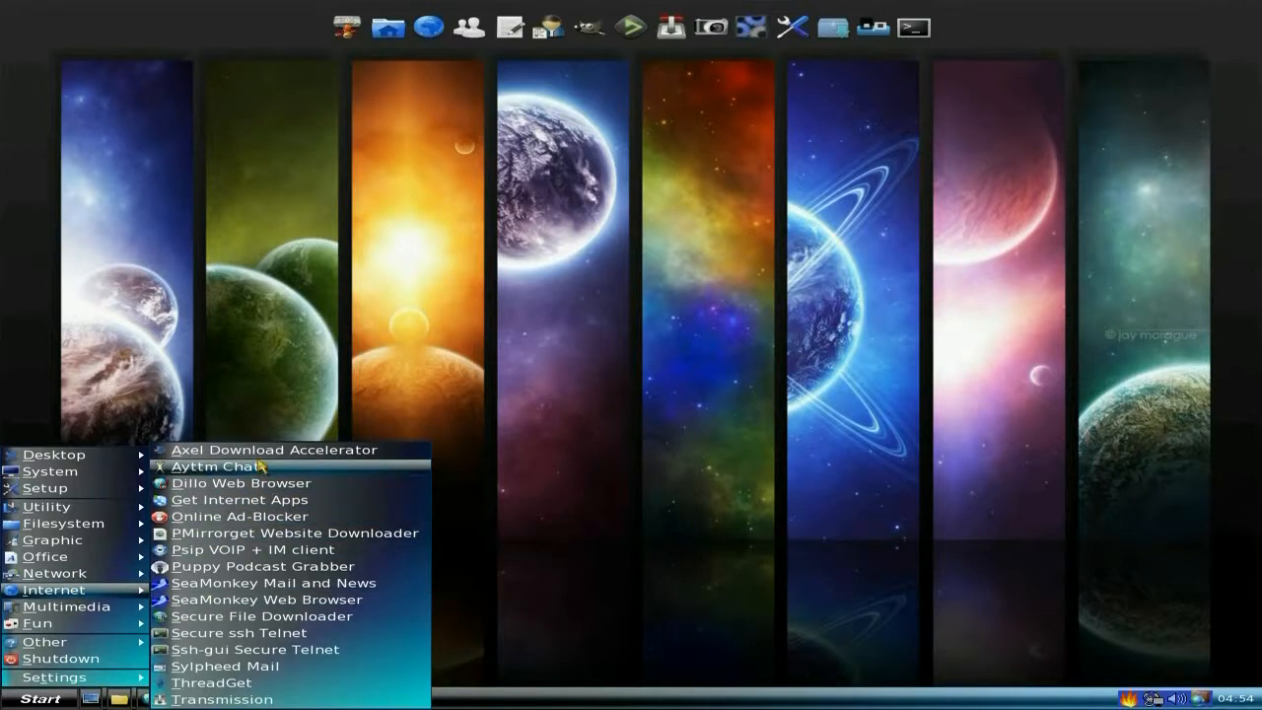
mouse_move(247, 572)
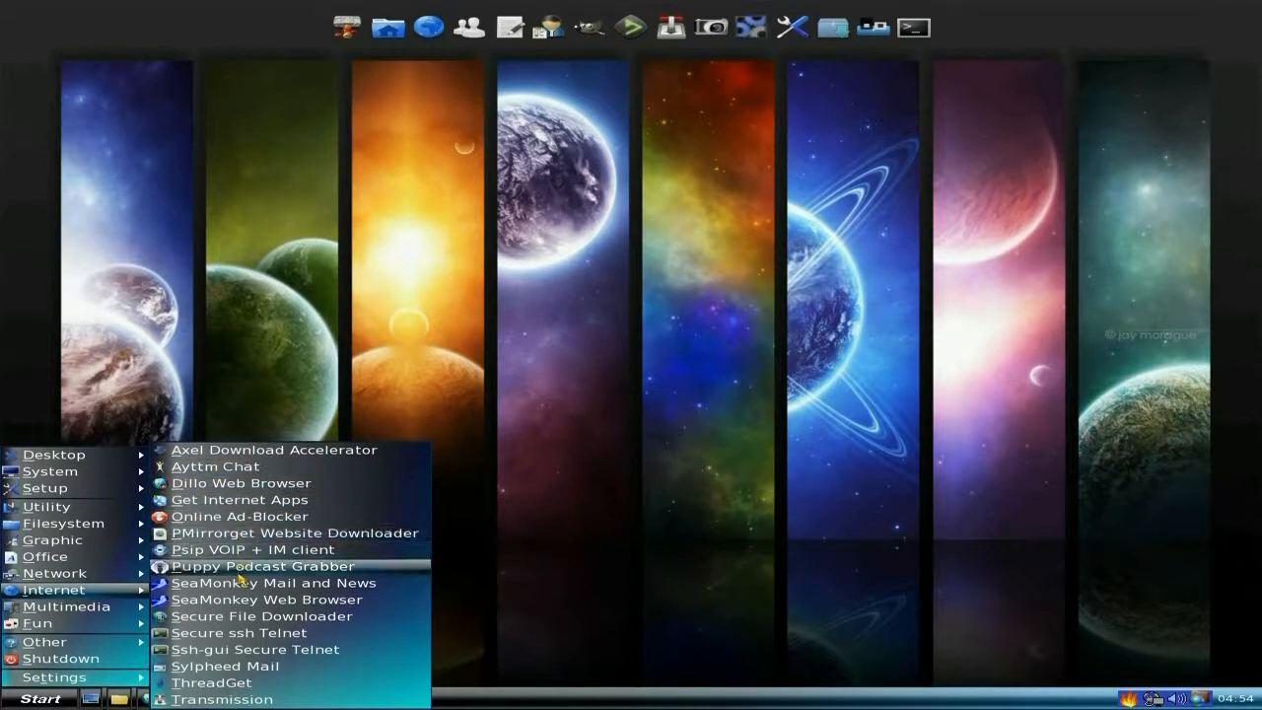
mouse_move(267, 599)
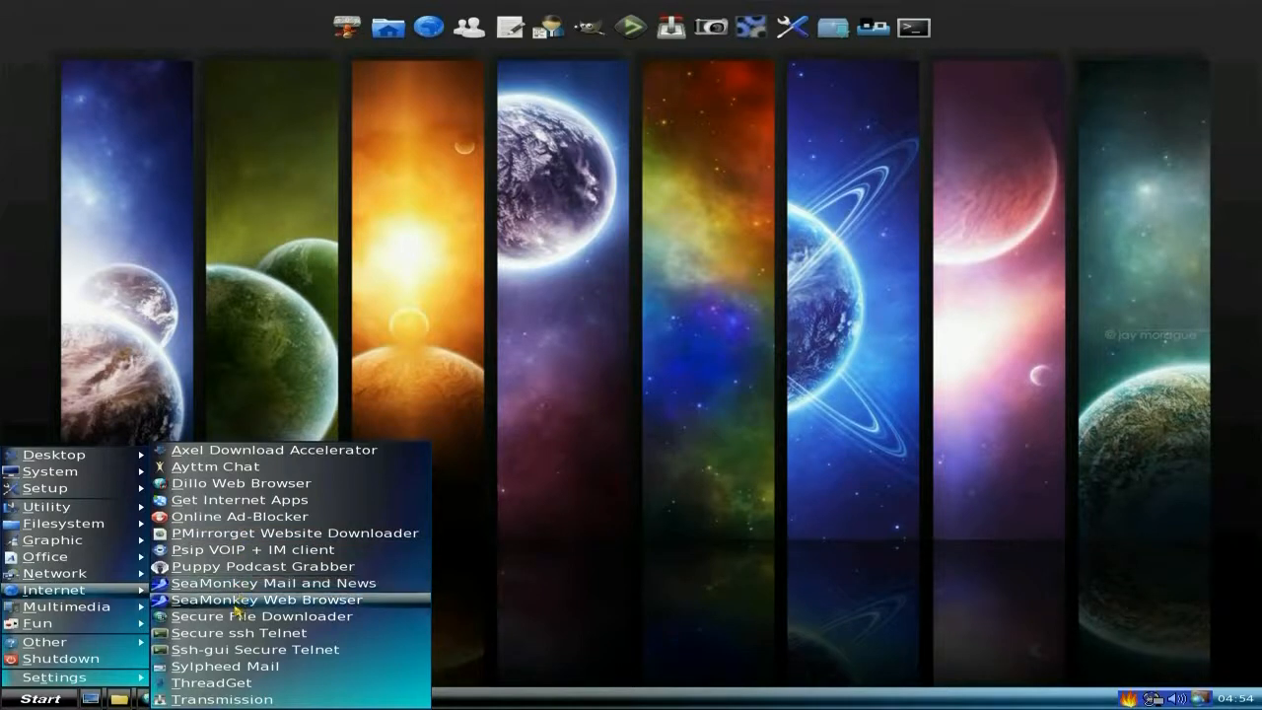
mouse_move(237, 632)
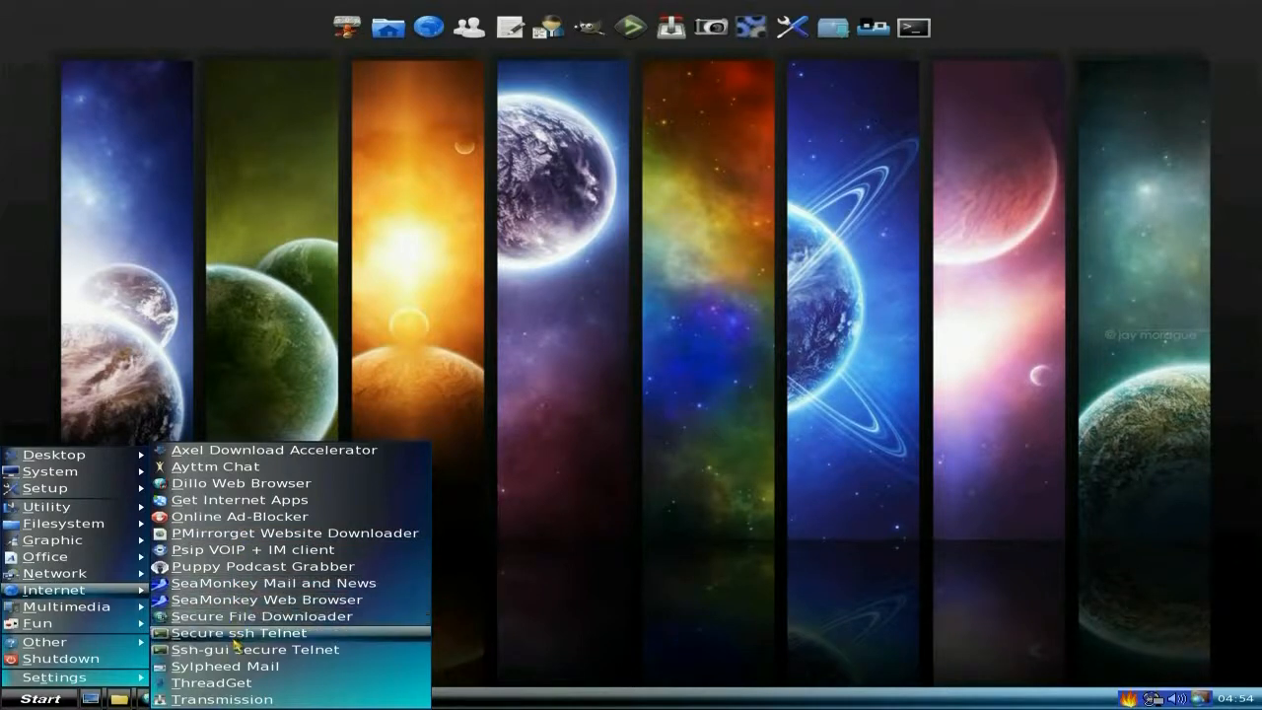
mouse_move(225, 665)
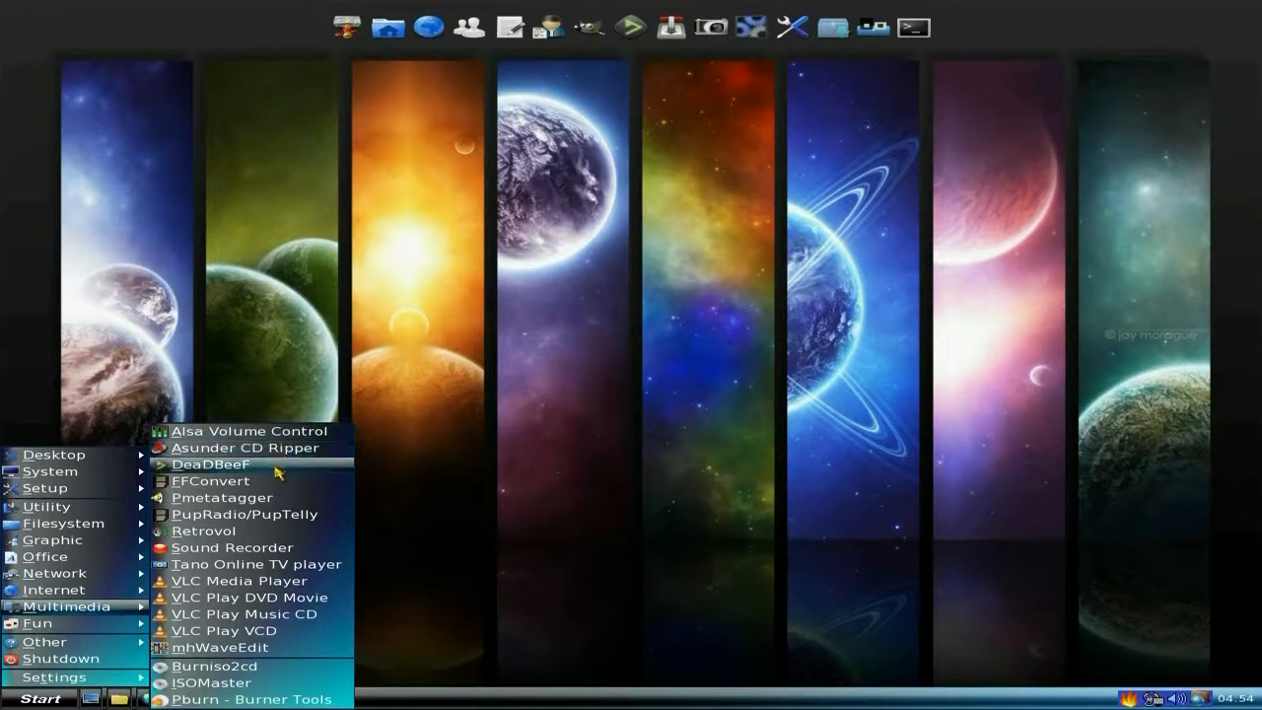
mouse_move(210, 481)
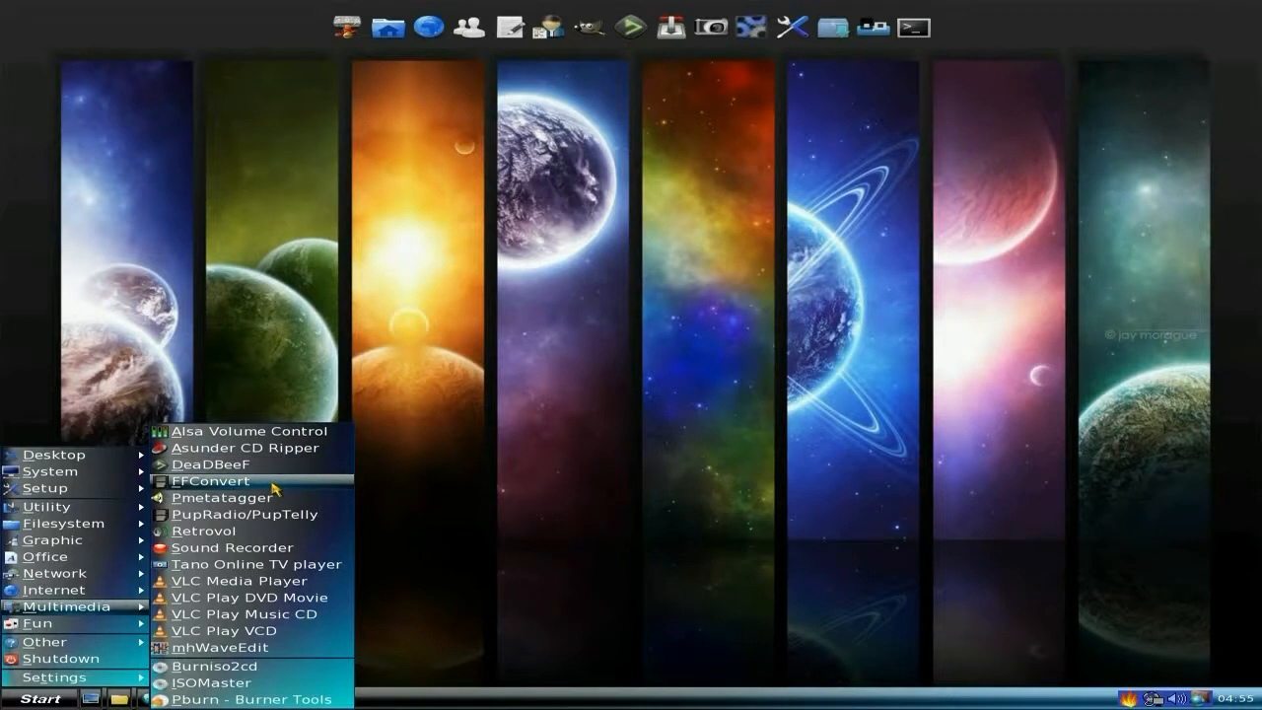
mouse_move(245, 513)
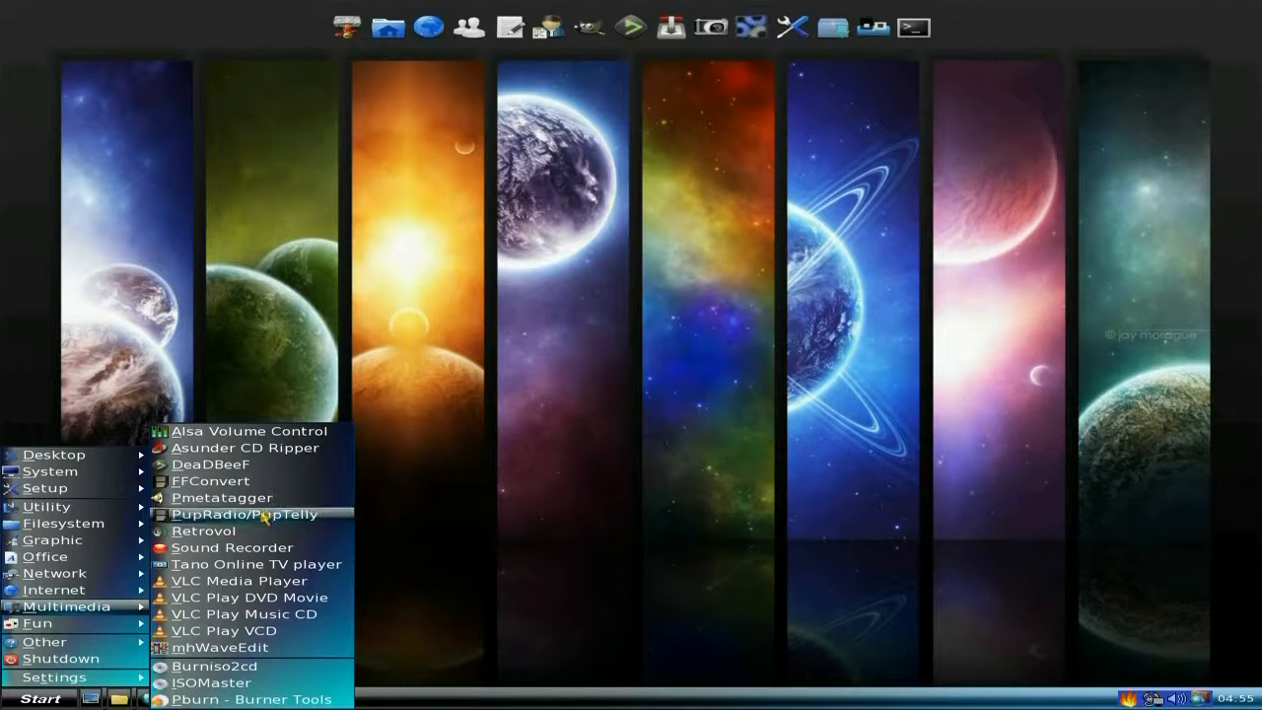
left_click(245, 514)
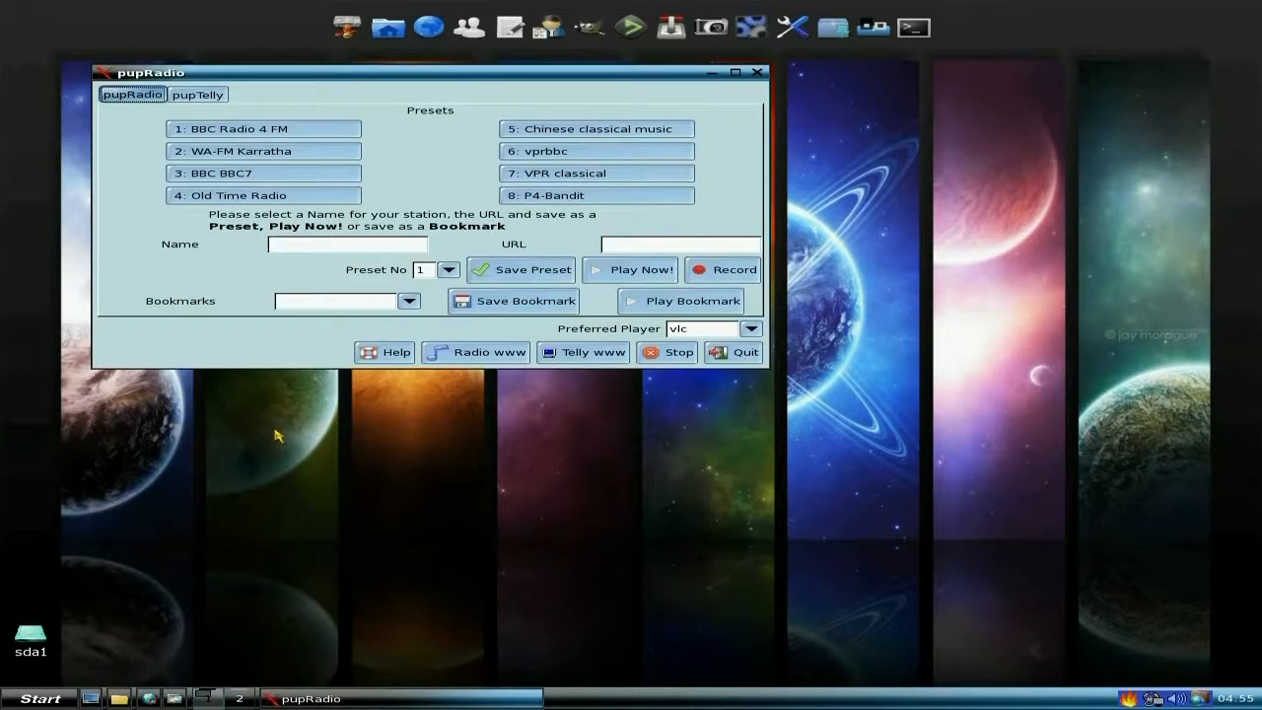
left_click(197, 94)
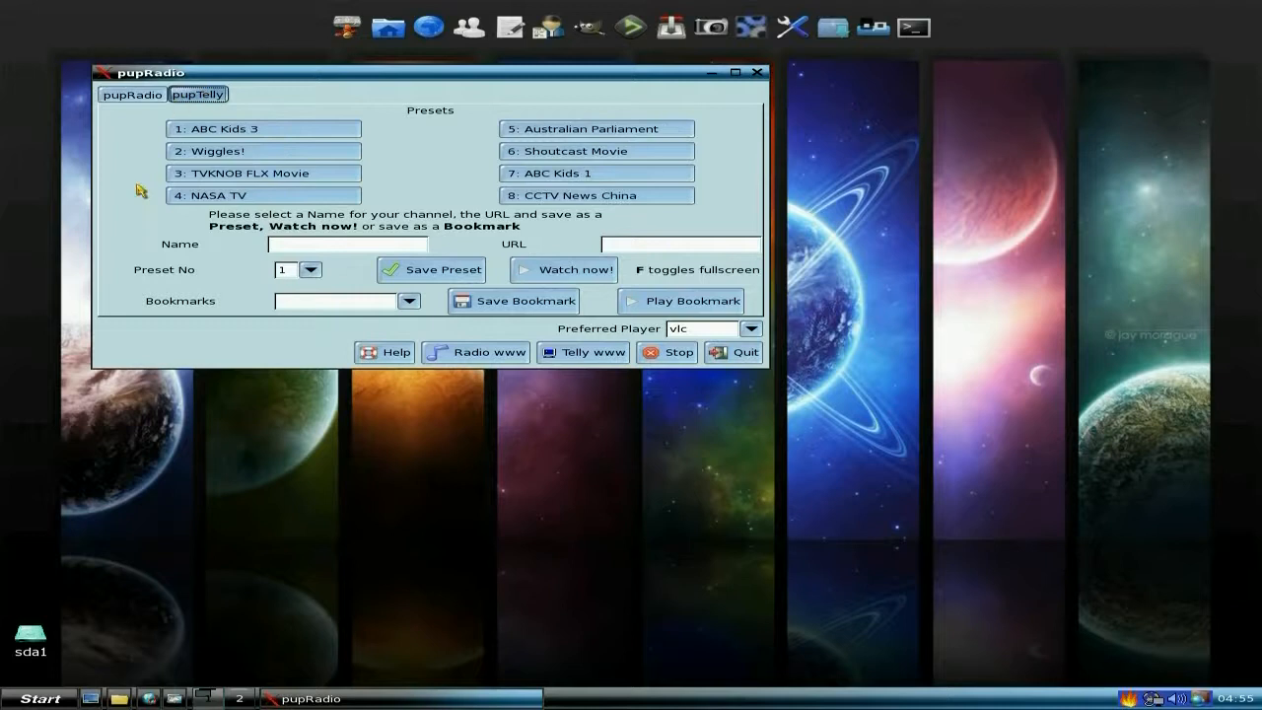
mouse_move(452, 180)
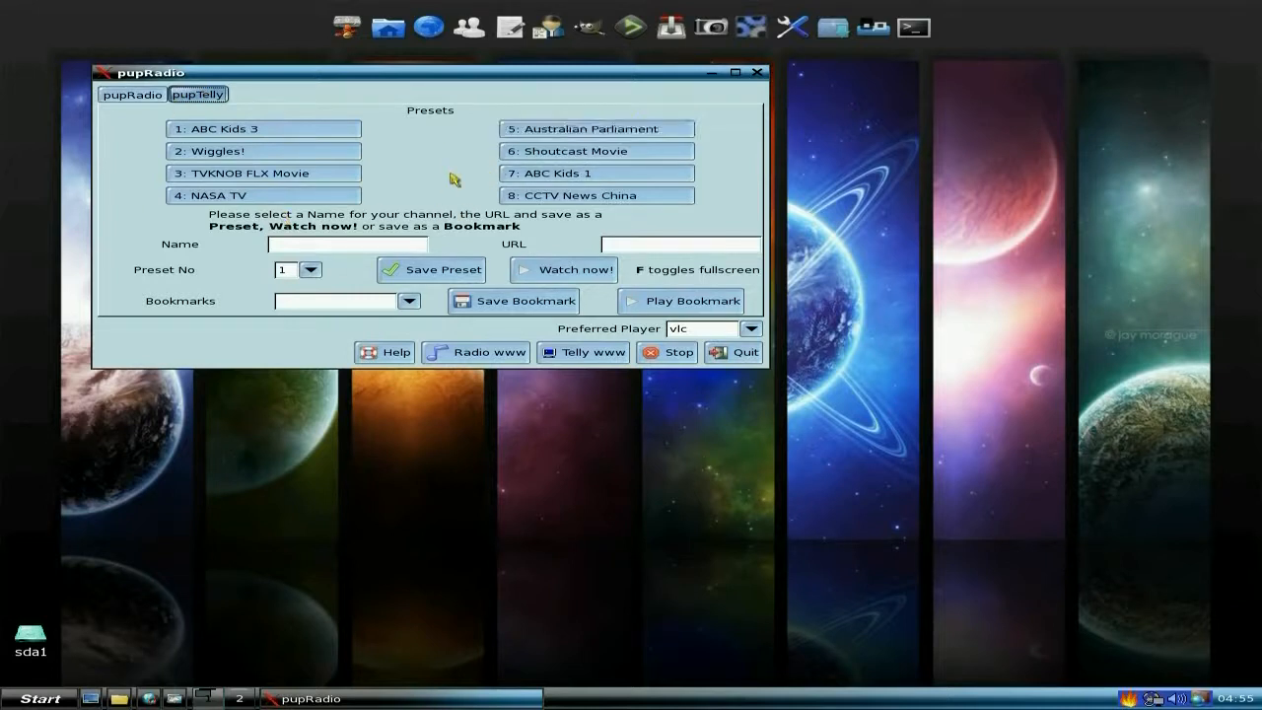
mouse_move(434, 172)
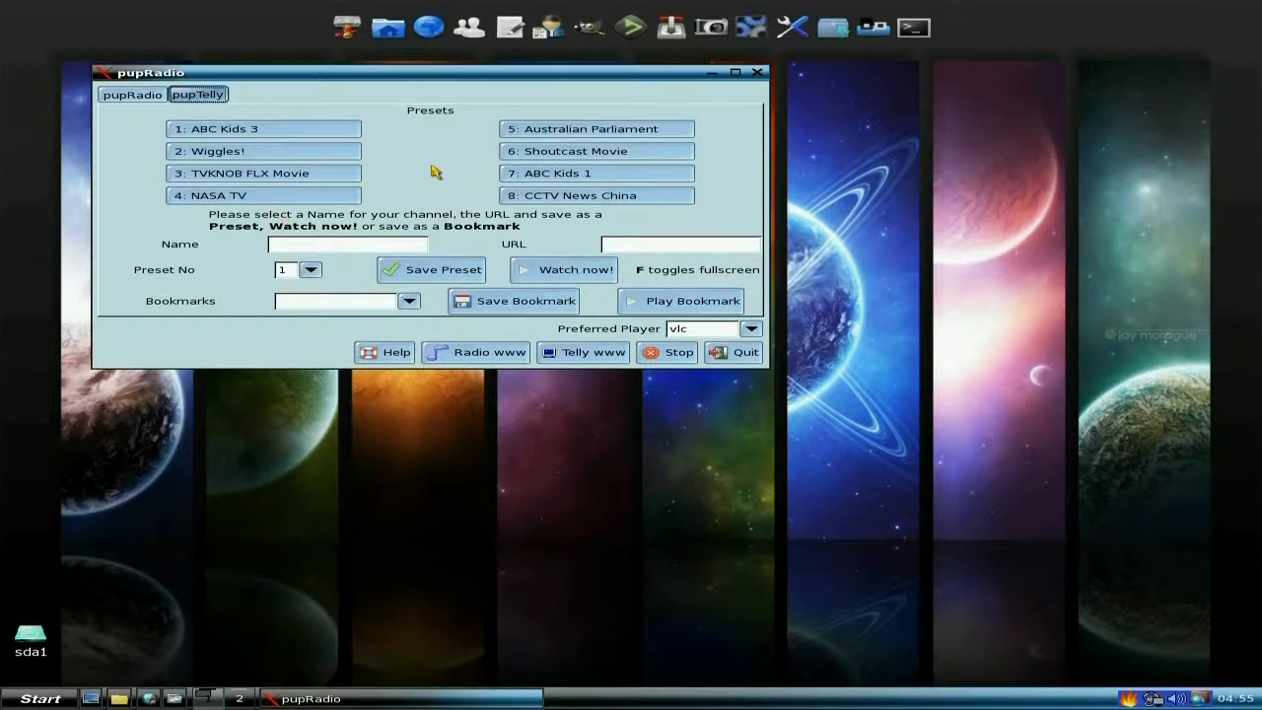
mouse_move(725, 380)
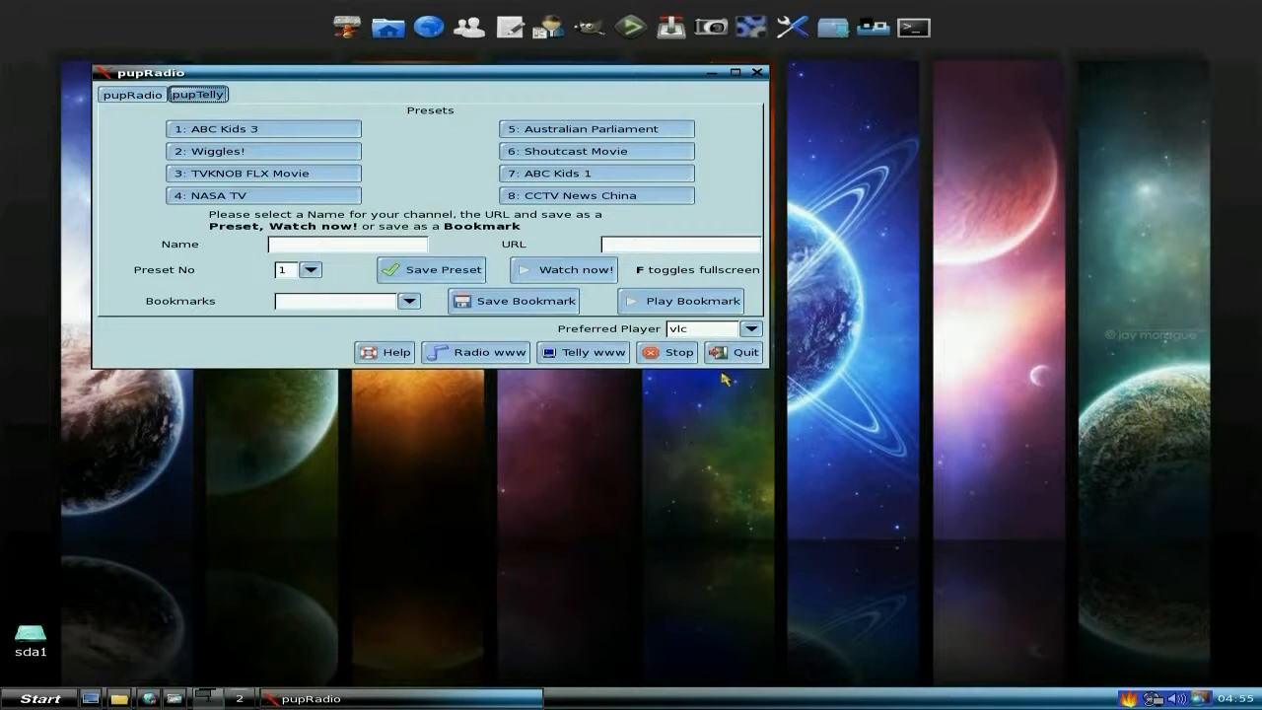
left_click(736, 352)
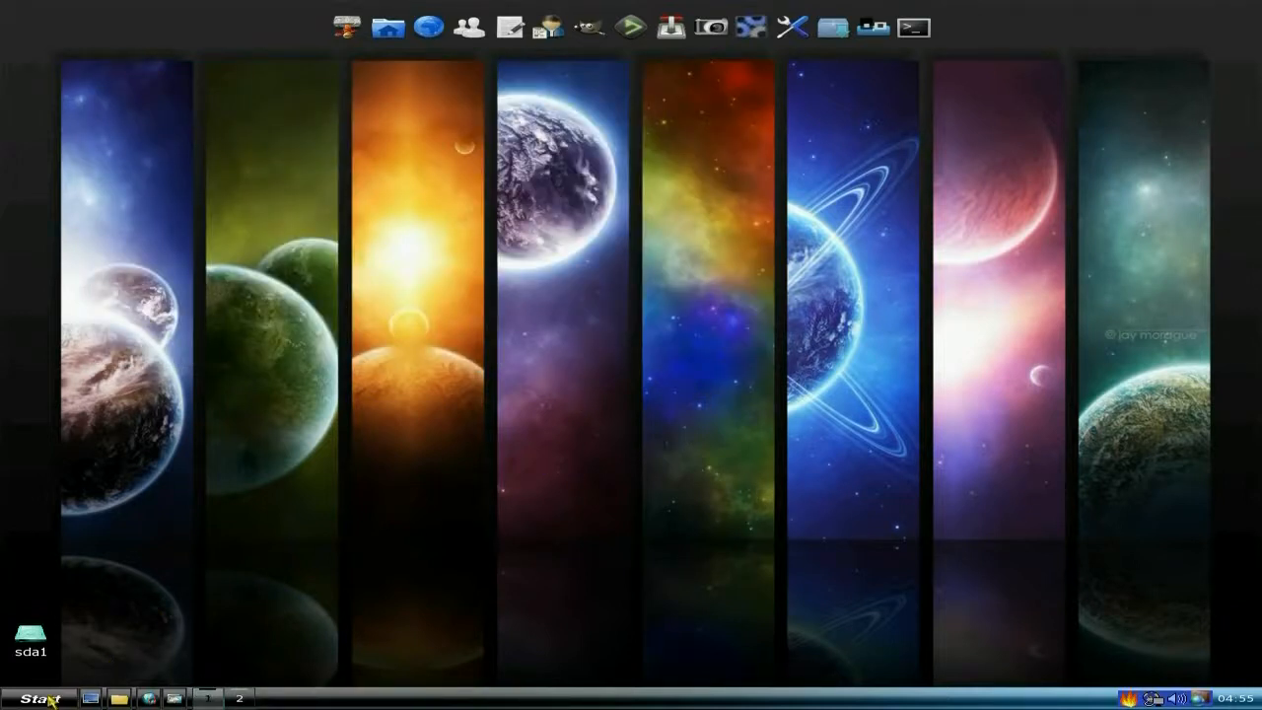
left_click(40, 698)
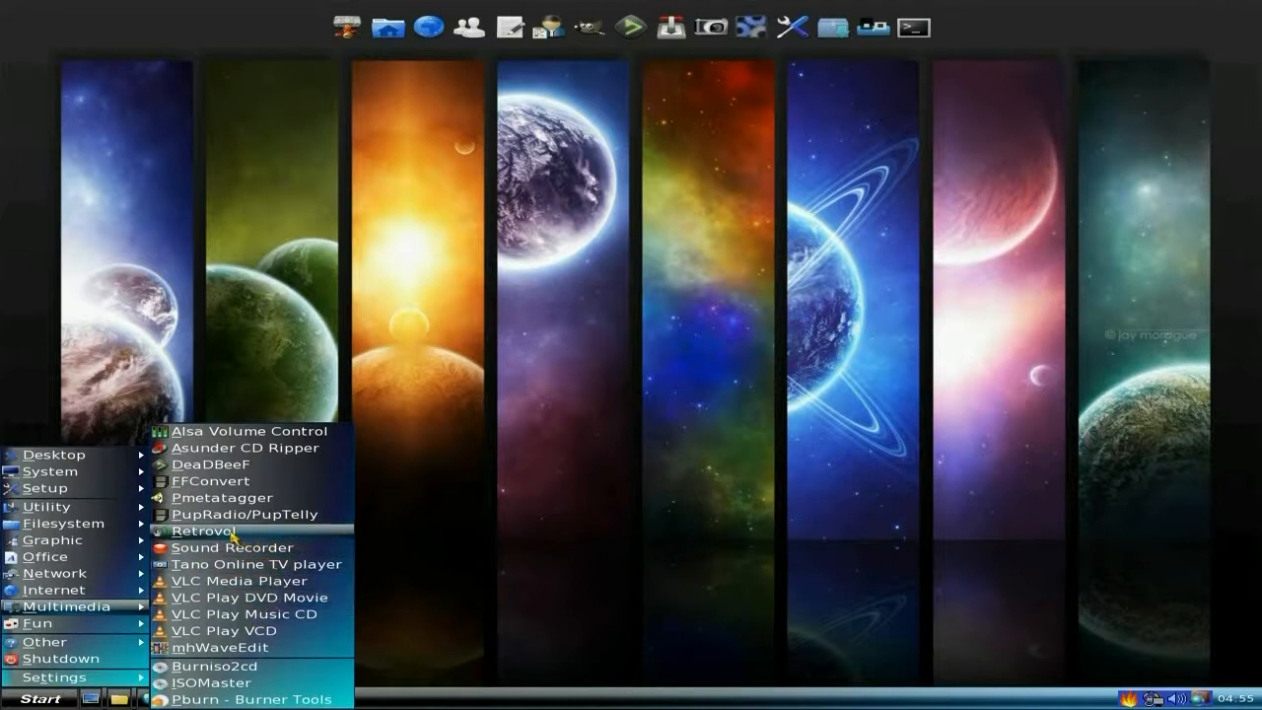
mouse_move(232, 547)
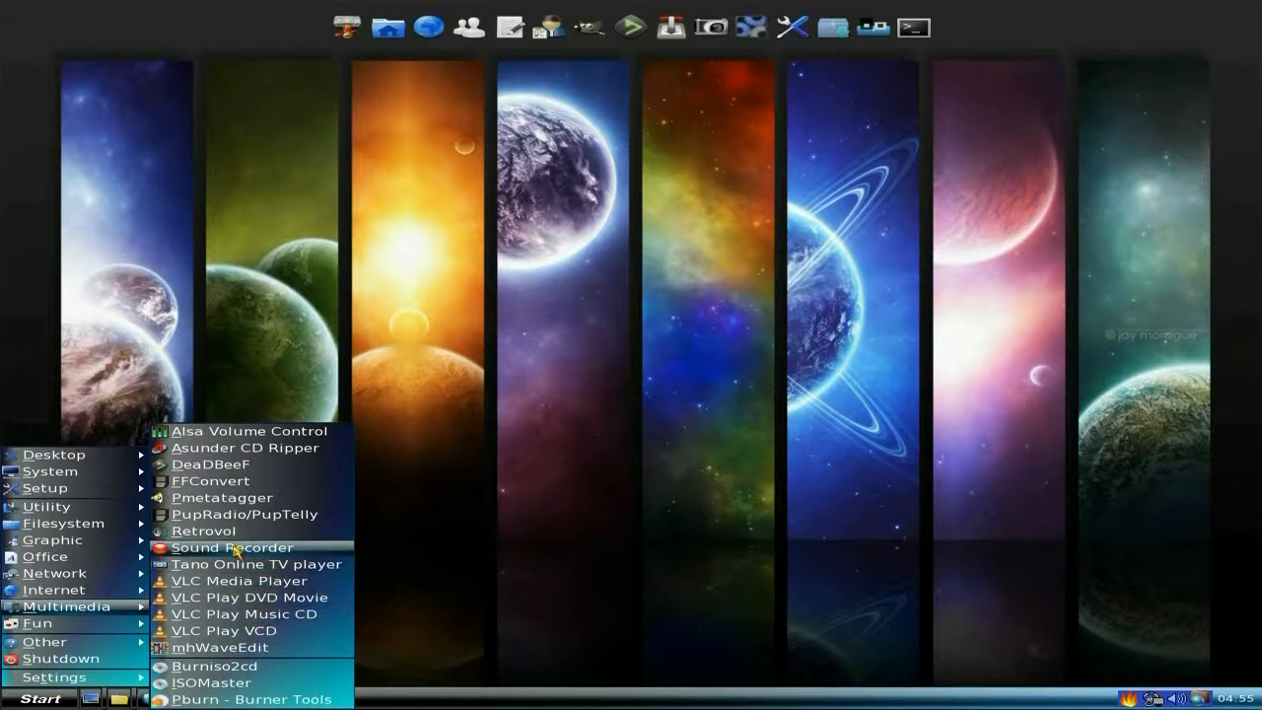
mouse_move(256, 563)
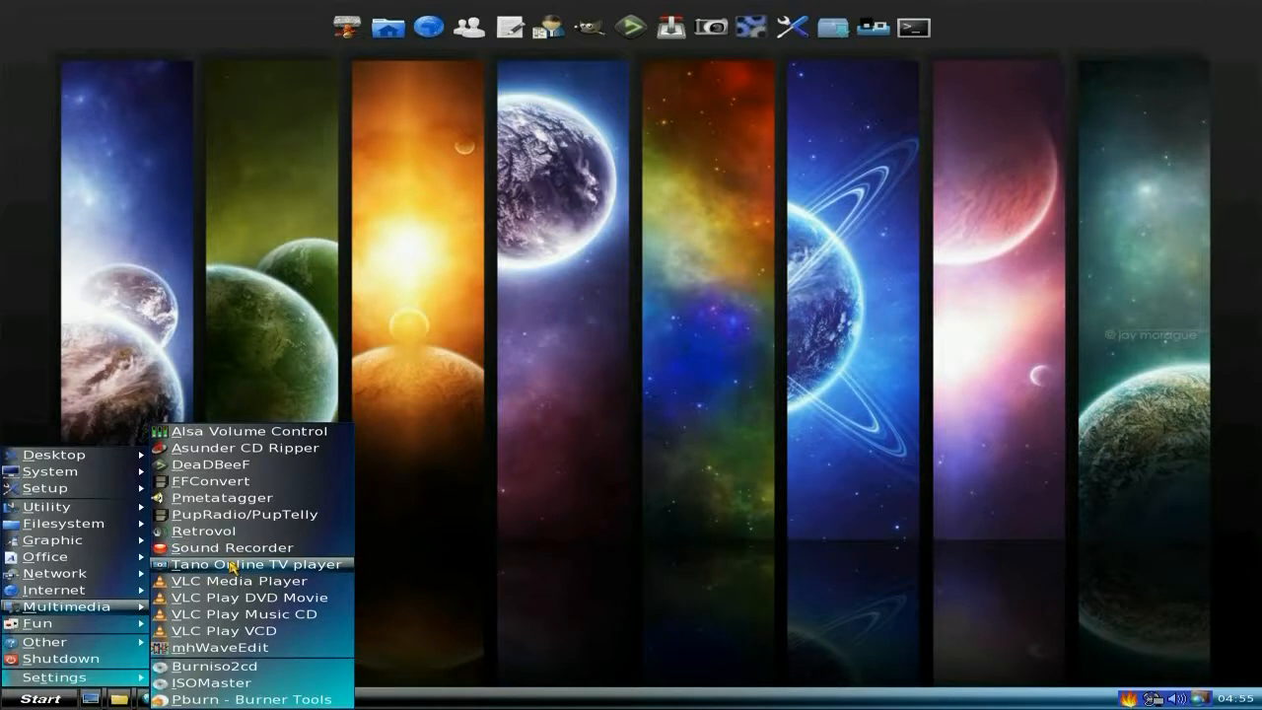
left_click(258, 563)
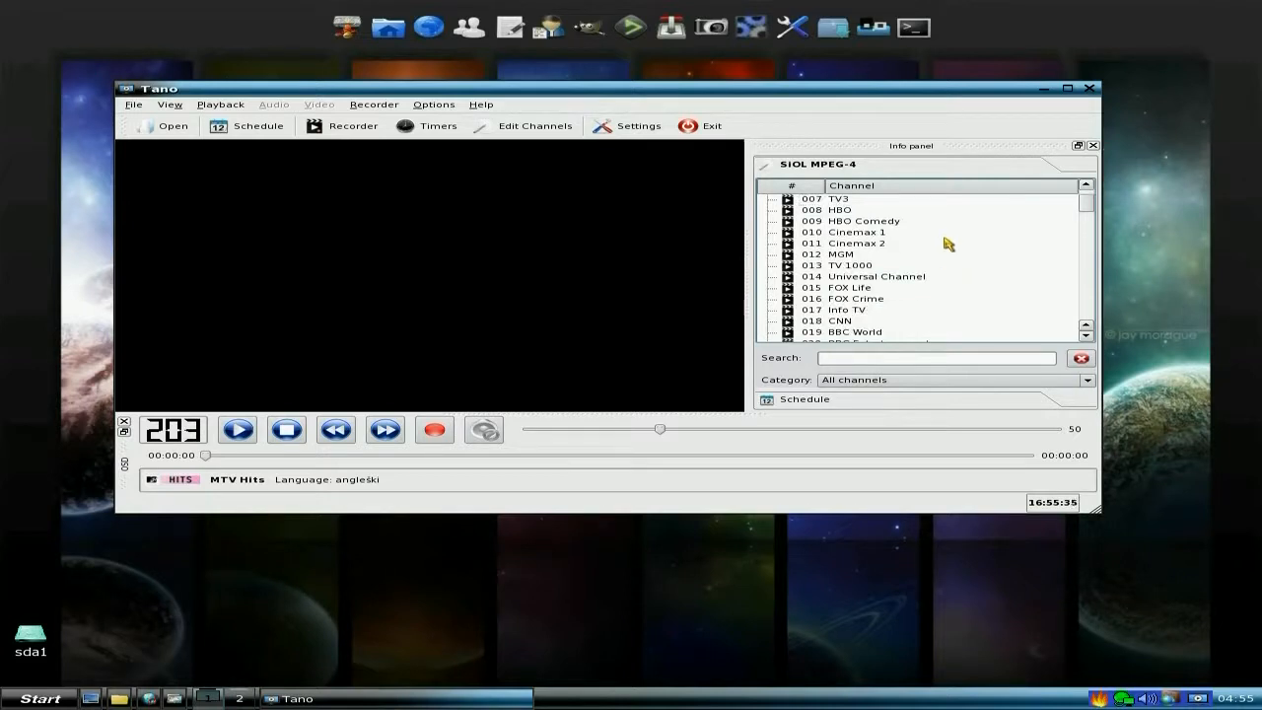
scroll("down", 3)
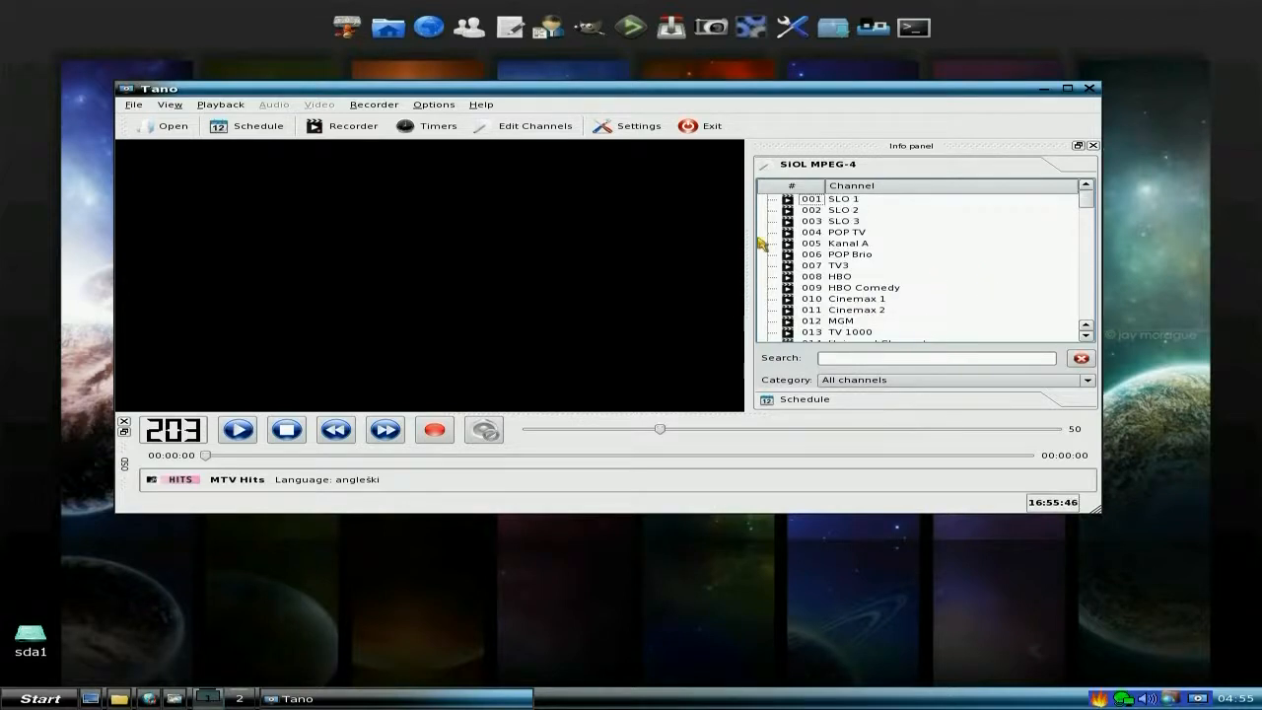
mouse_move(539, 367)
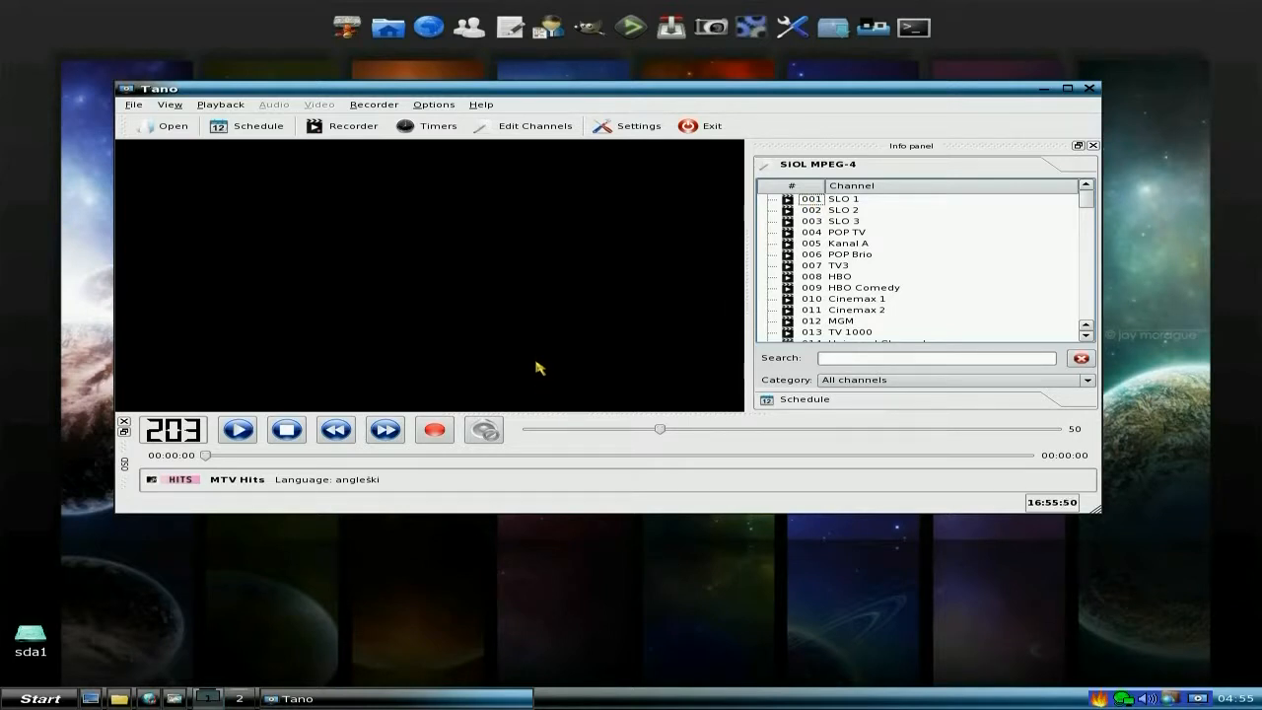
mouse_move(698, 286)
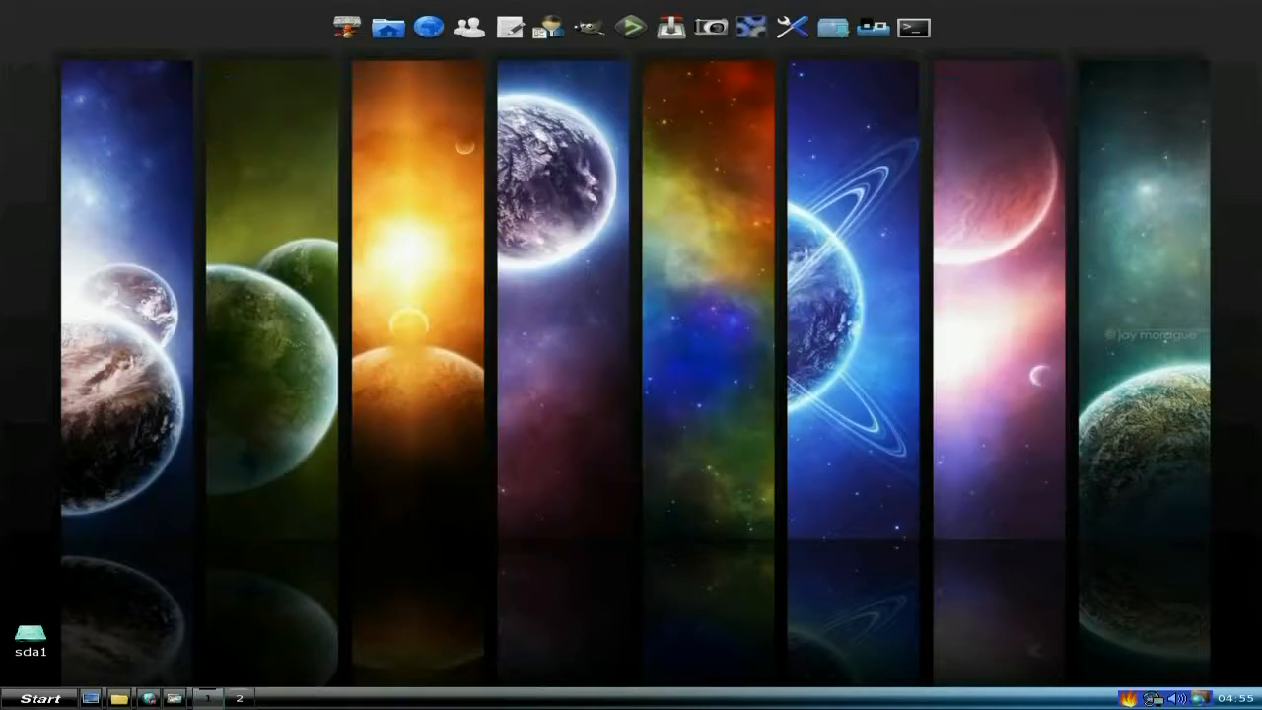
Show the Fun submenu with Flash-Chess, Gweled Puzzle Game and Xsoldier.
left_click(40, 698)
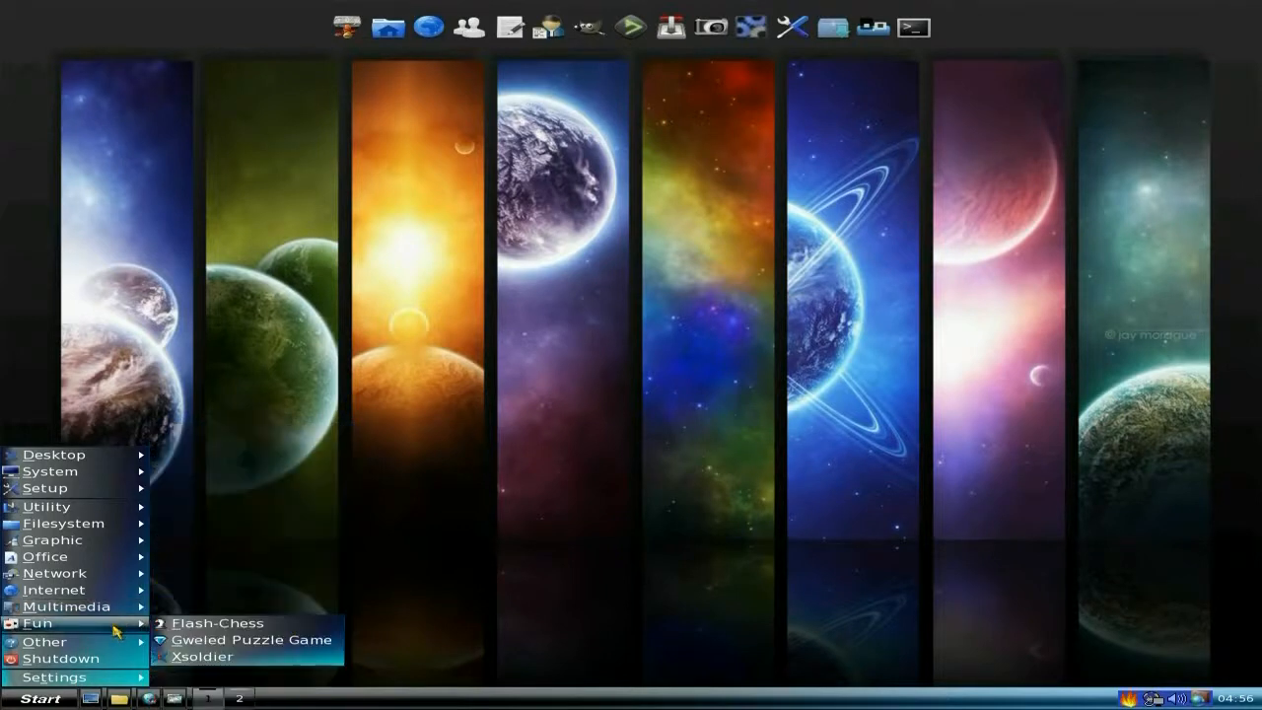
mouse_move(106, 539)
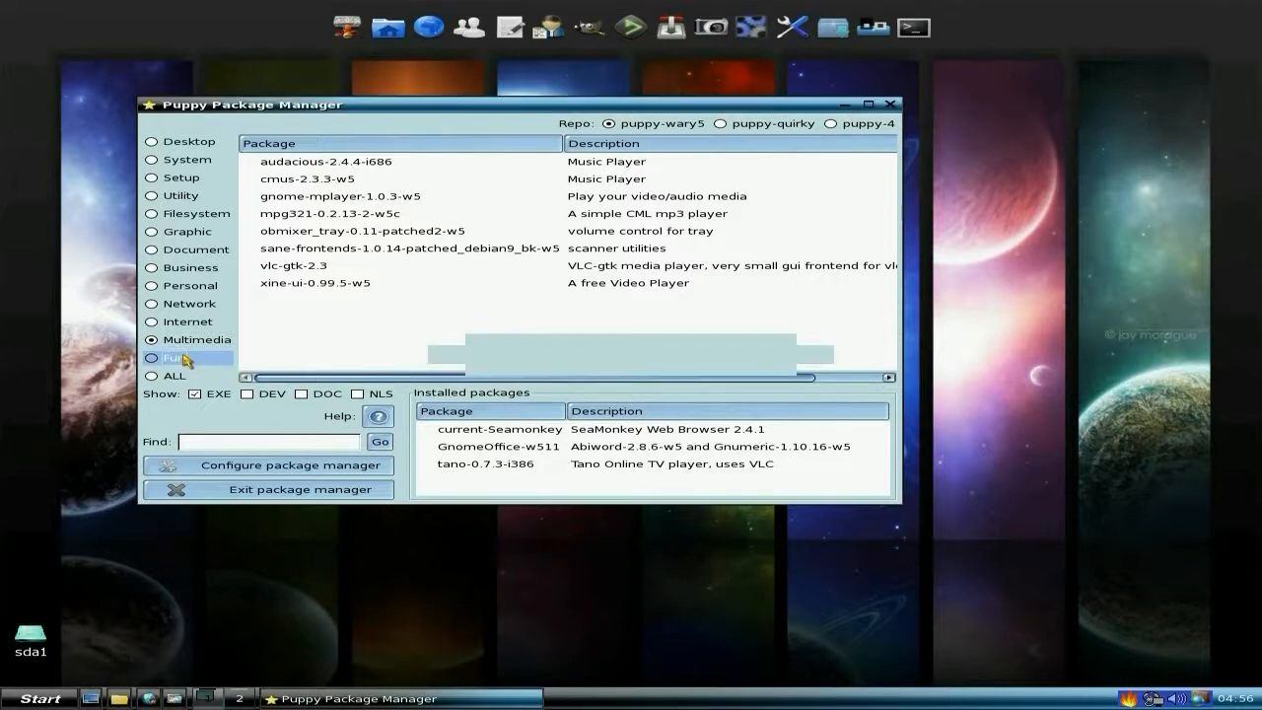
left_click(151, 356)
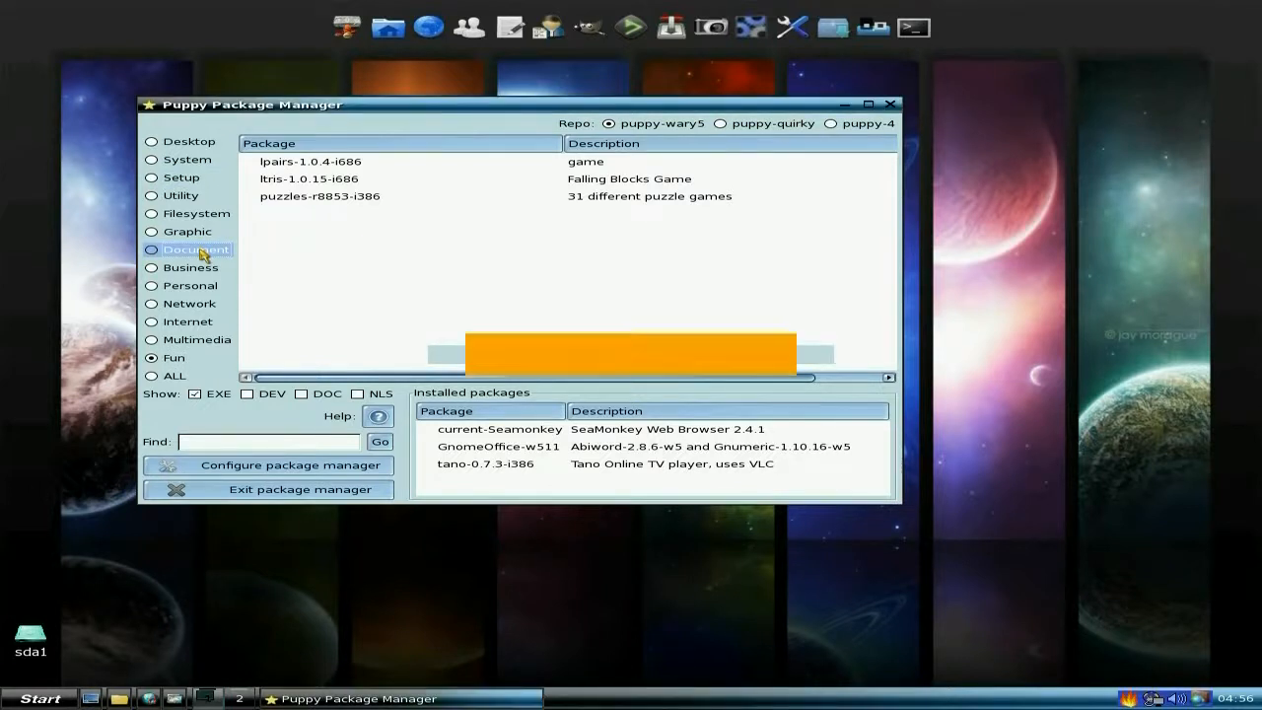
left_click(152, 248)
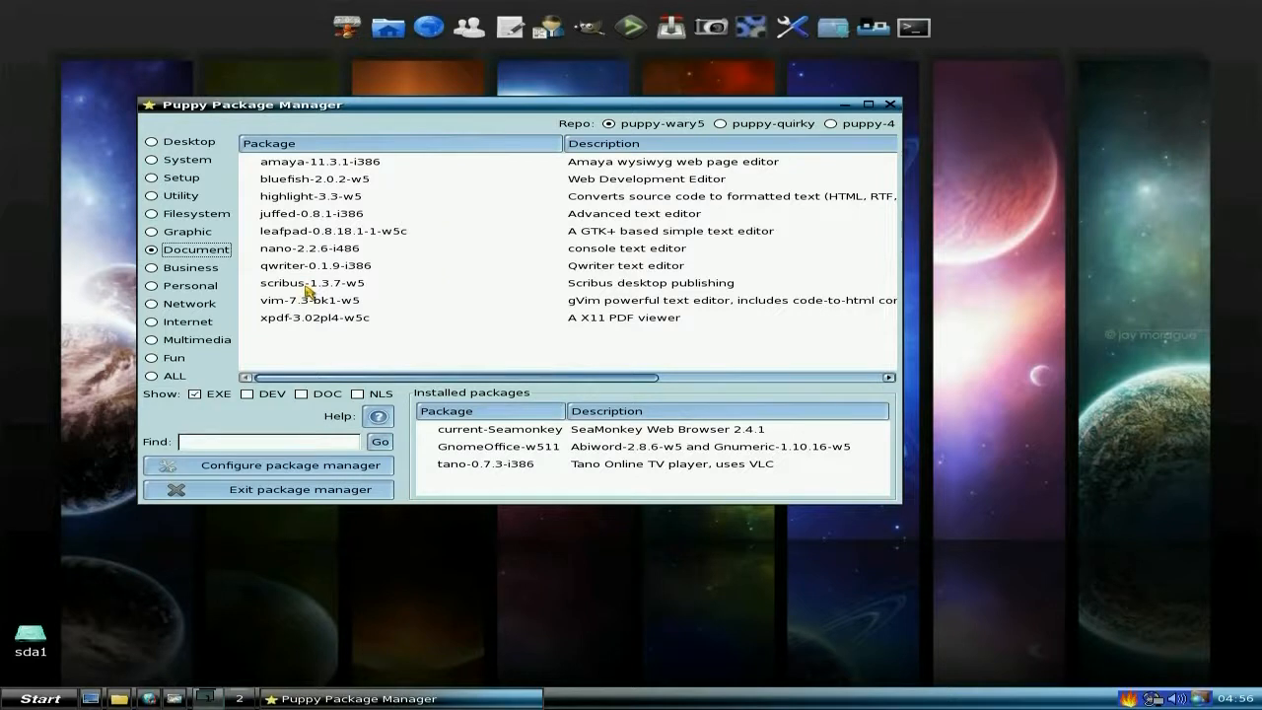
mouse_move(508, 366)
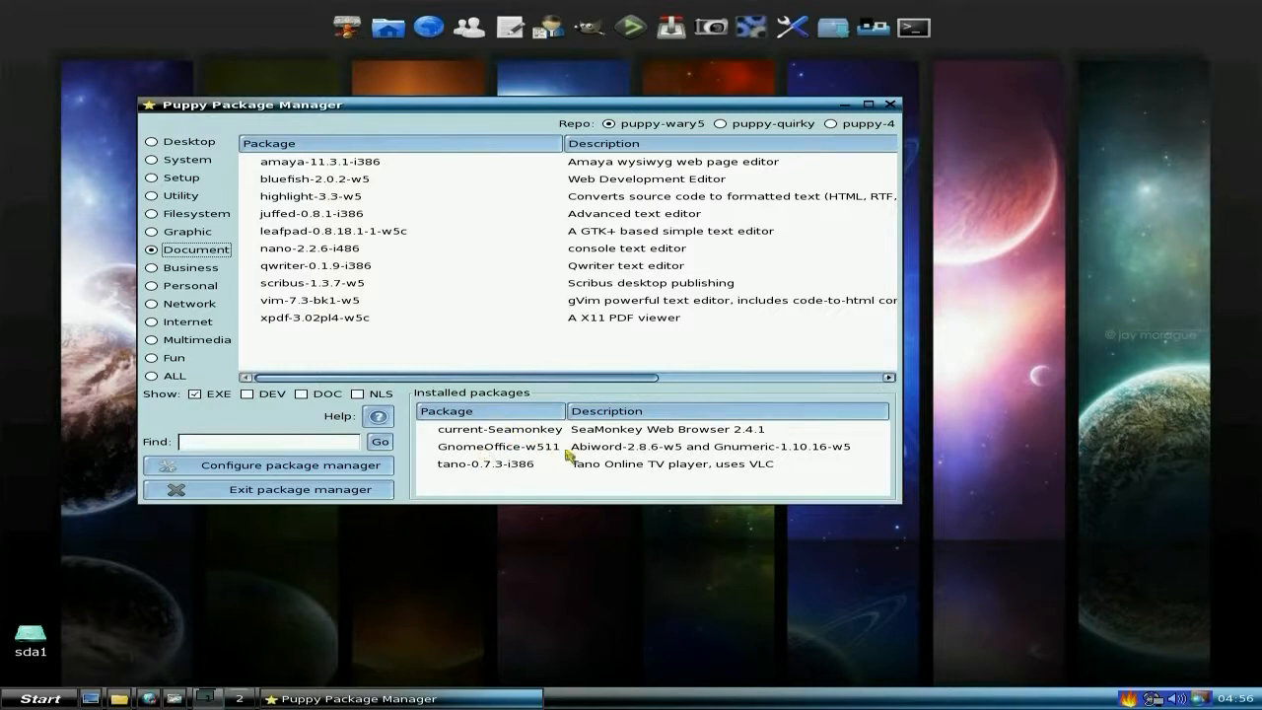
mouse_move(623, 480)
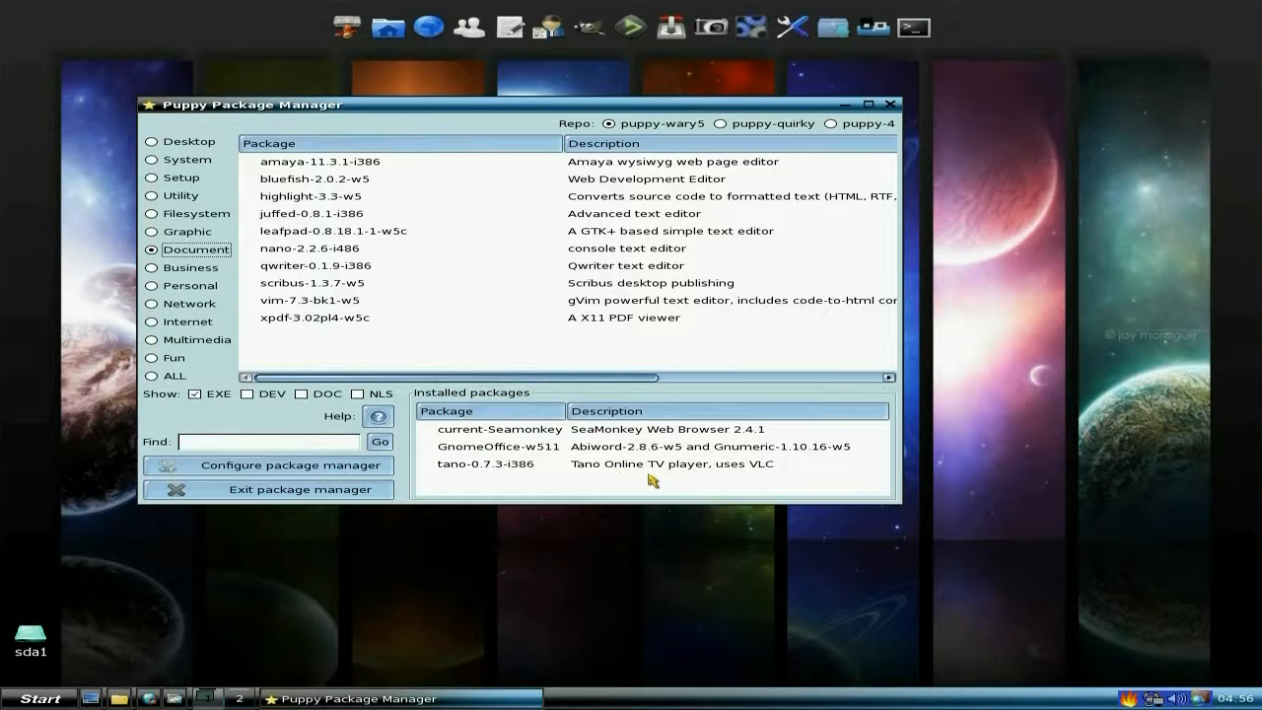
left_click(266, 489)
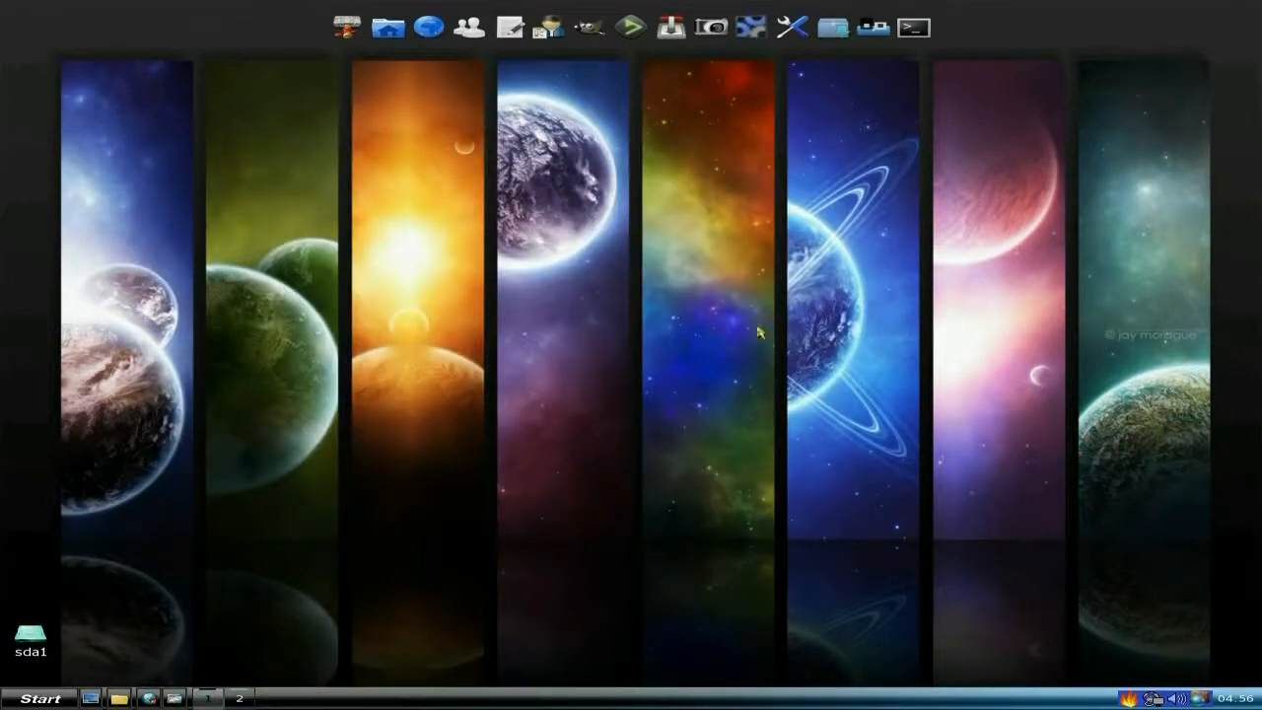
mouse_move(705, 358)
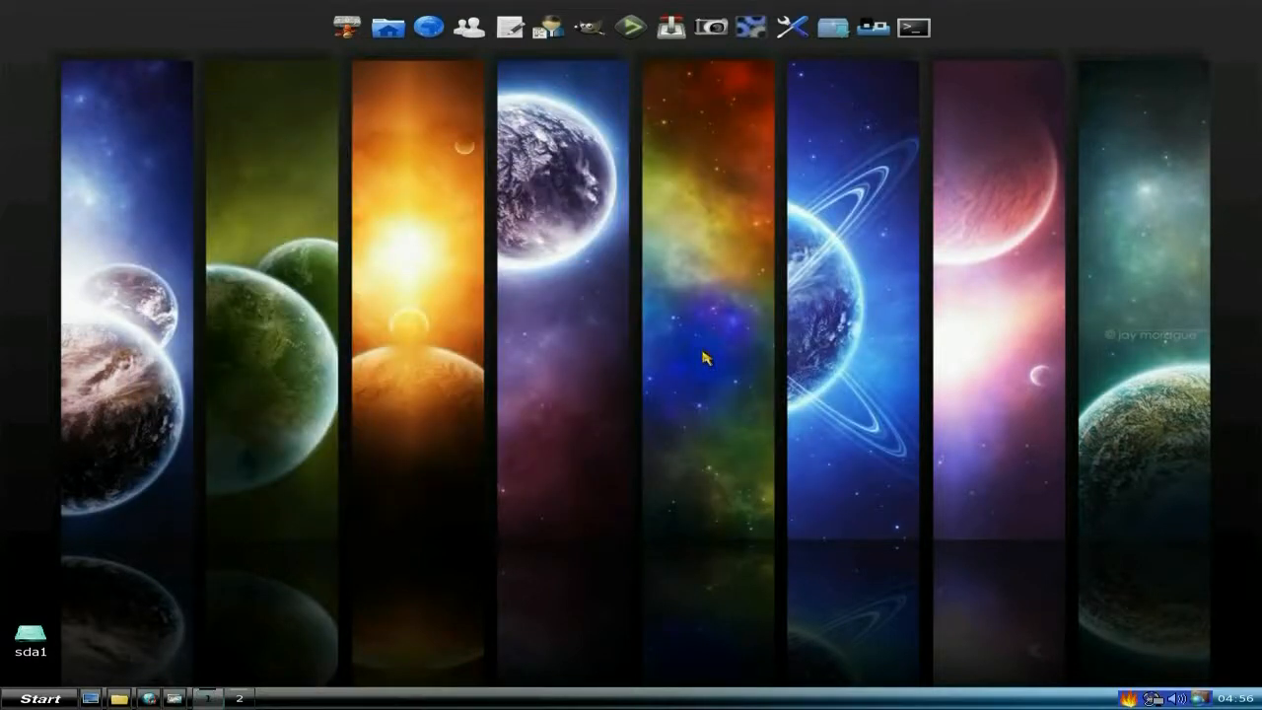